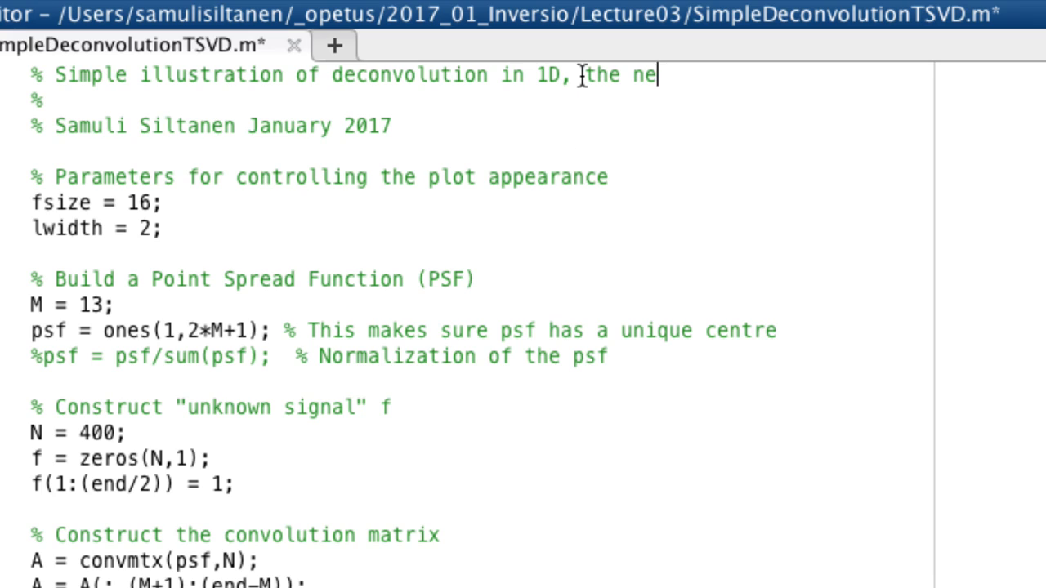
# Add 'the method we use is' and 'Truncated Singular Value Decomposition' to the header comment.
pyautogui.write('thod')
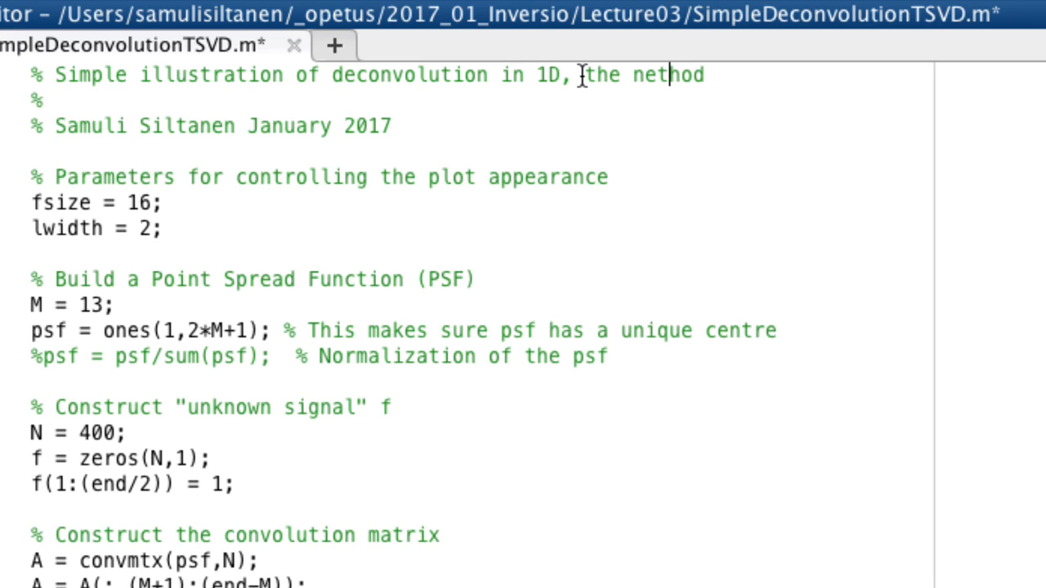
pyautogui.write('method')
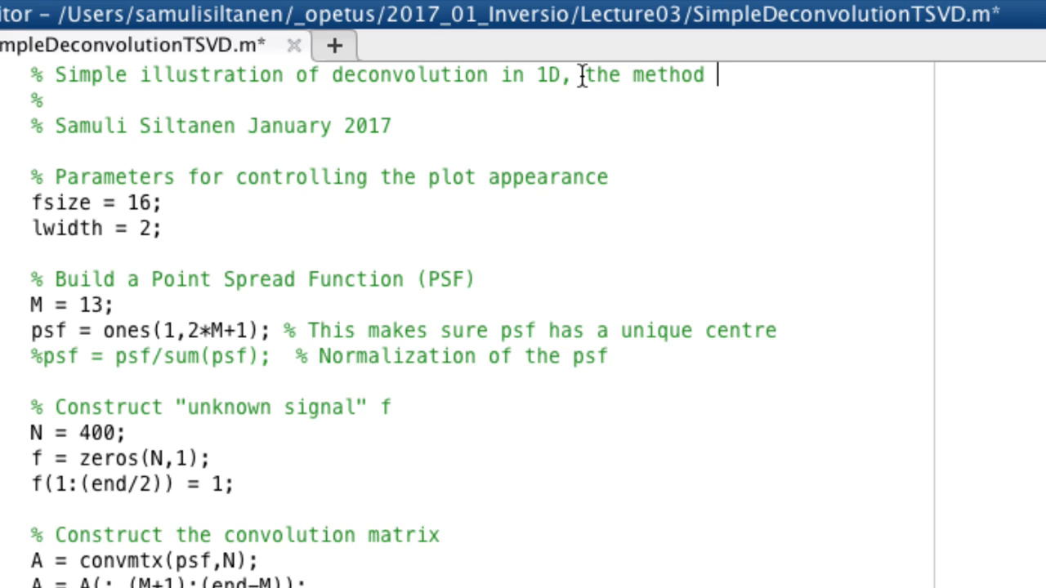
pyautogui.write('we use is')
pyautogui.write('% Truncated Singular Valu')
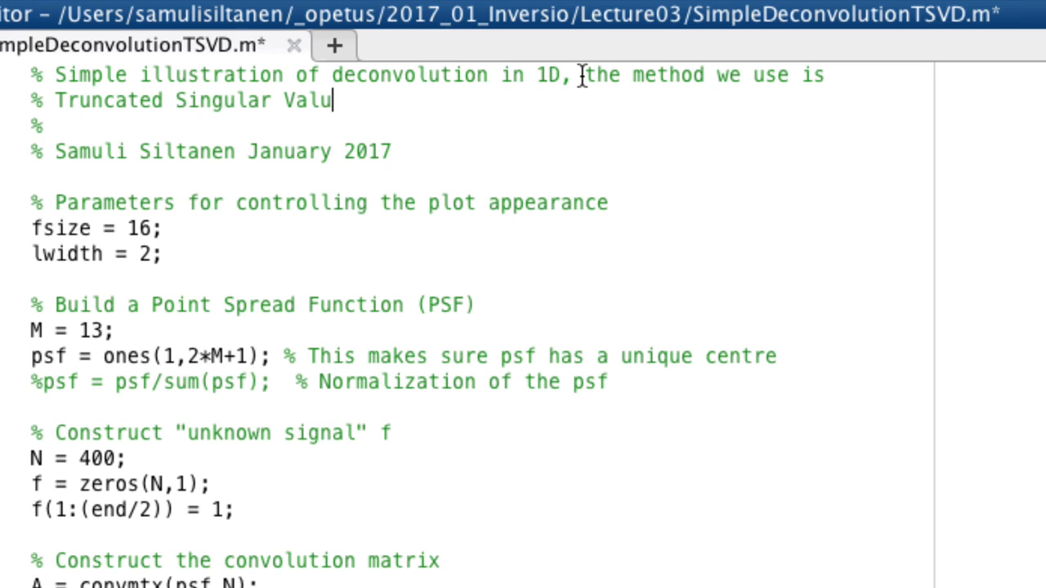
pyautogui.write('e Decompo')
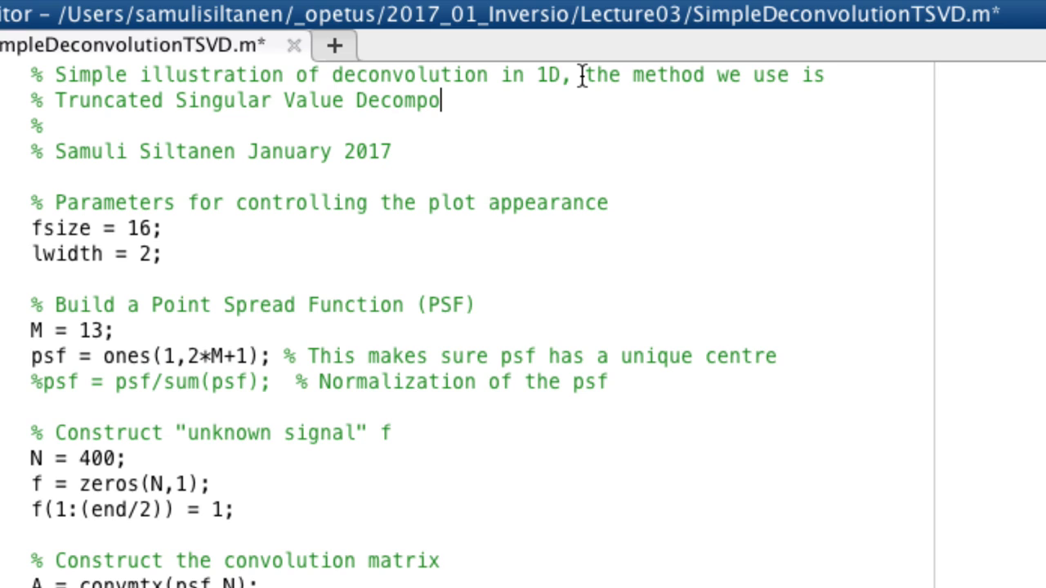
pyautogui.write('sition')
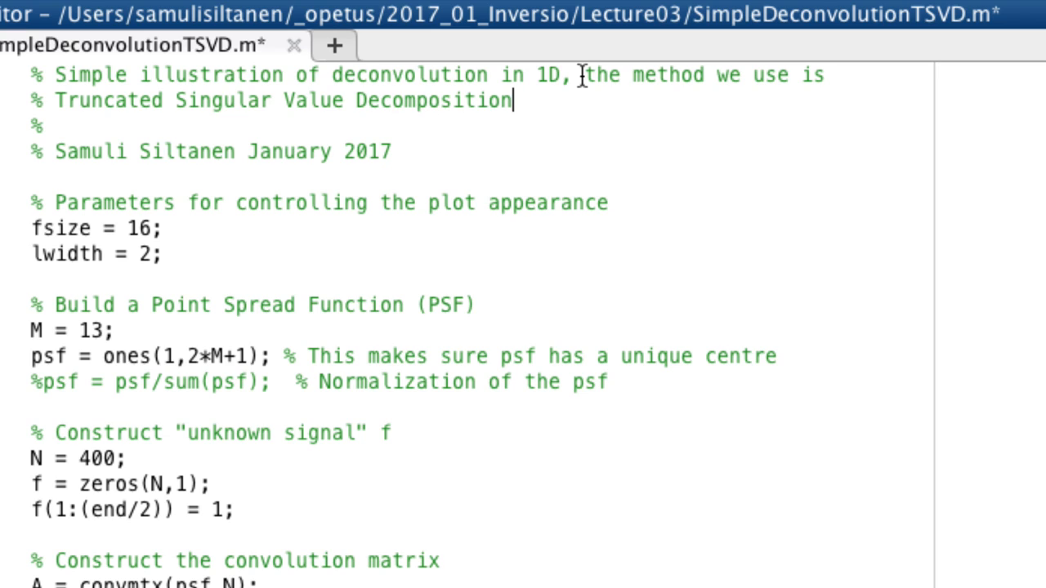
pyautogui.scroll(-3)
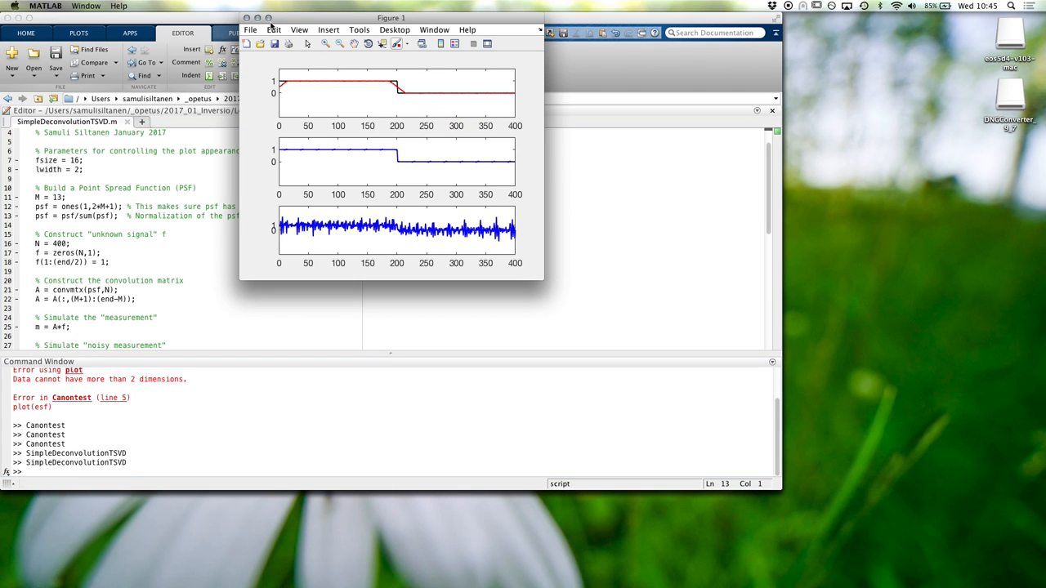
# Maximize the Figure 1 window to examine the three reconstruction subplots.
pyautogui.click(268, 17)
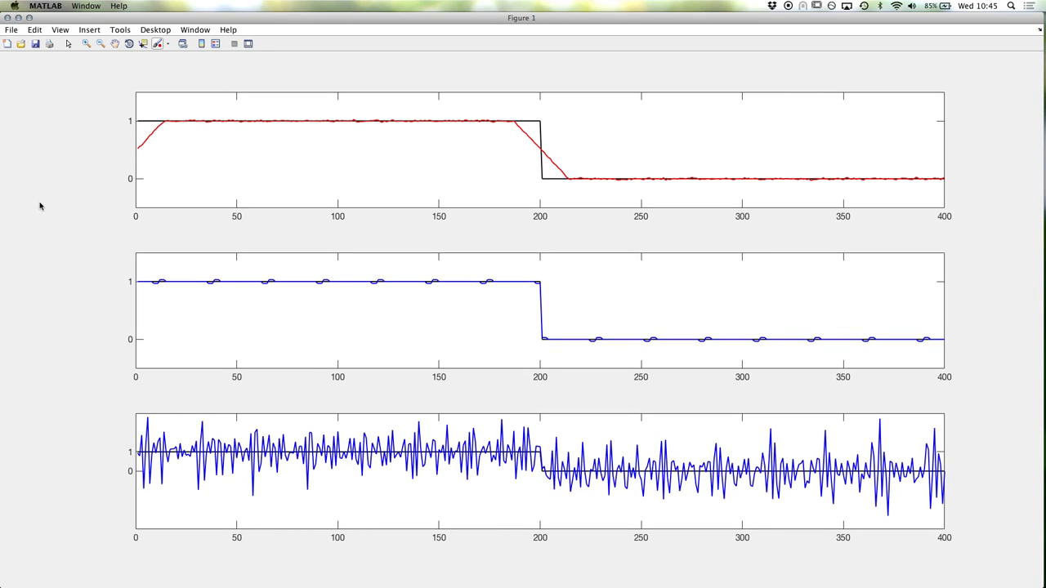
pyautogui.moveTo(146, 131)
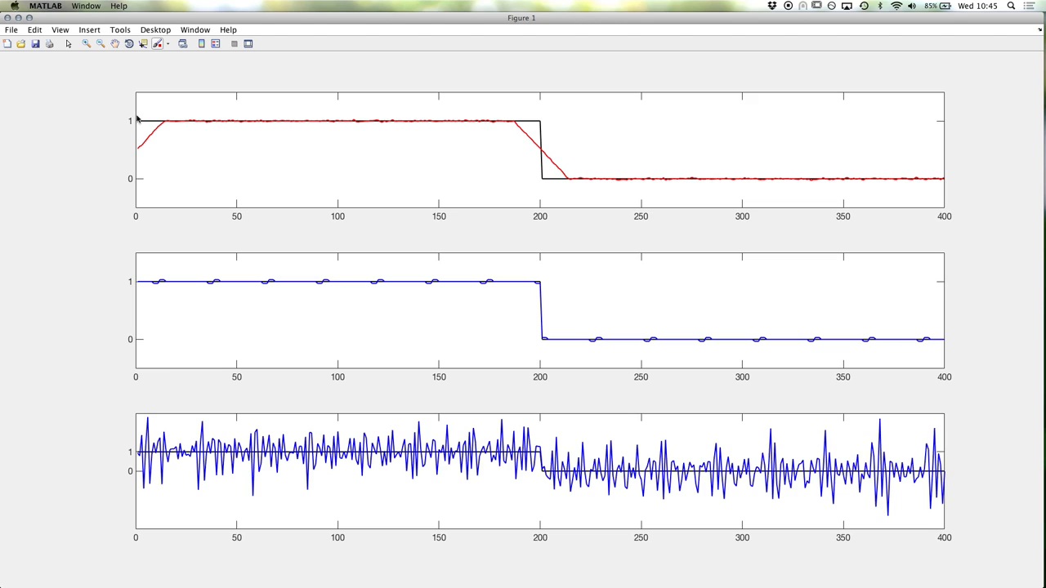
pyautogui.moveTo(151, 145)
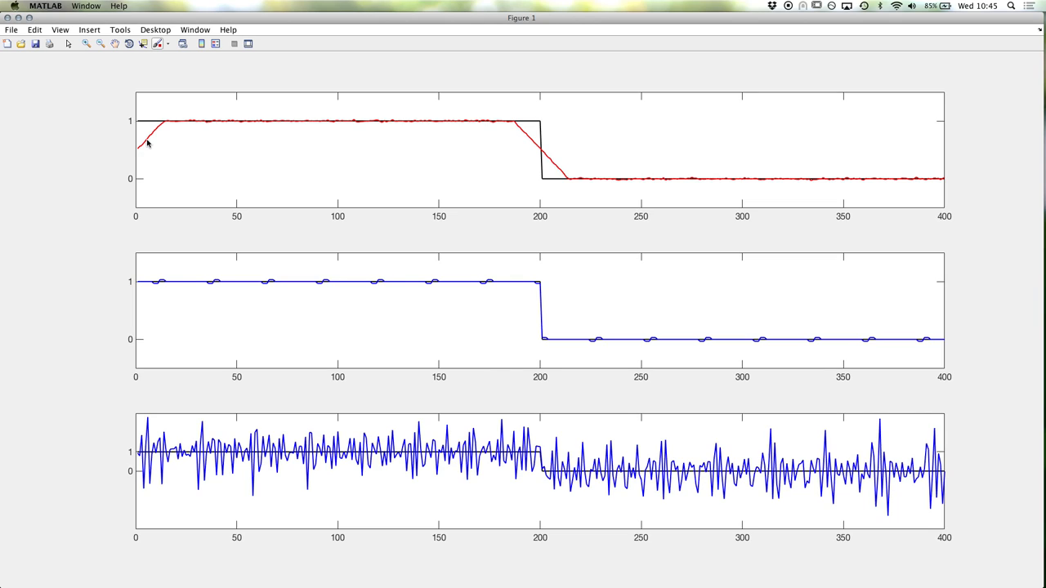
pyautogui.moveTo(186, 281)
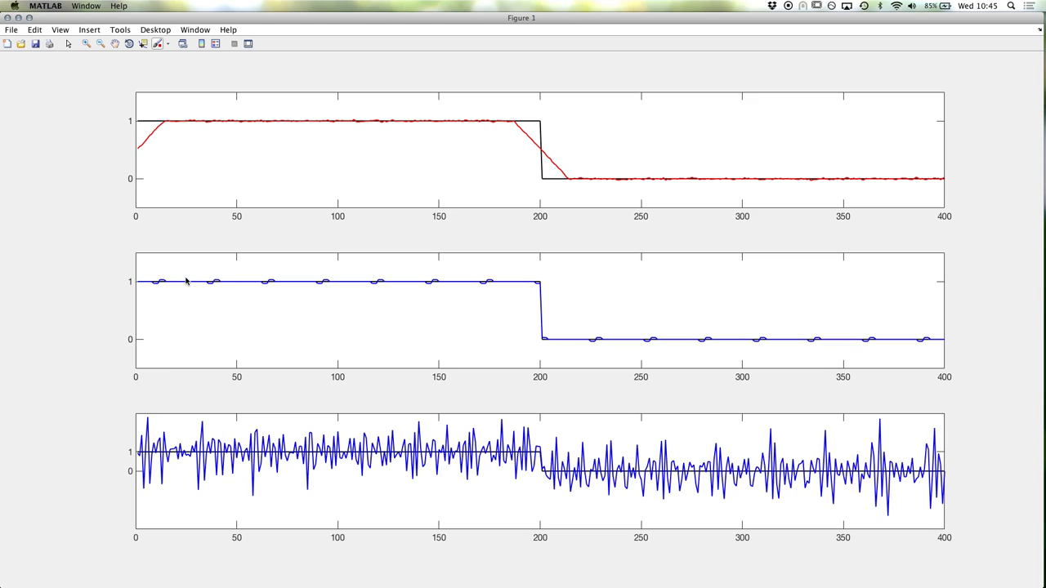
pyautogui.moveTo(217, 303)
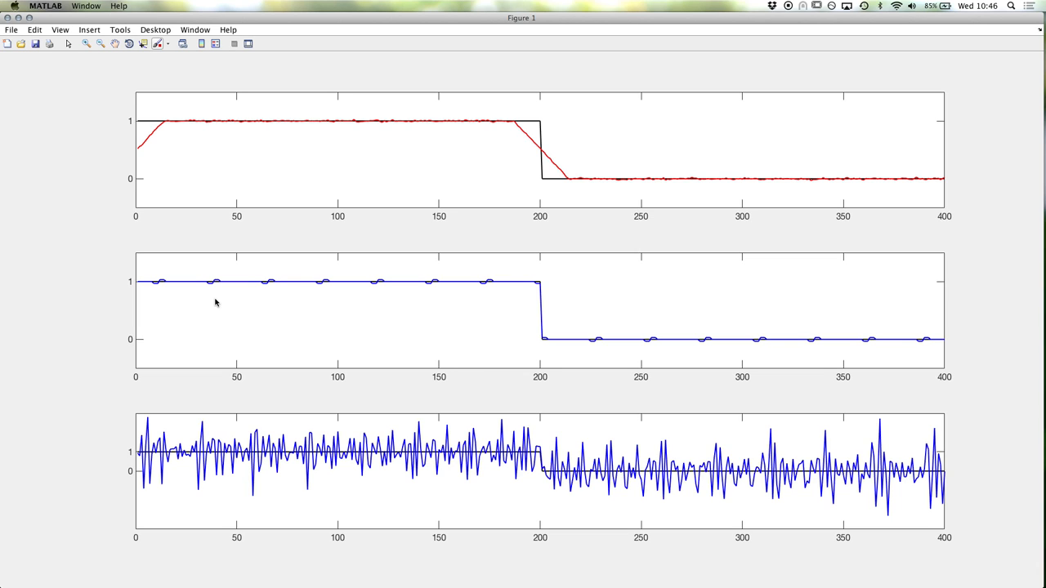
pyautogui.moveTo(171, 297)
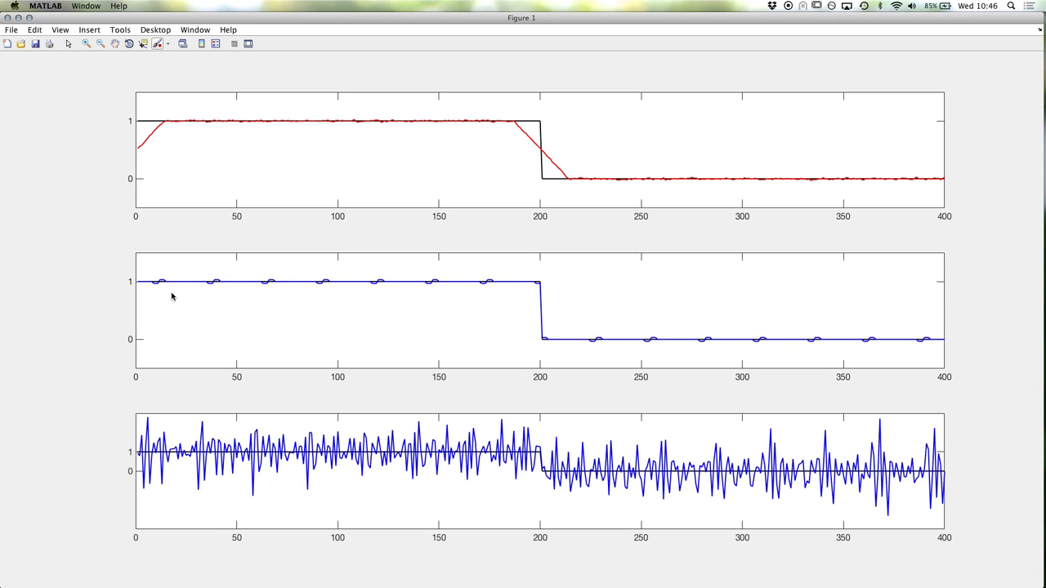
pyautogui.moveTo(196, 308)
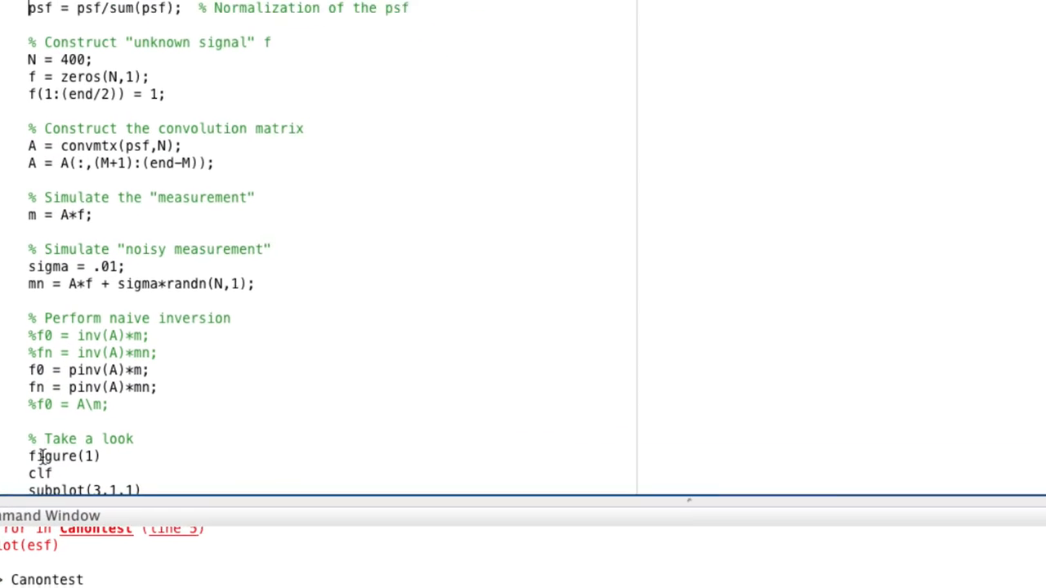
# Comment out the pinv(A) lines and uncomment the inv(A) lines computing f0 and fn.
pyautogui.scroll(-3)
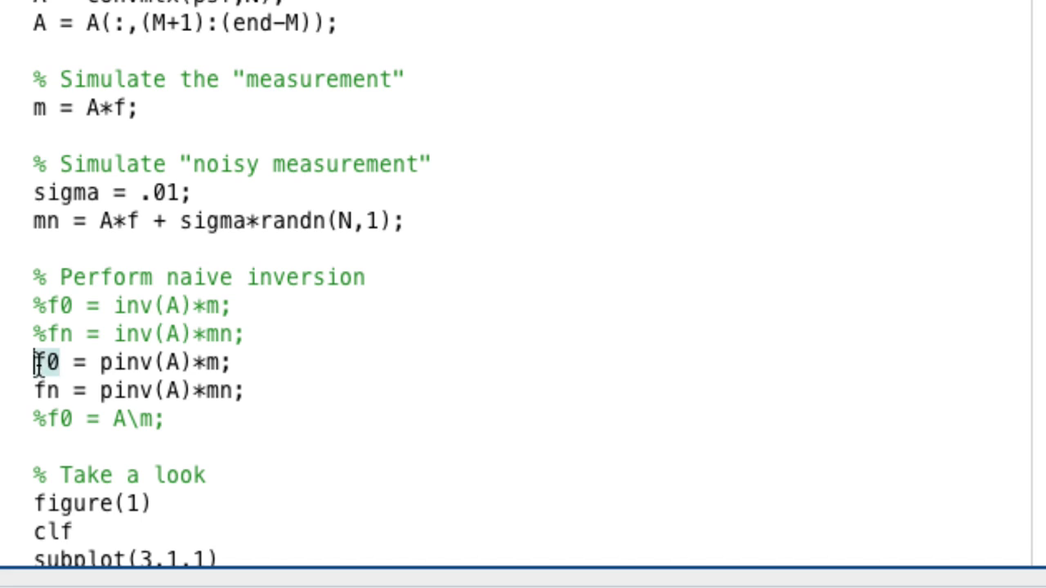
pyautogui.write('%')
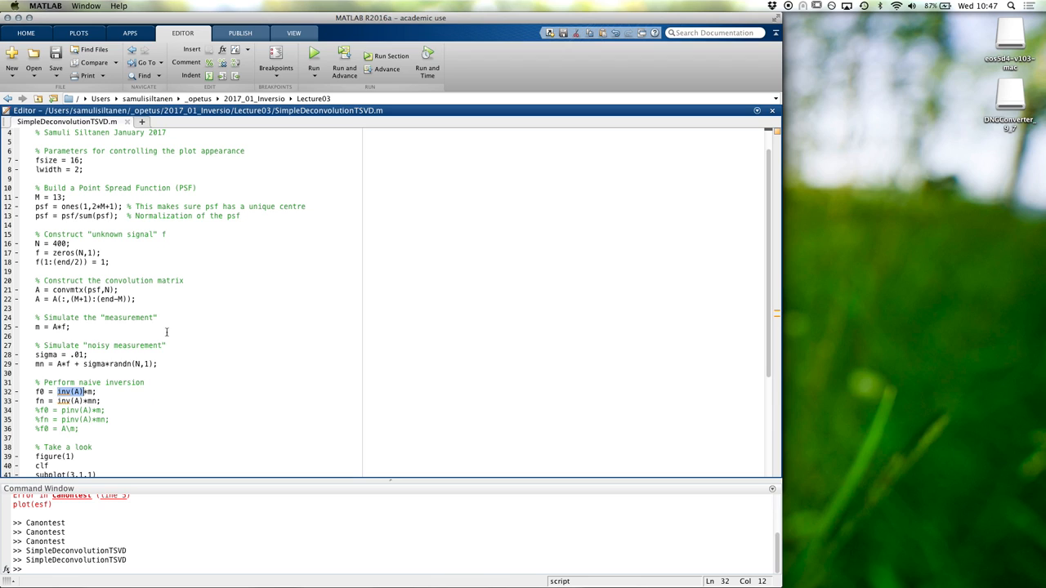
# Change the script parameters to M = 7 and N = 32.
pyautogui.click(314, 57)
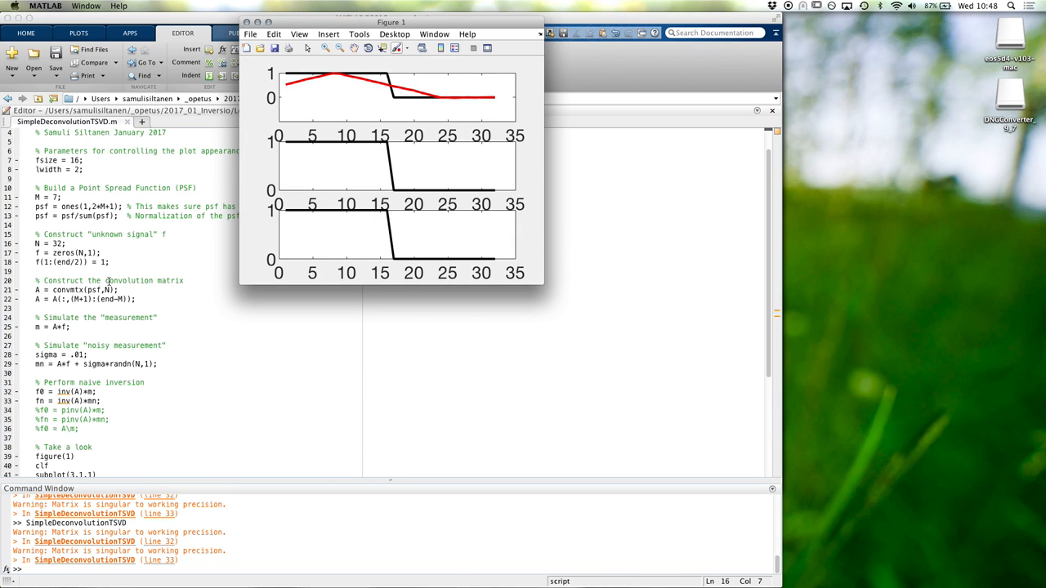
pyautogui.scroll(-3)
pyautogui.write('%% Simulat')
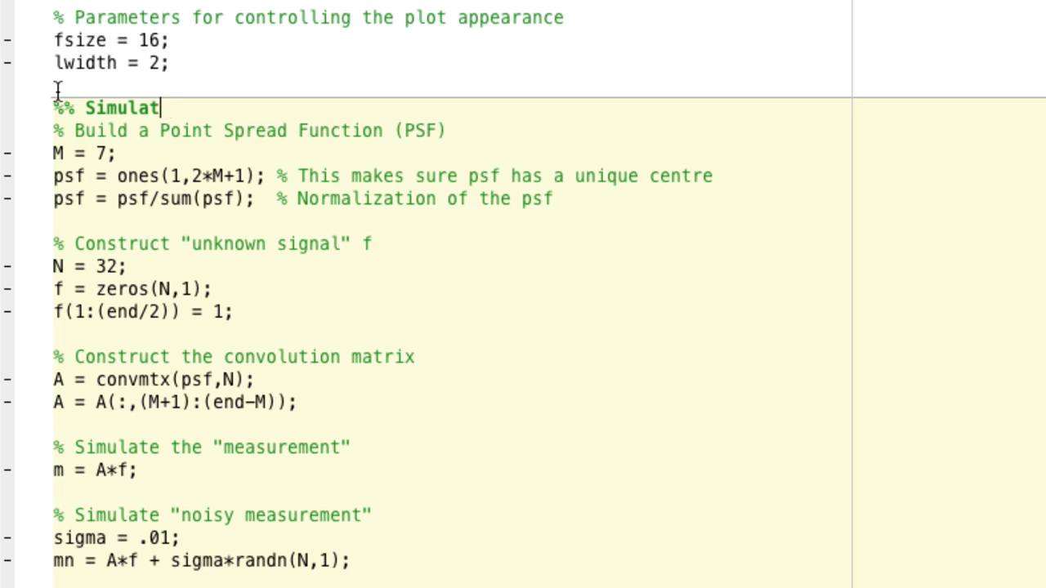
# Add section headers '%% Simulate the measurement' and '%% Compute truncated SVD solution'.
pyautogui.write('e the measurement')
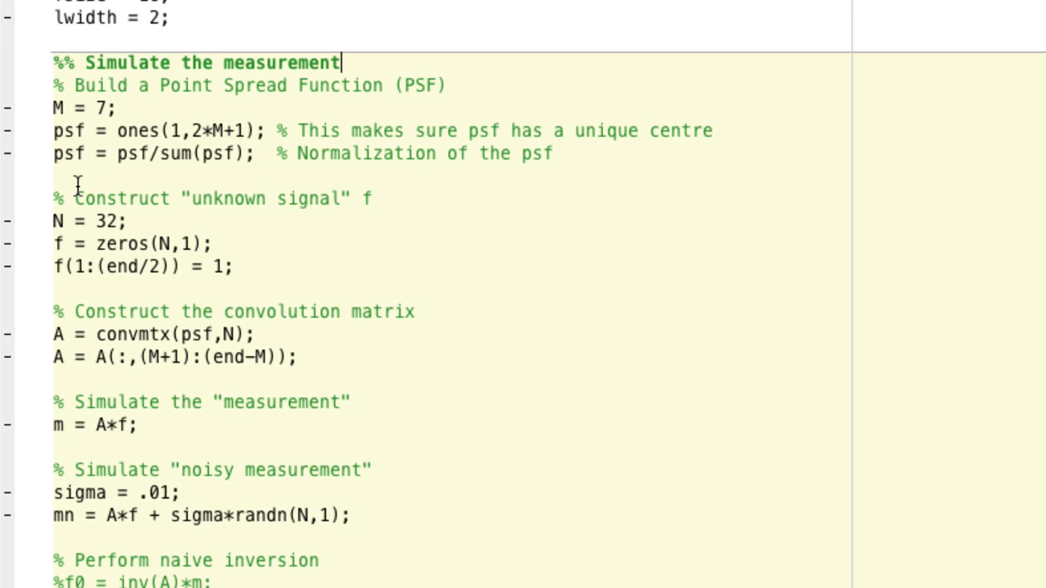
pyautogui.scroll(-3)
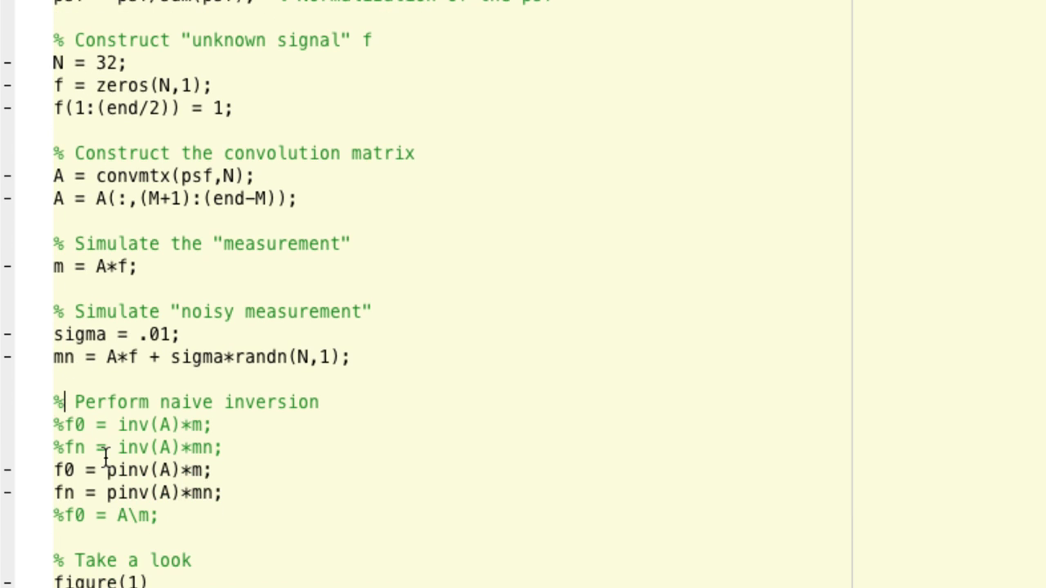
pyautogui.write('%% COmp')
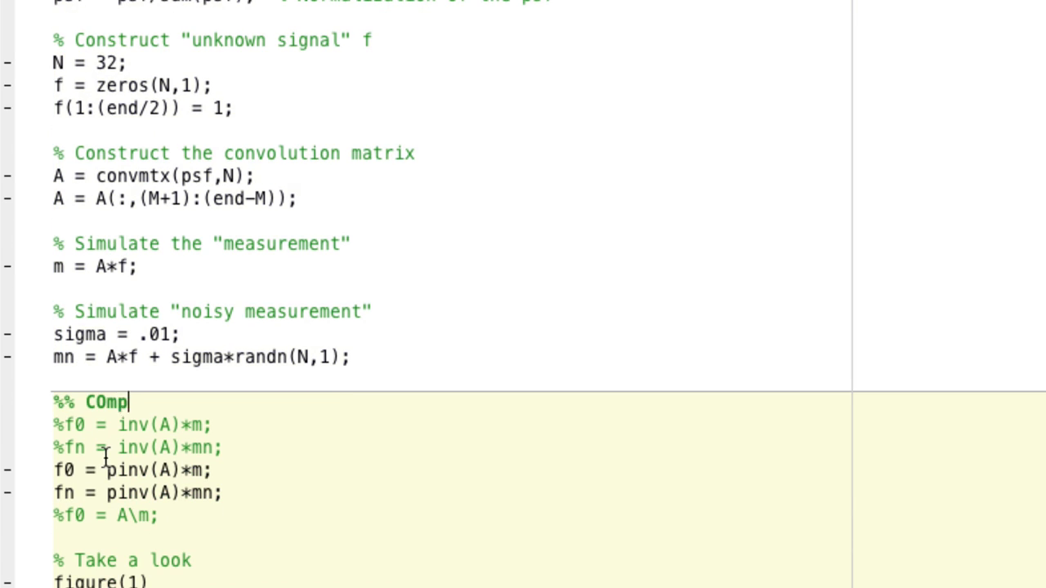
pyautogui.write('ute')
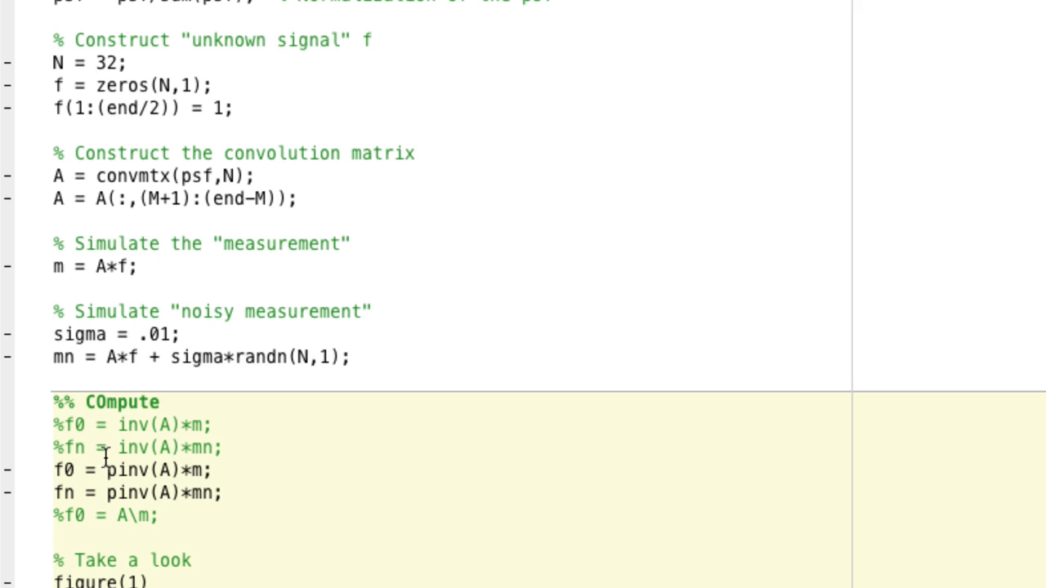
pyautogui.write('truncated')
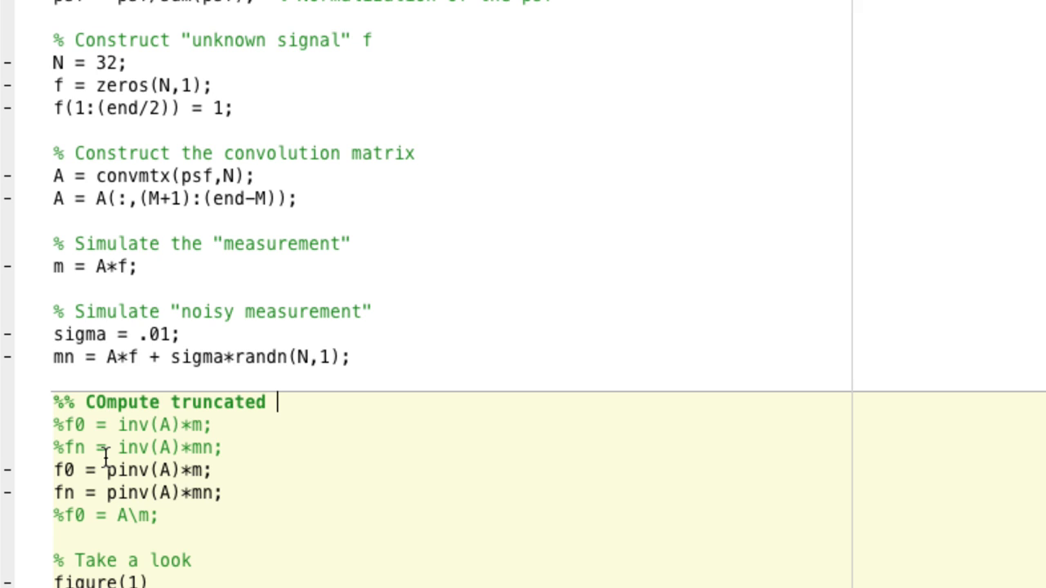
pyautogui.write('SVD solution')
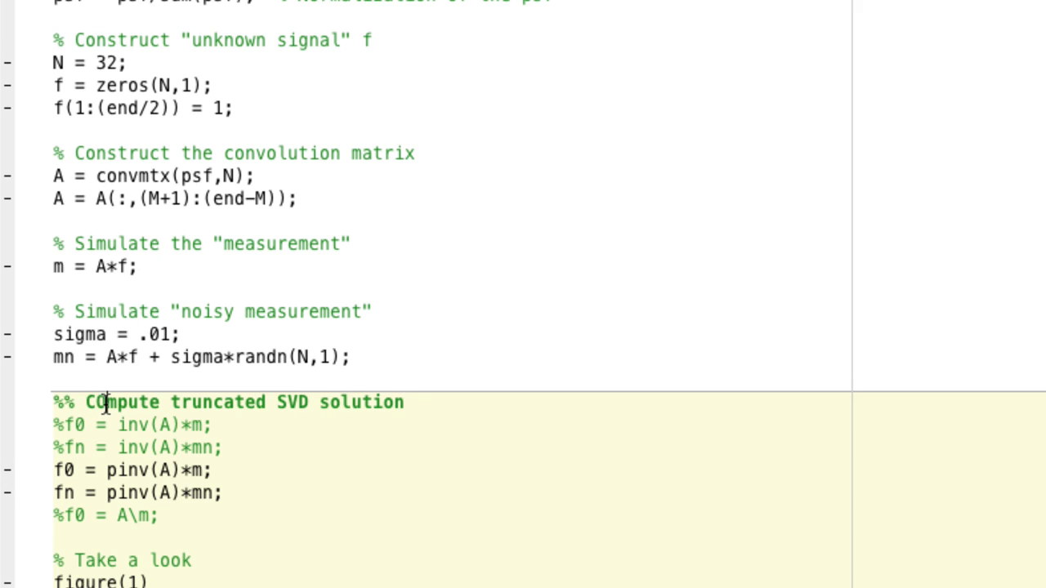
pyautogui.moveTo(54, 515)
pyautogui.write('%')
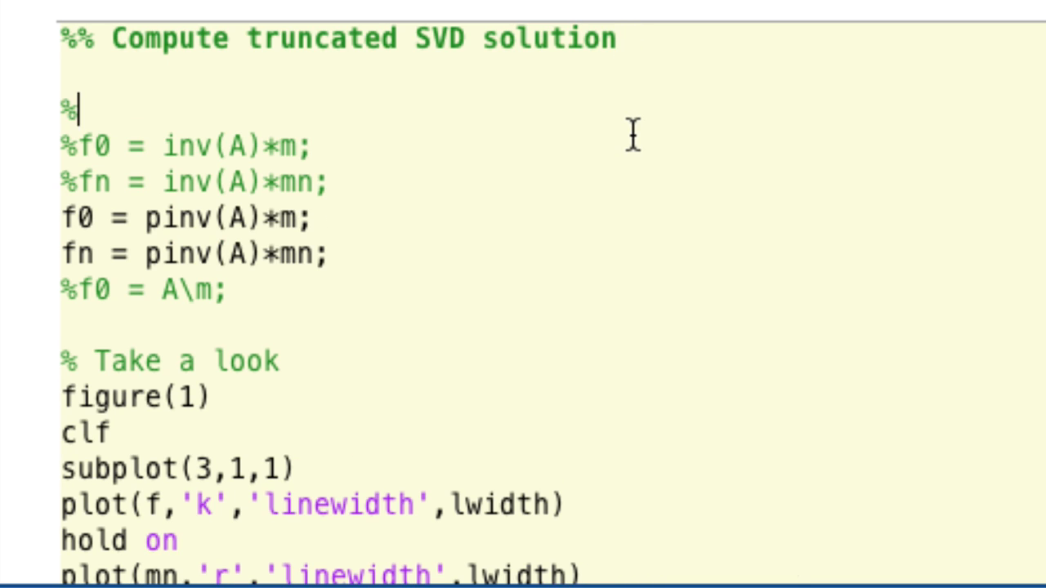
# Start the comment '% Determine the SVD of matrix A'.
pyautogui.write('Determine')
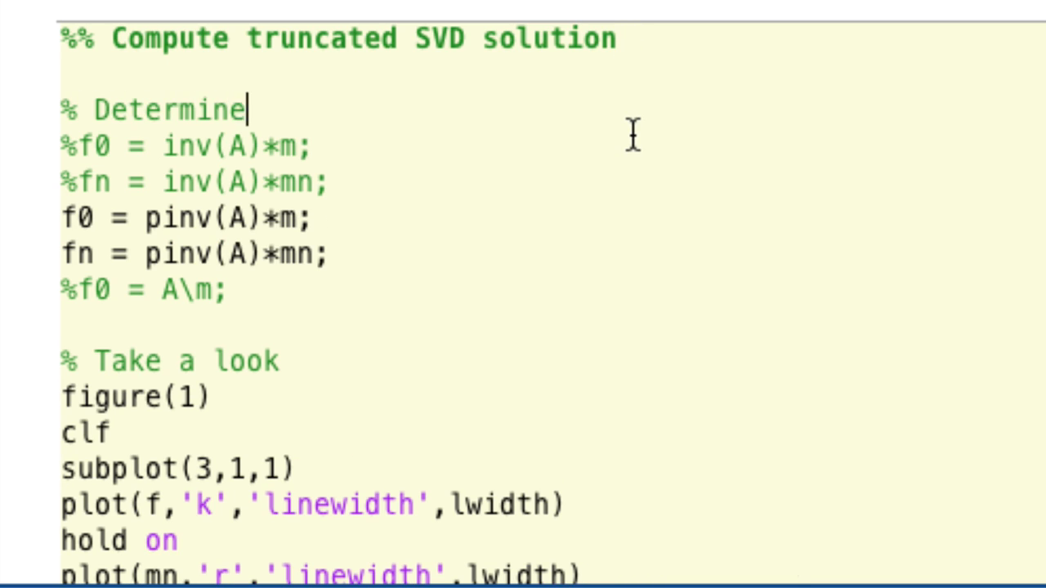
pyautogui.write('the SVD')
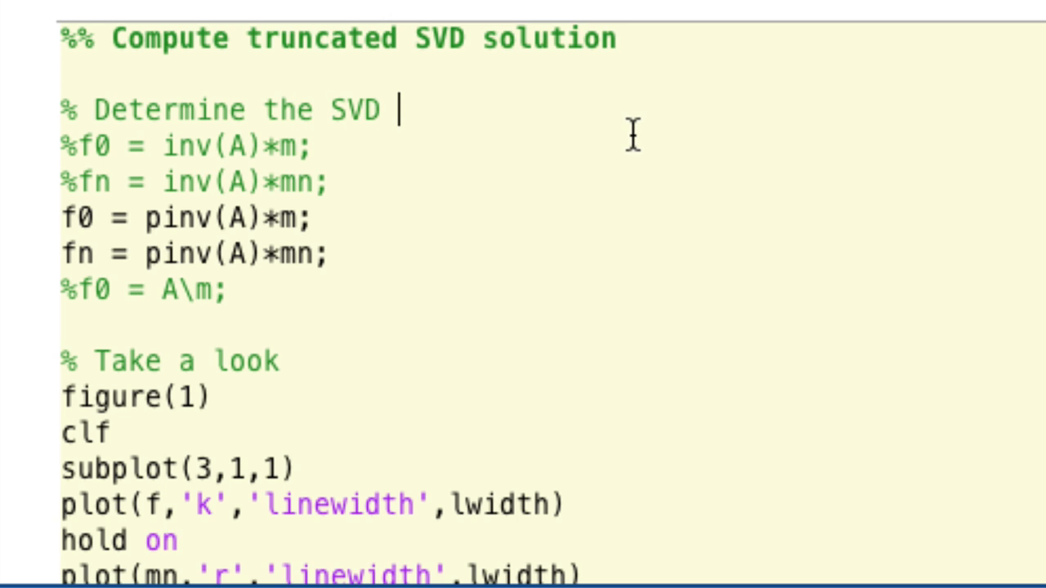
pyautogui.write('of matri')
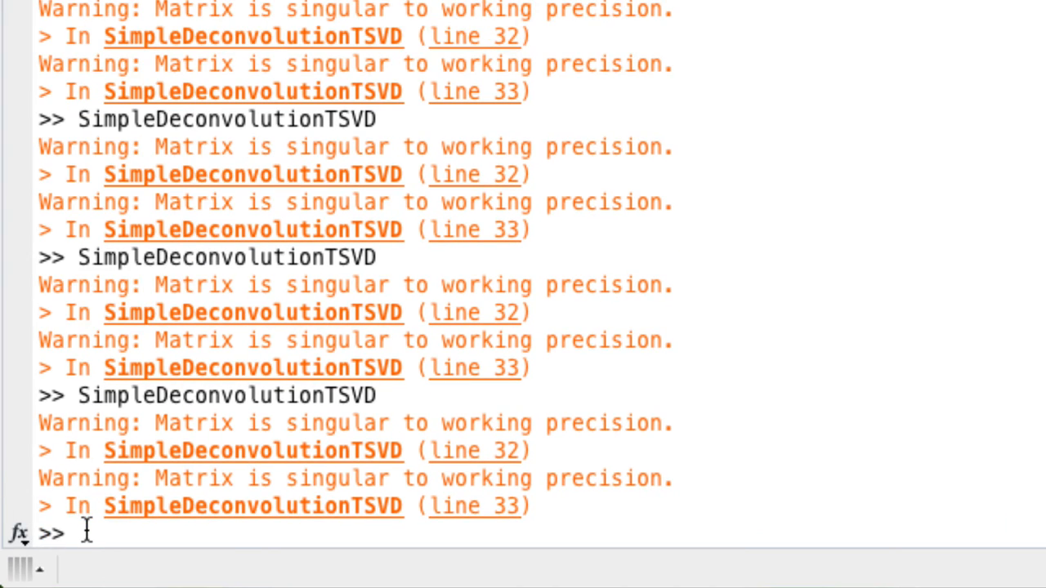
# Show help for svd and select the [U,S,V] = svd(X) syntax line.
pyautogui.write('help sv')
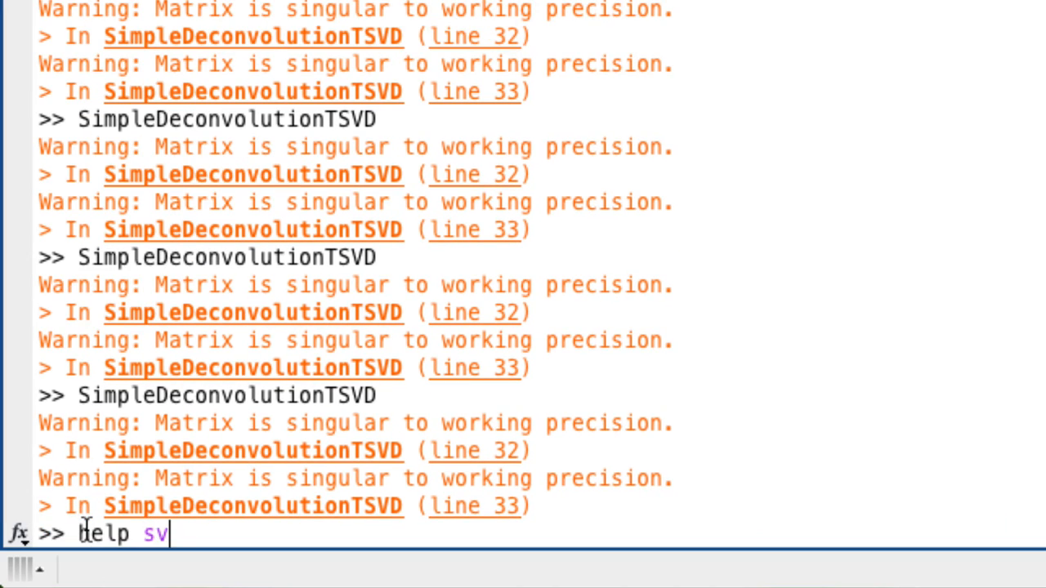
pyautogui.press('enter')
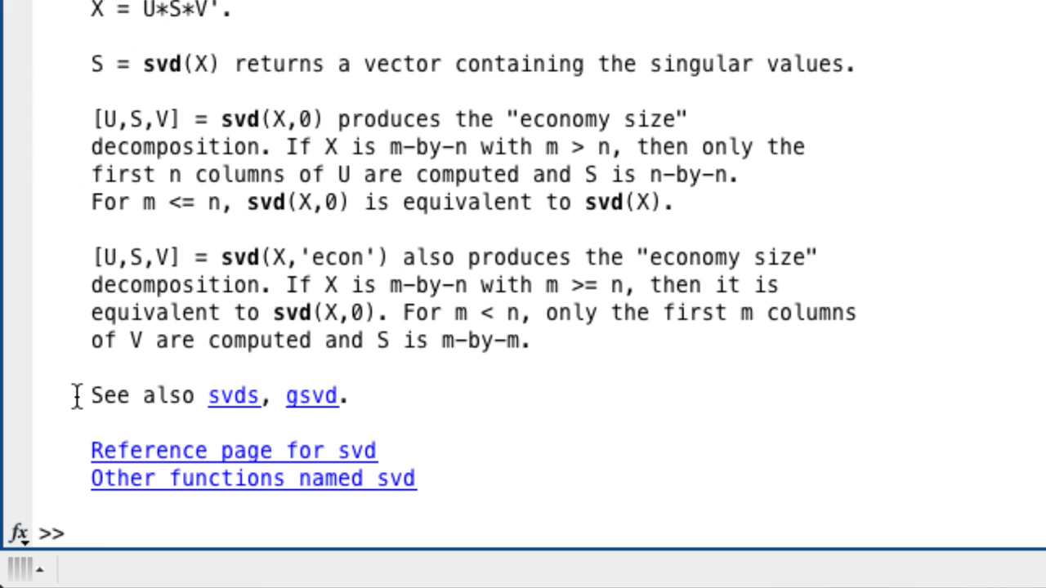
pyautogui.scroll(-3)
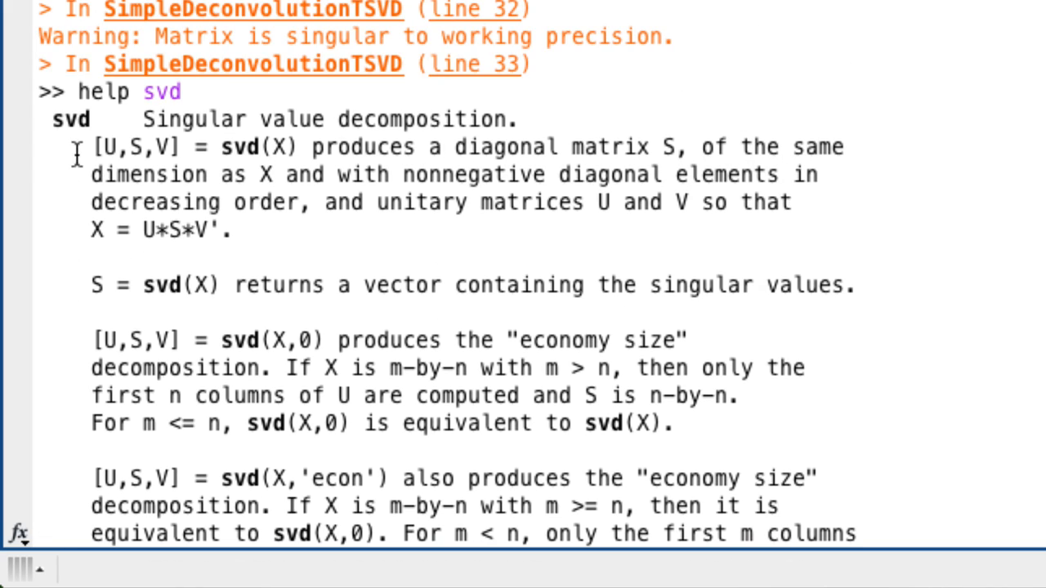
pyautogui.moveTo(92, 148); pyautogui.dragTo(300, 147)
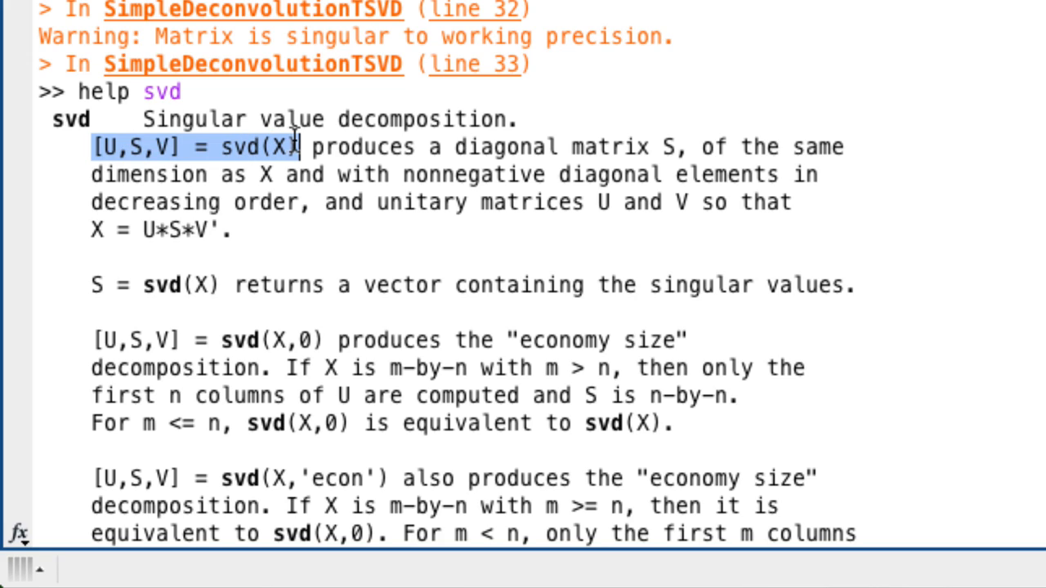
pyautogui.moveTo(65, 297)
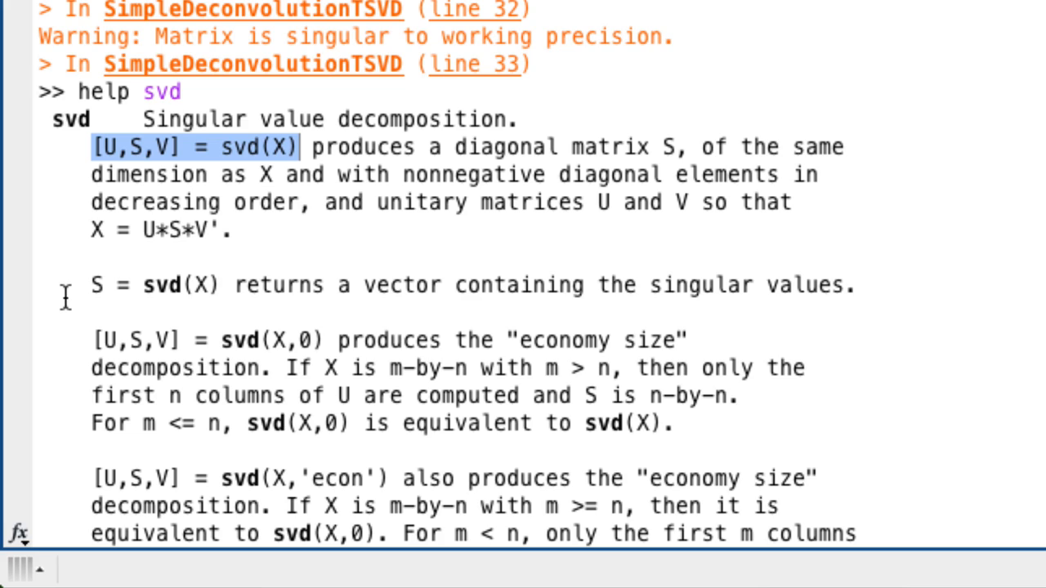
pyautogui.moveTo(92, 231)
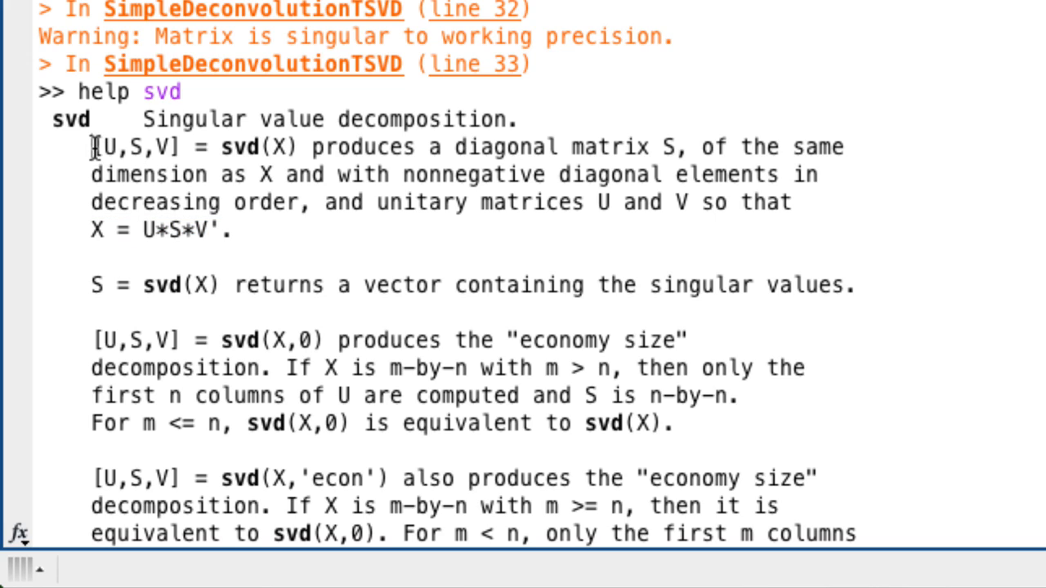
pyautogui.moveTo(91, 147); pyautogui.dragTo(299, 147)
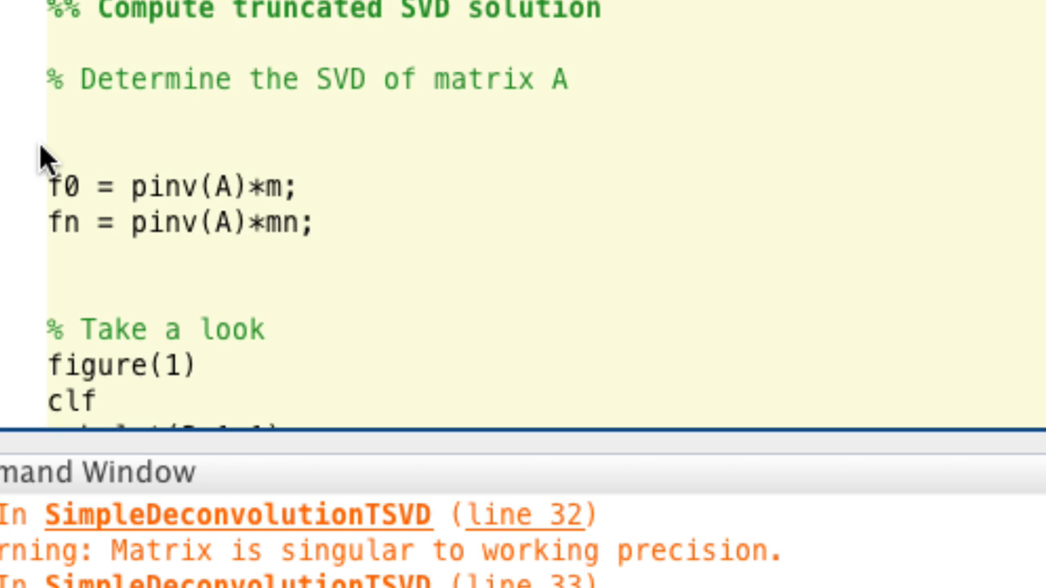
# Add [U,D,V] = svd(A); with a comment about looking at the singular values.
pyautogui.write('[U,S,V] = svd(A)')
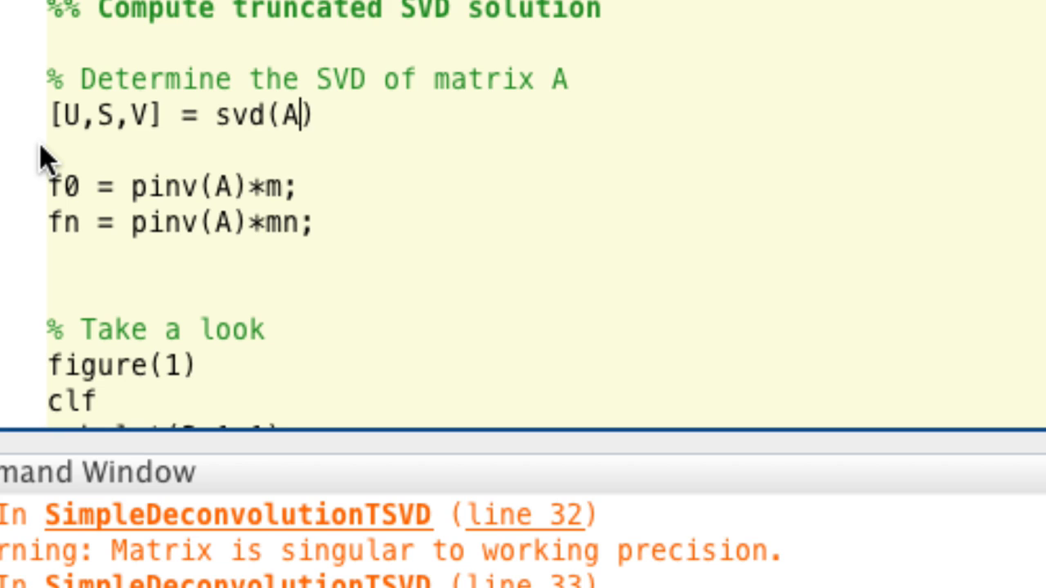
pyautogui.write(';')
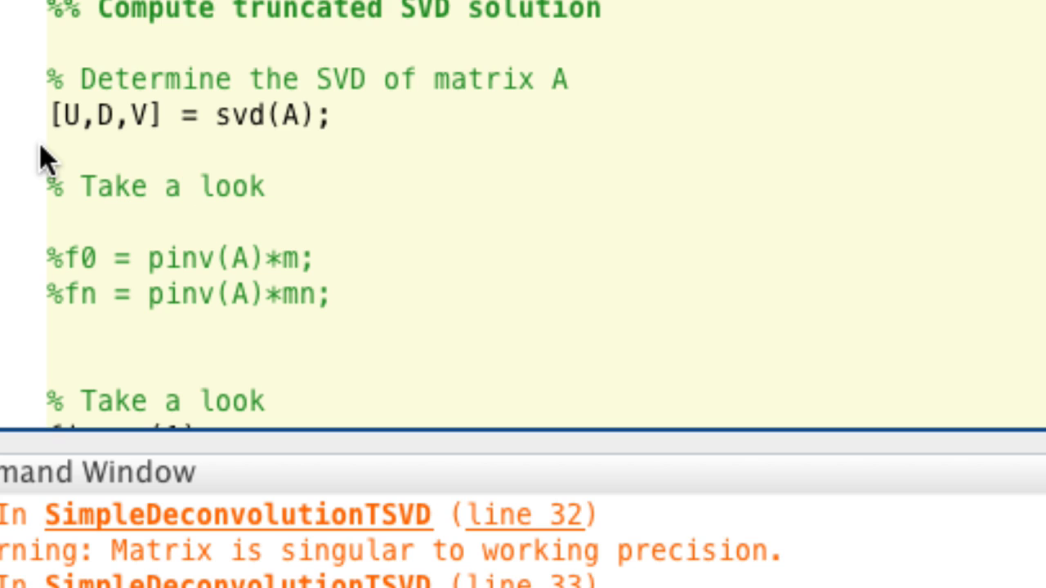
pyautogui.write('at the')
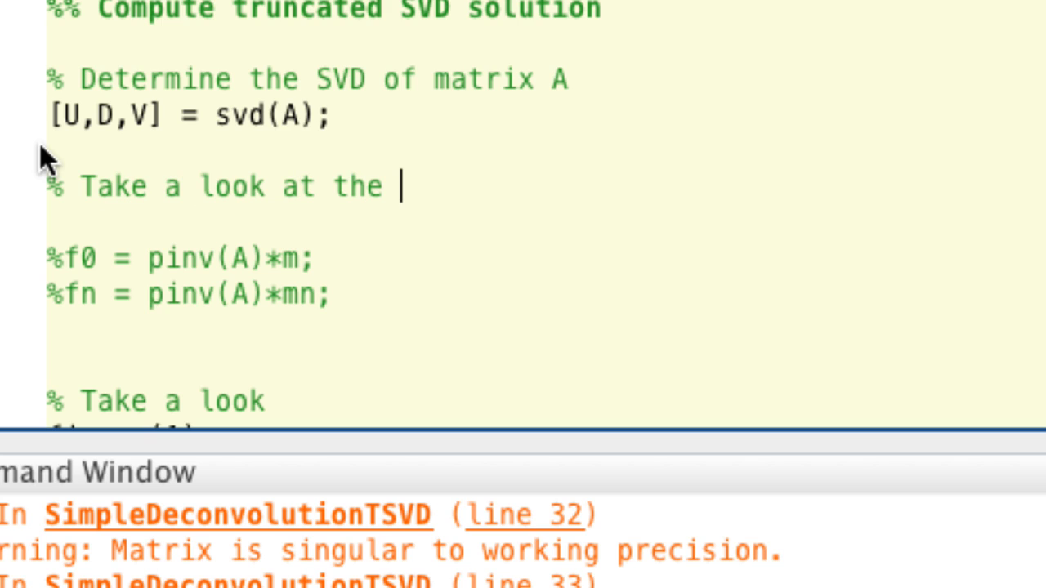
pyautogui.write('singular values')
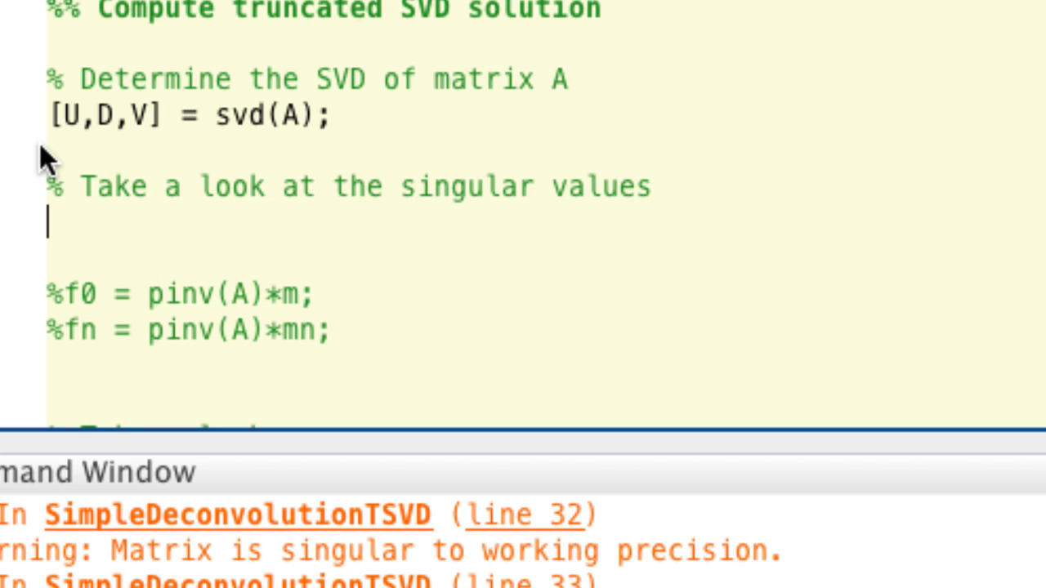
# Store svals = diag(D) and plot semilogy(svals,'r.') in a cleared figure 2.
pyautogui.write('figure(2')
pyautogui.write('c')
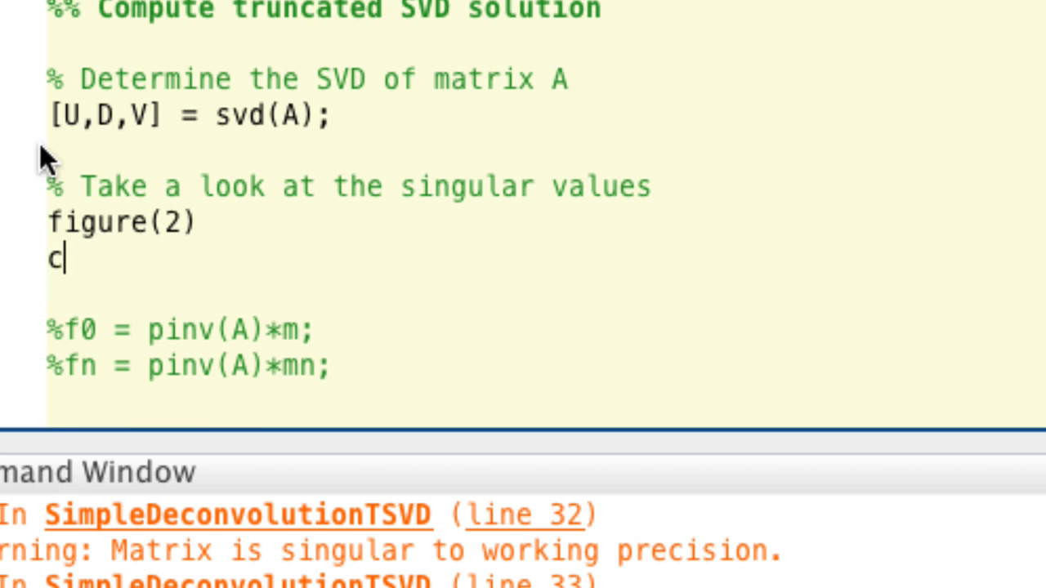
pyautogui.write('lf')
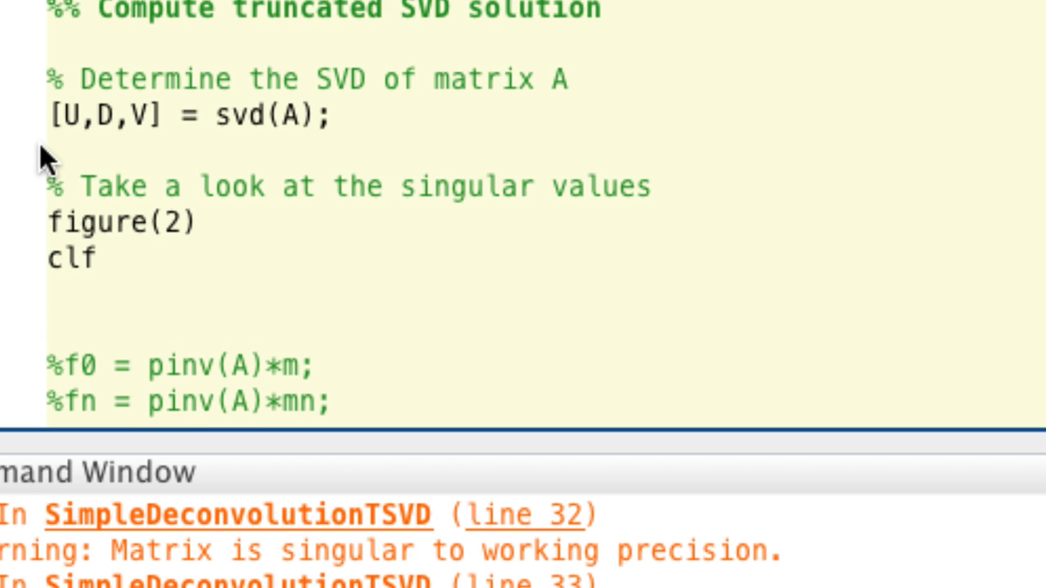
pyautogui.write('semilogy')
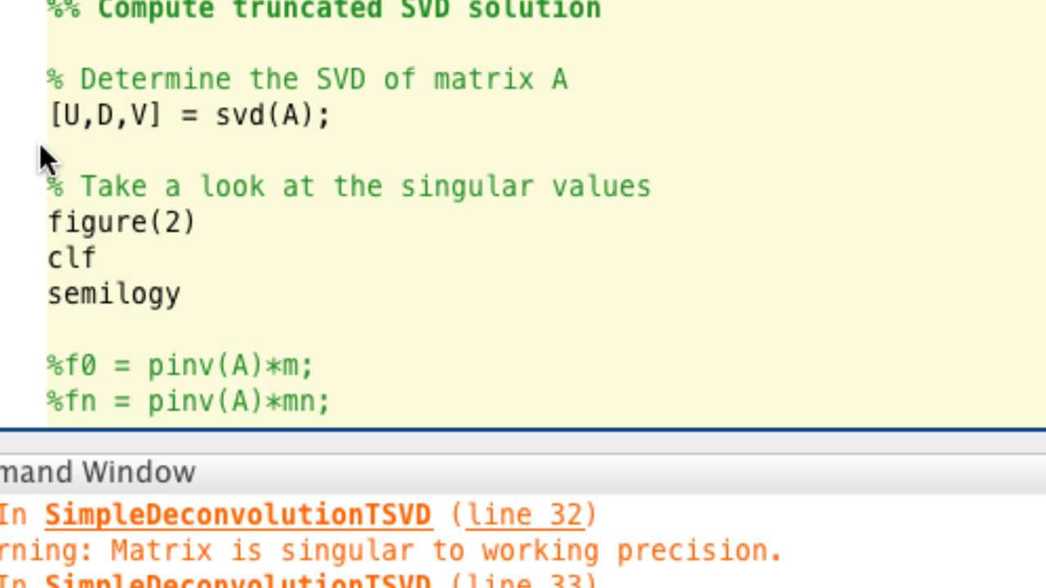
pyautogui.write('()')
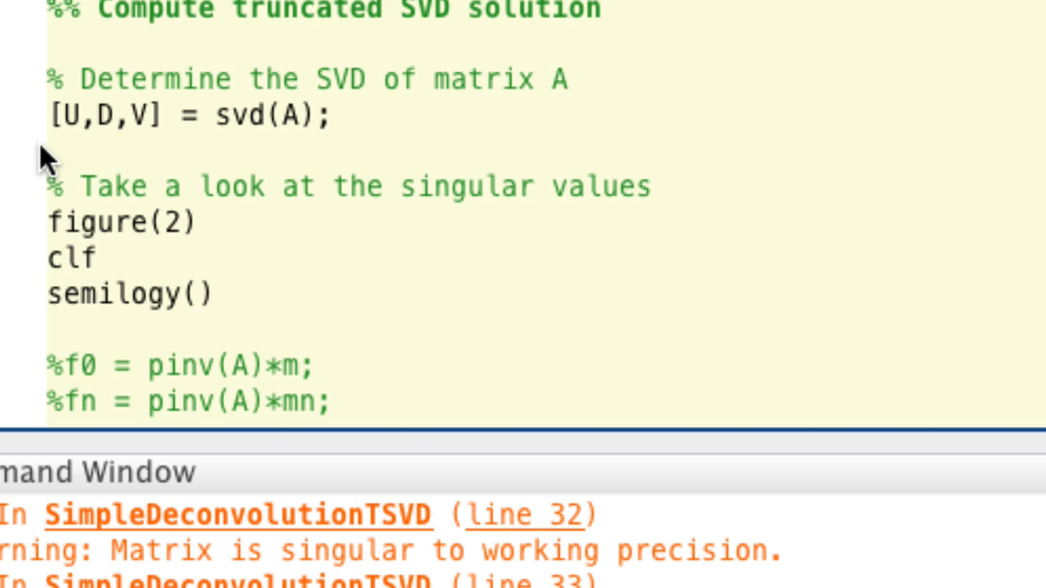
pyautogui.write('svals  =')
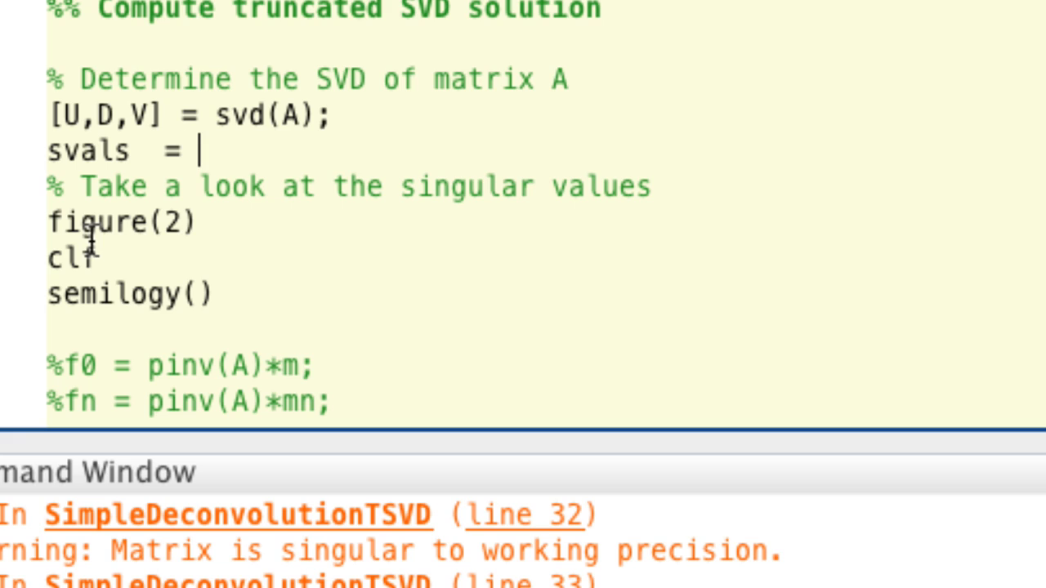
pyautogui.write('diag(D);')
pyautogui.click(130, 294)
pyautogui.write('sva')
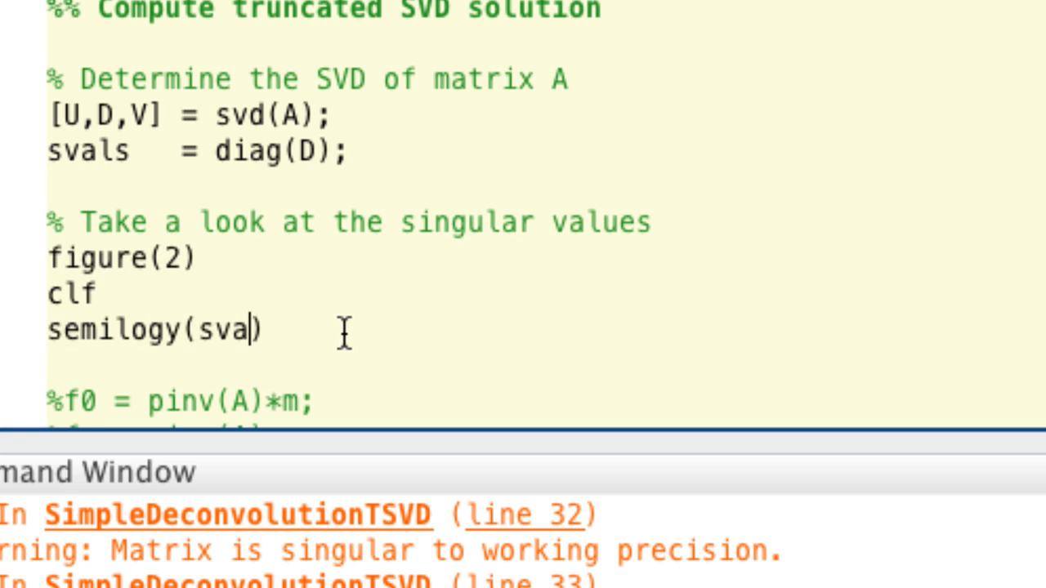
pyautogui.write('ls')
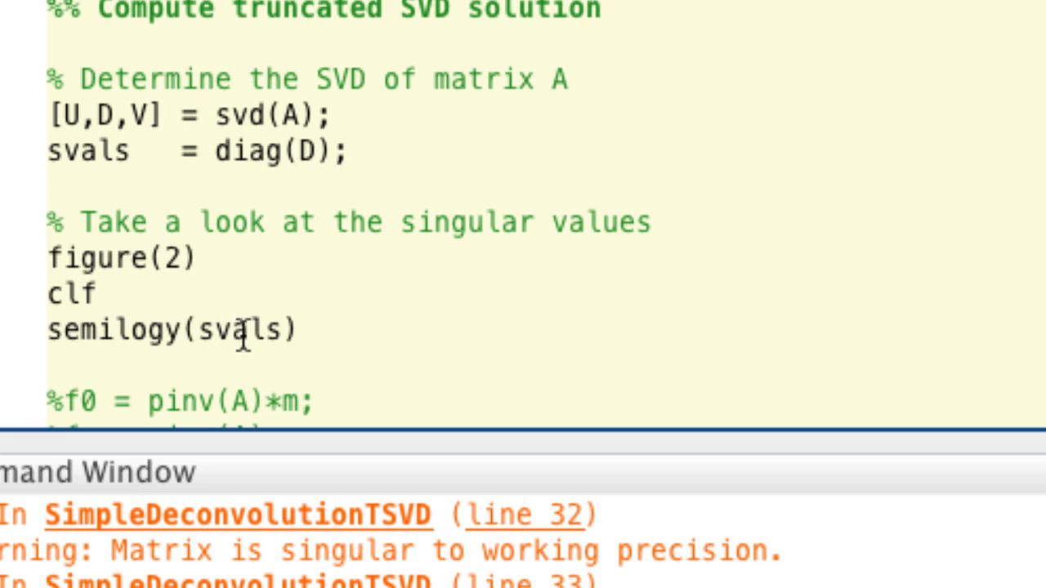
pyautogui.moveTo(189, 339)
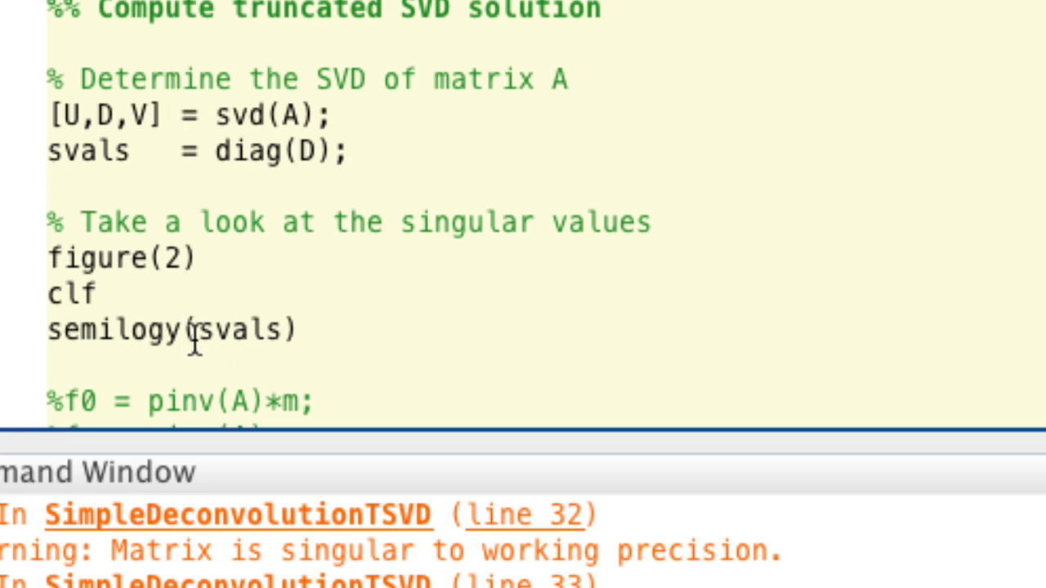
pyautogui.write(",'")
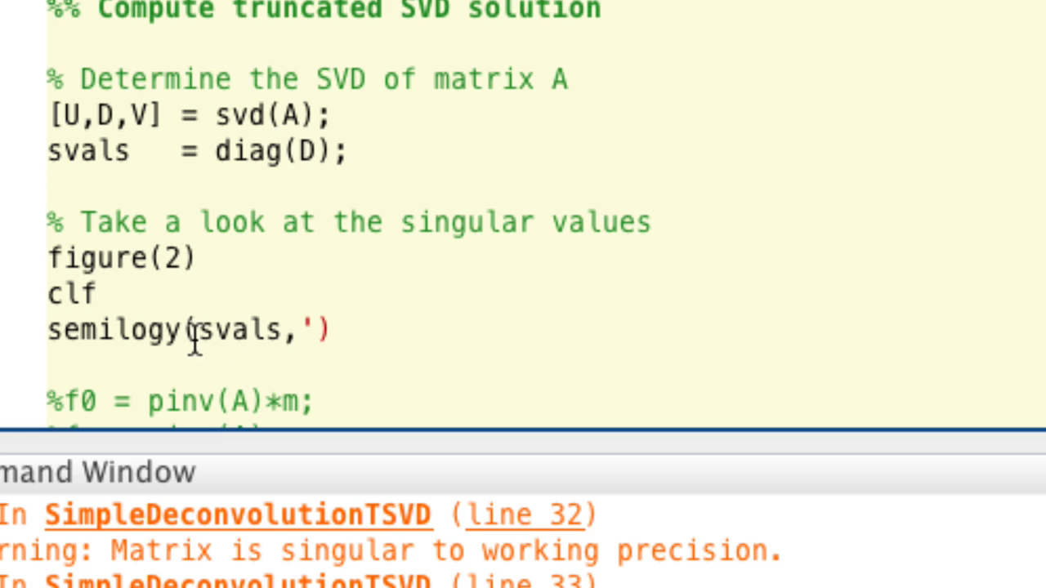
pyautogui.write('r.')
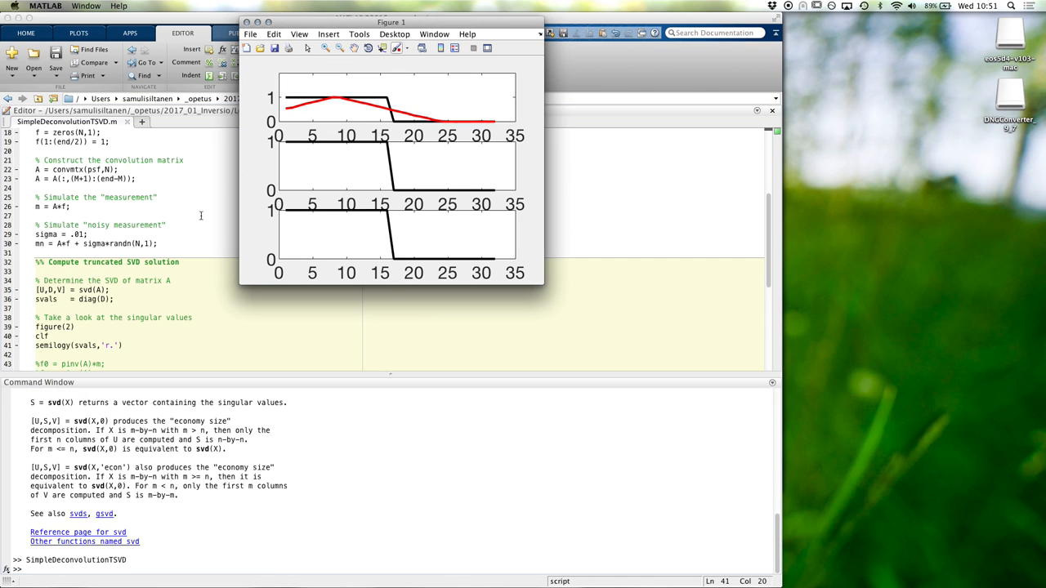
# Inspect the enlarged Figure 2 singular-value plot, whose last value nears 10^-17.
pyautogui.scroll(-3)
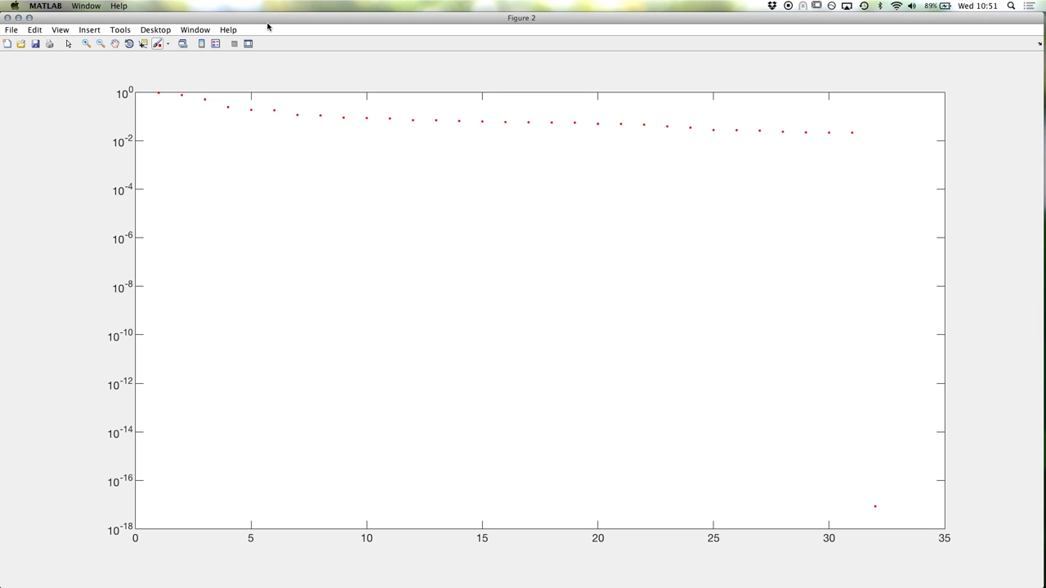
pyautogui.moveTo(327, 110)
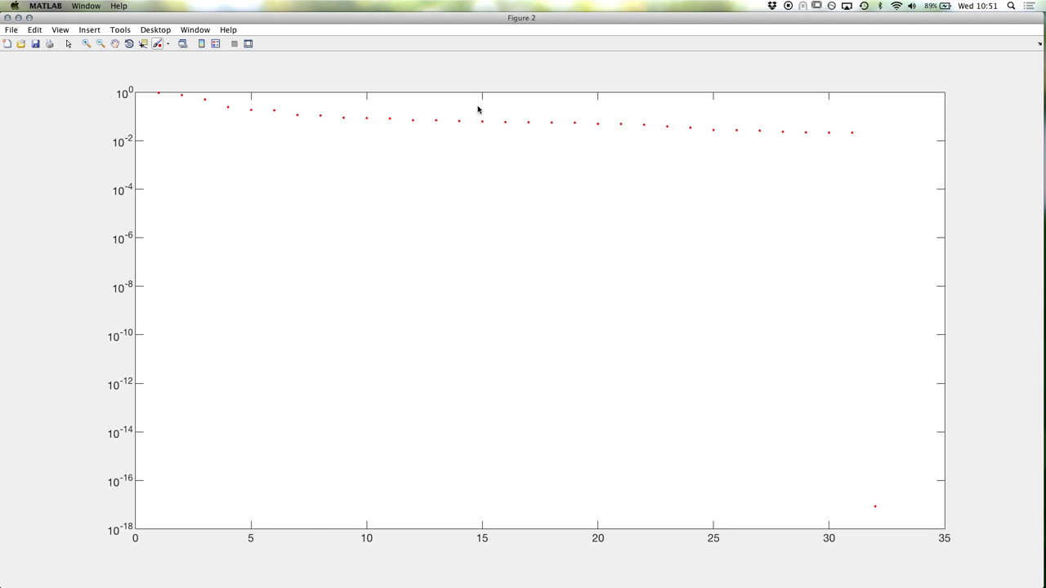
pyautogui.moveTo(851, 133)
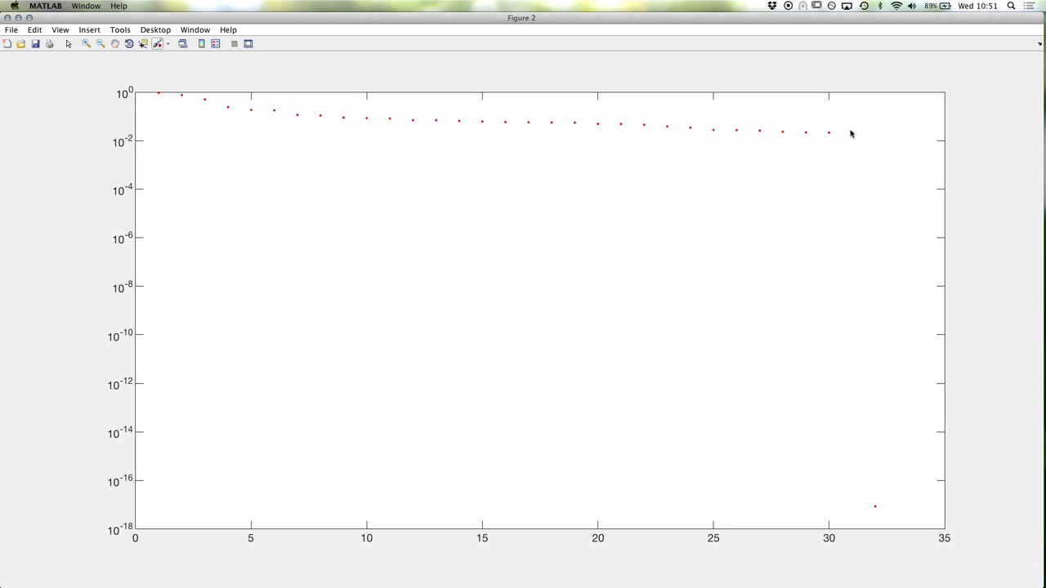
pyautogui.moveTo(889, 413)
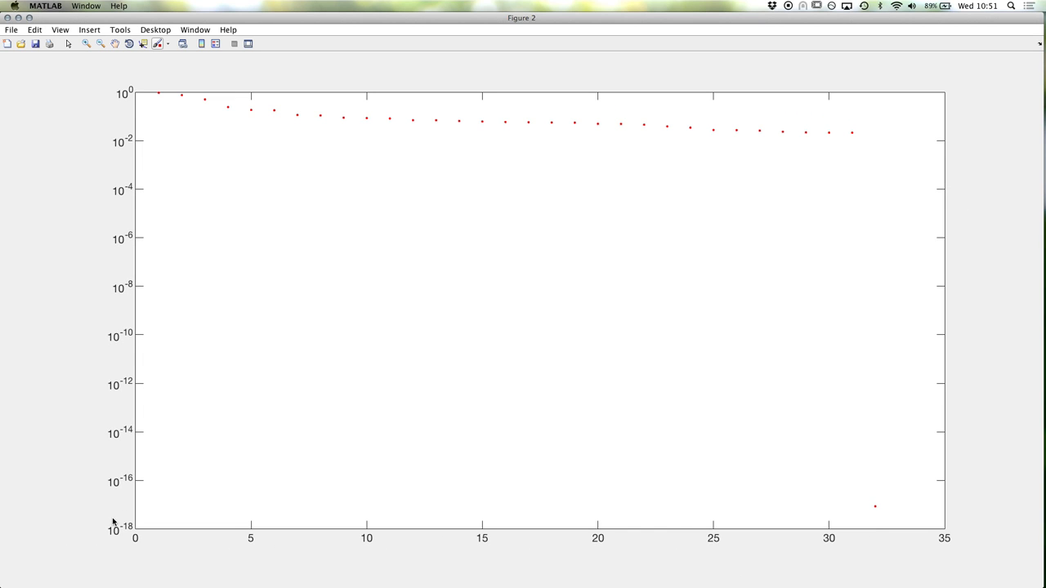
pyautogui.moveTo(137, 494)
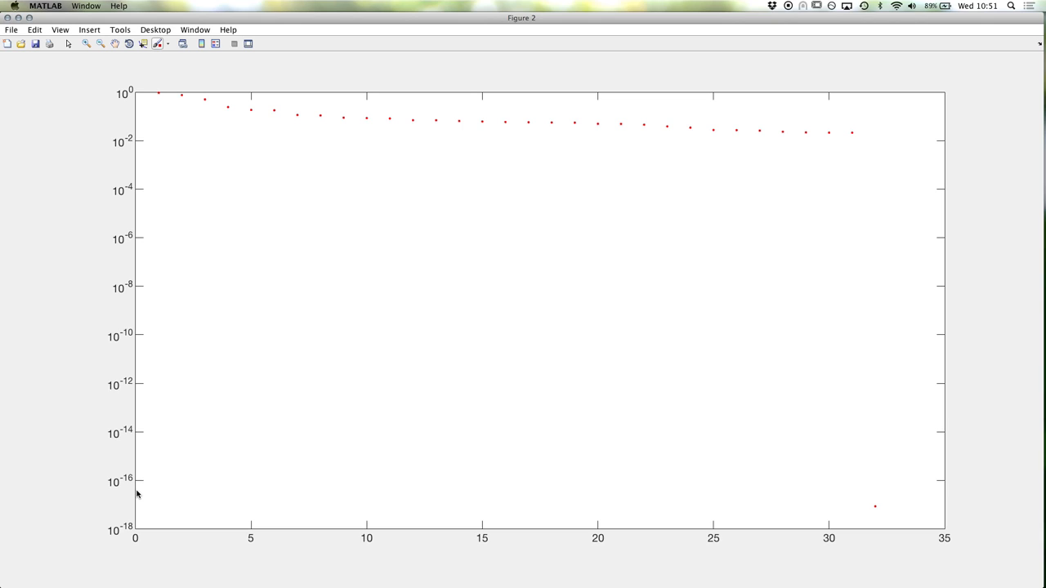
pyautogui.moveTo(387, 343)
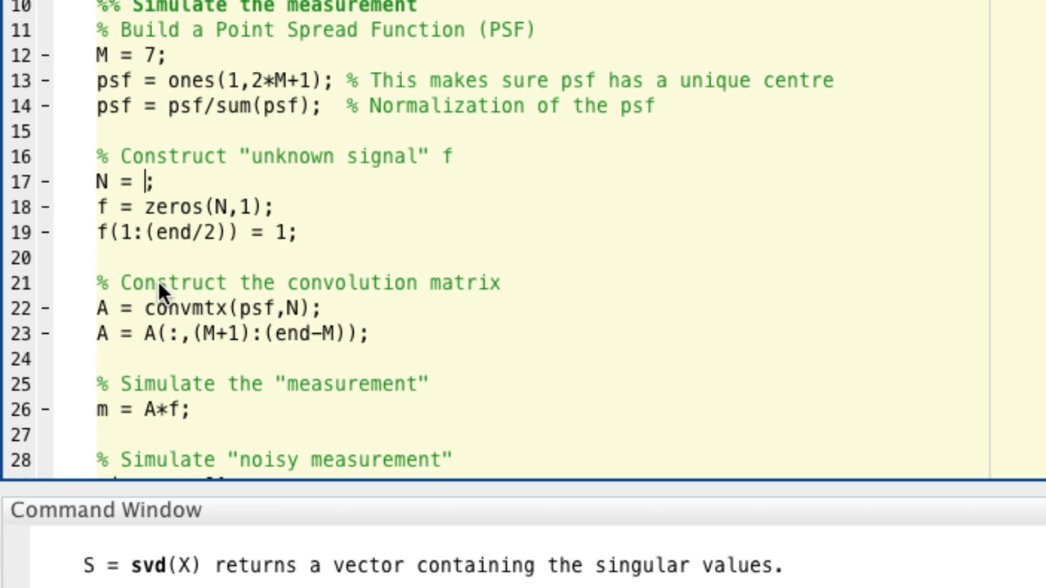
# Add subplot(1,2,1) with spy(A), then subplot(1,2,2) before the semilogy plot.
pyautogui.write('400')
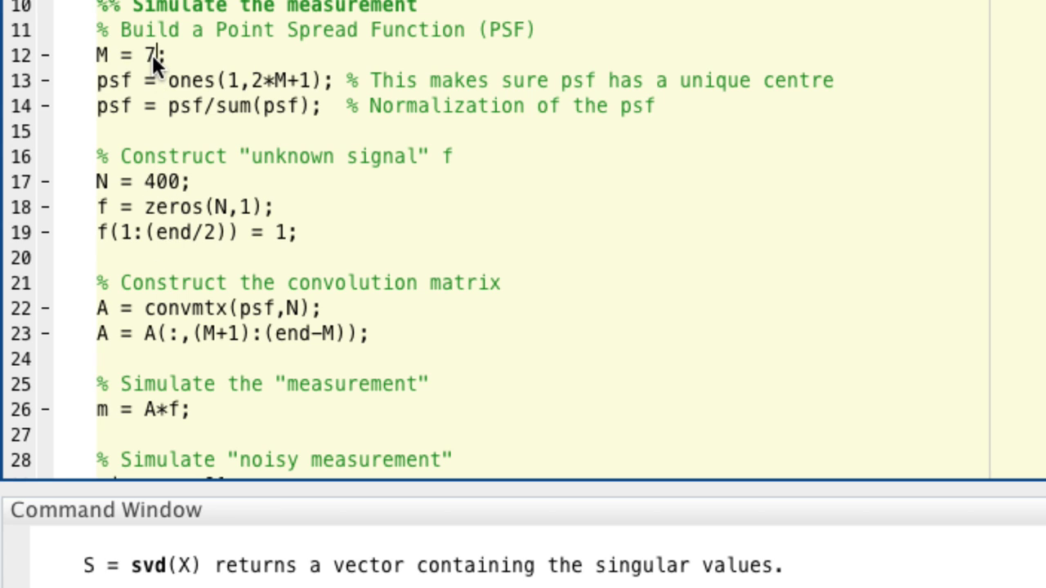
pyautogui.write('13')
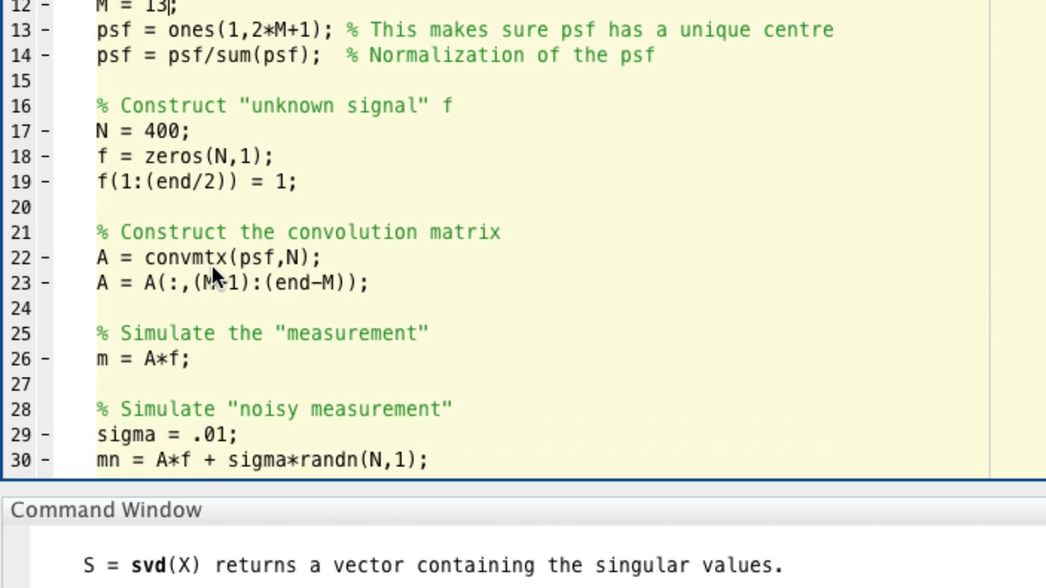
pyautogui.scroll(-3)
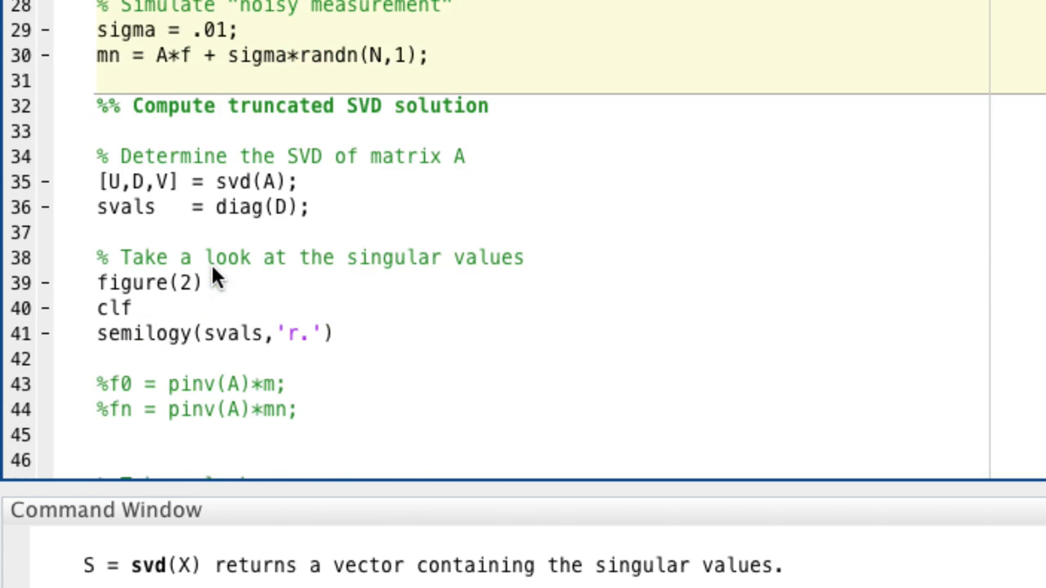
pyautogui.write('sub')
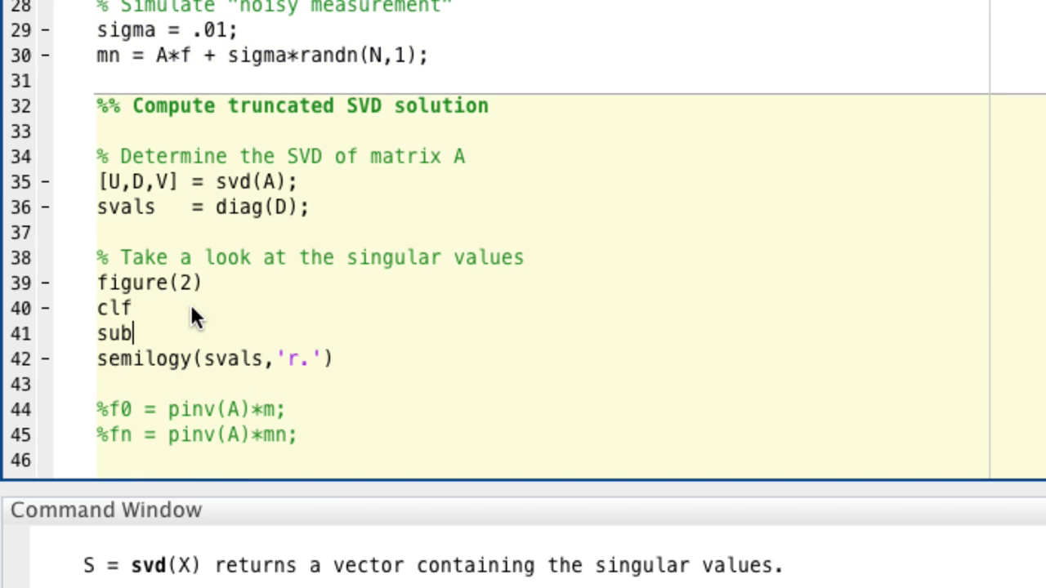
pyautogui.write('plot()')
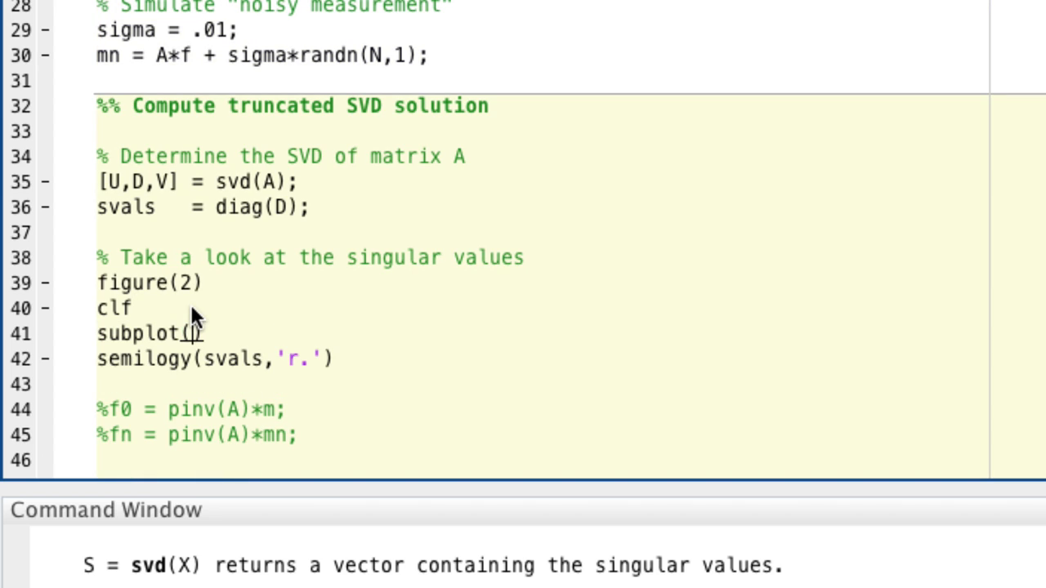
pyautogui.write('1,2,1)')
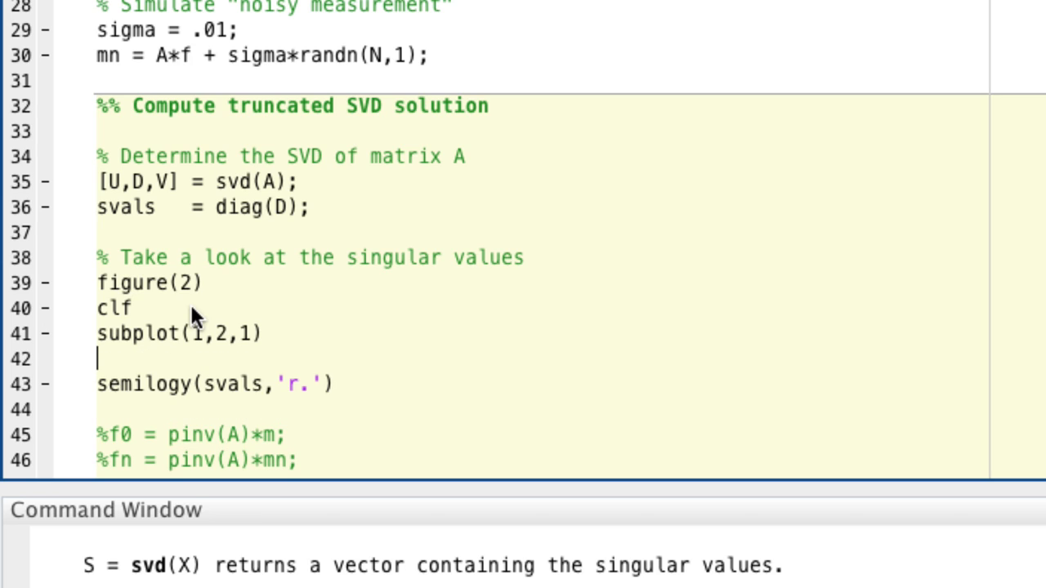
pyautogui.write('spy()')
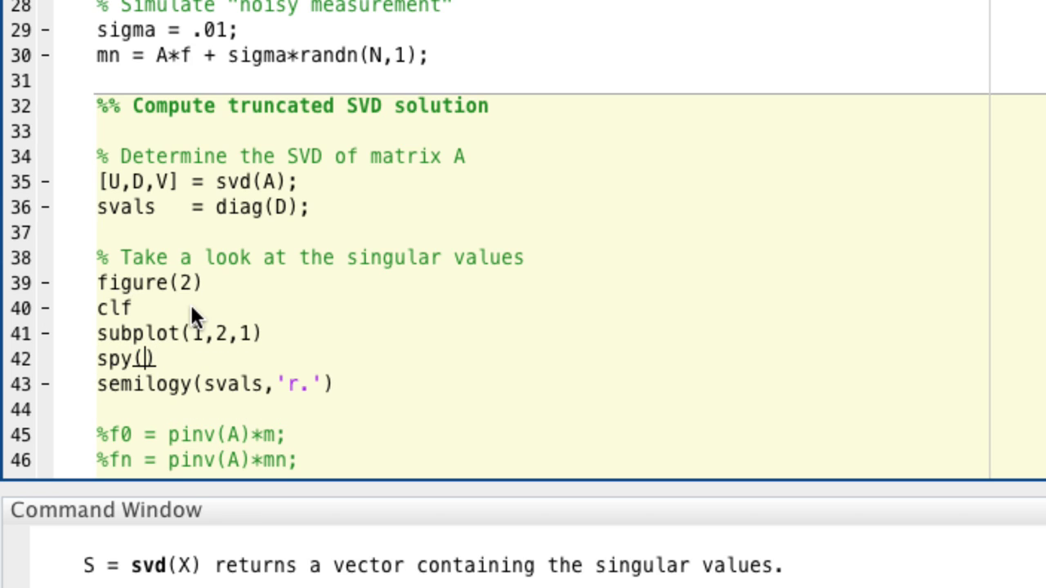
pyautogui.write('A;')
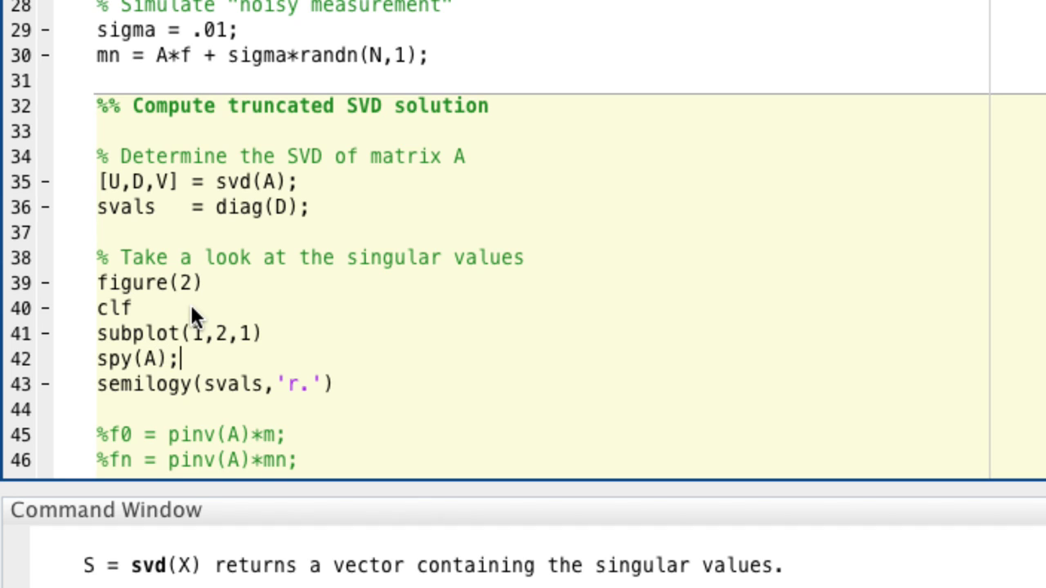
pyautogui.press('BackSpace')
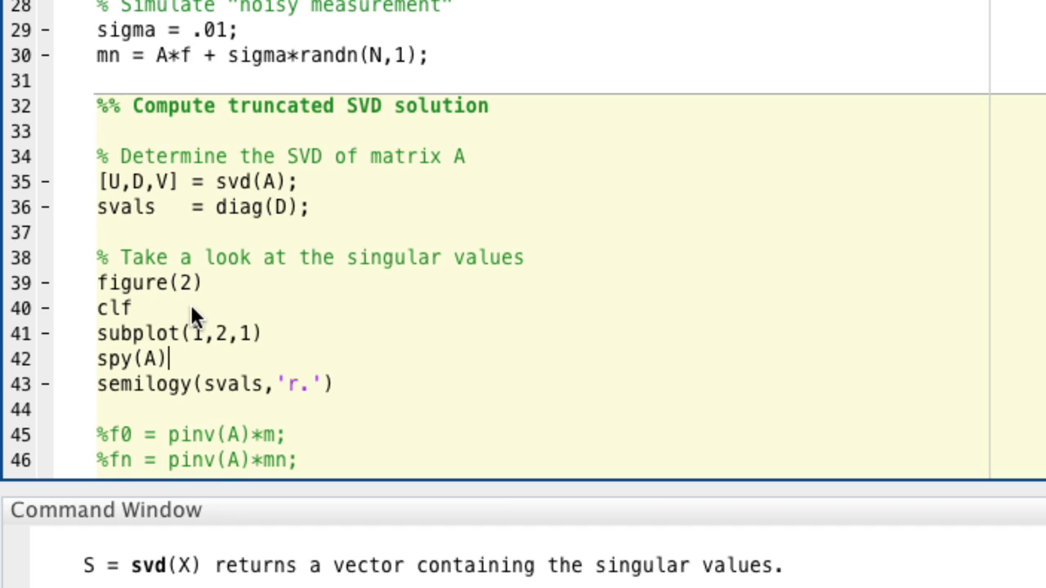
pyautogui.write('subplot')
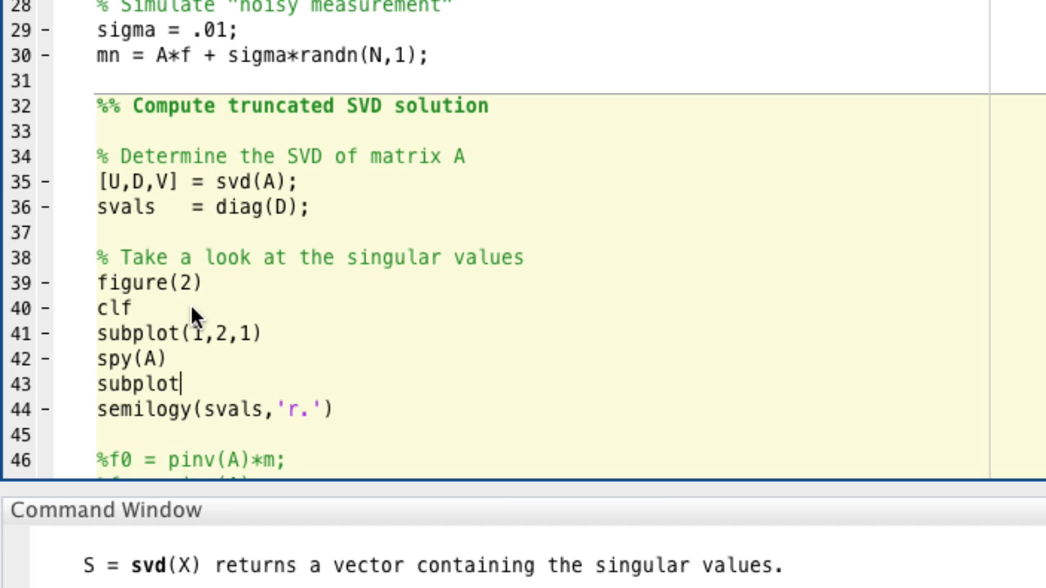
pyautogui.write('(1,2,2)')
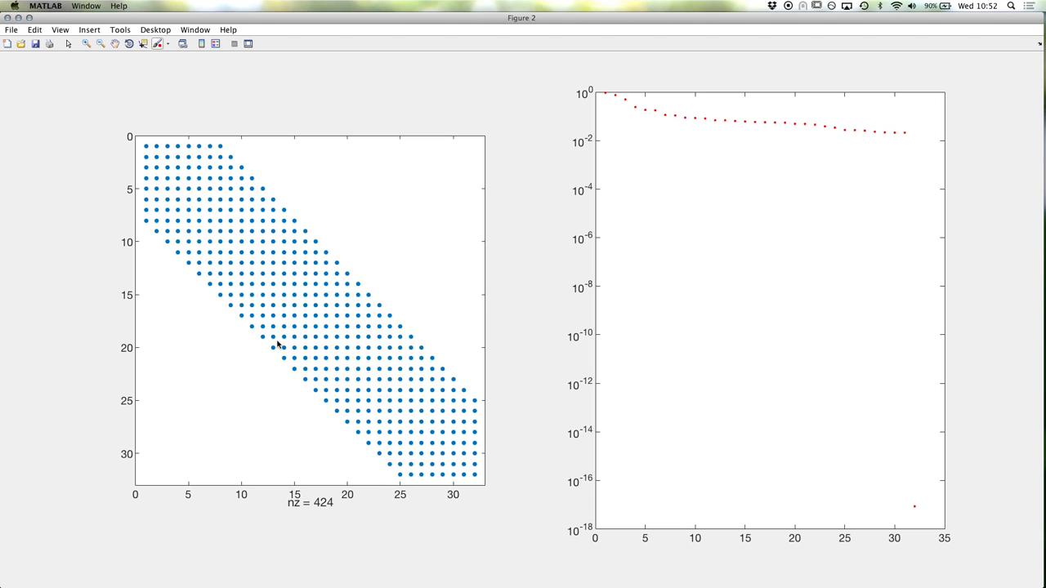
pyautogui.moveTo(550, 195)
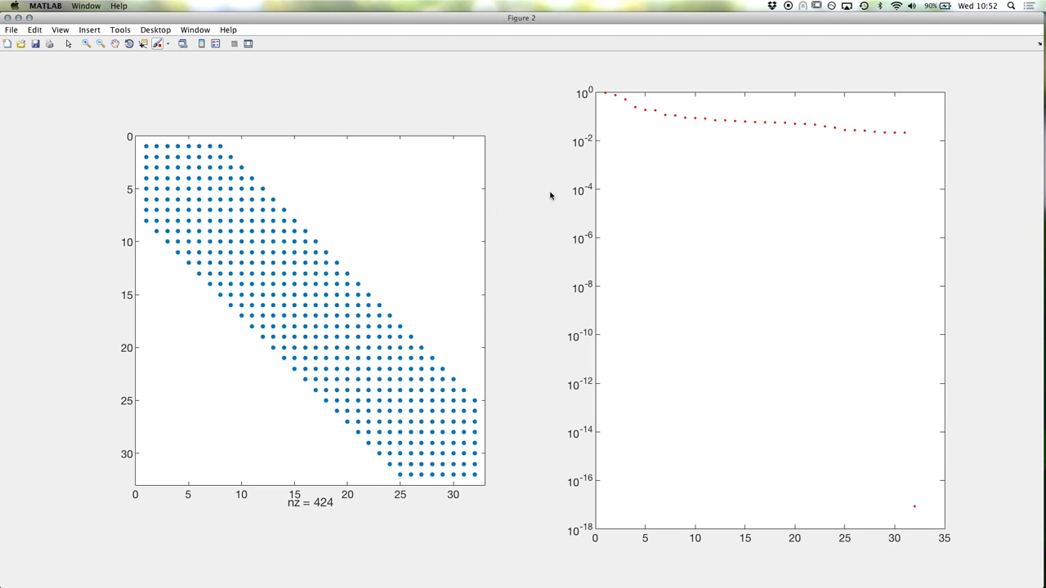
pyautogui.moveTo(734, 250)
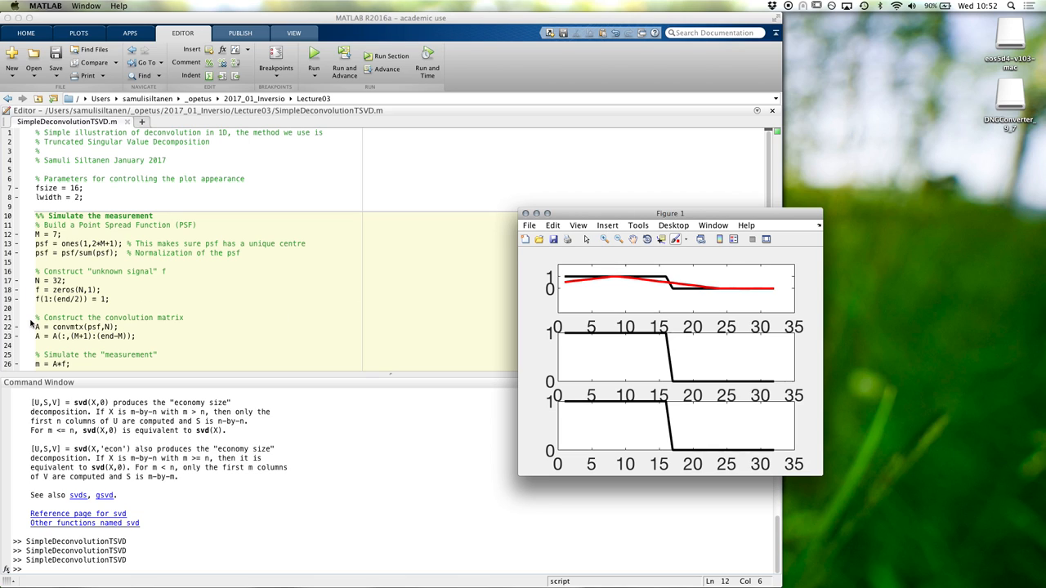
# Add title('Nonzero elements in A','fontsize',fsize) after spy(A).
pyautogui.scroll(-3)
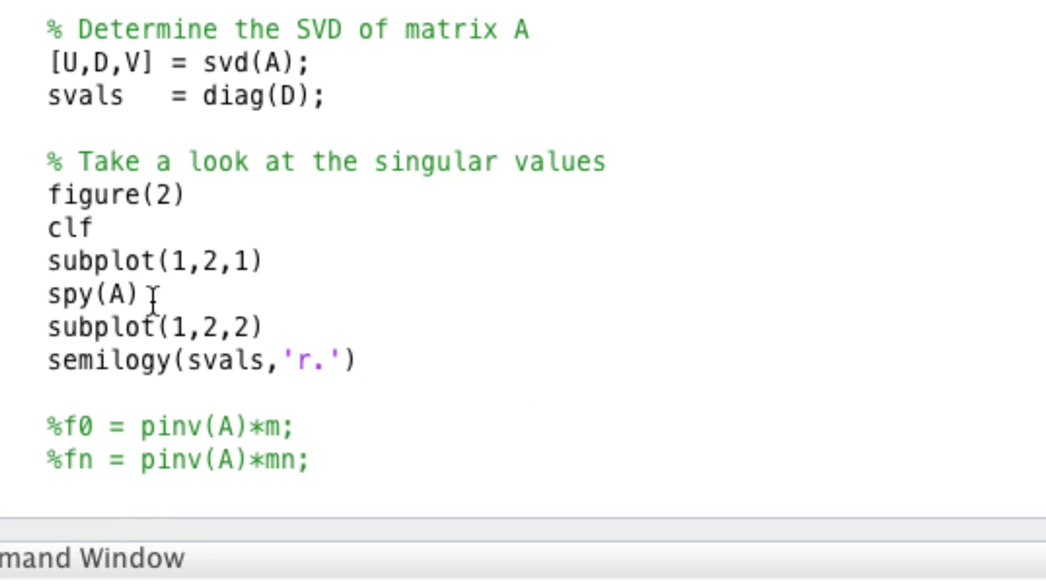
pyautogui.write('title()')
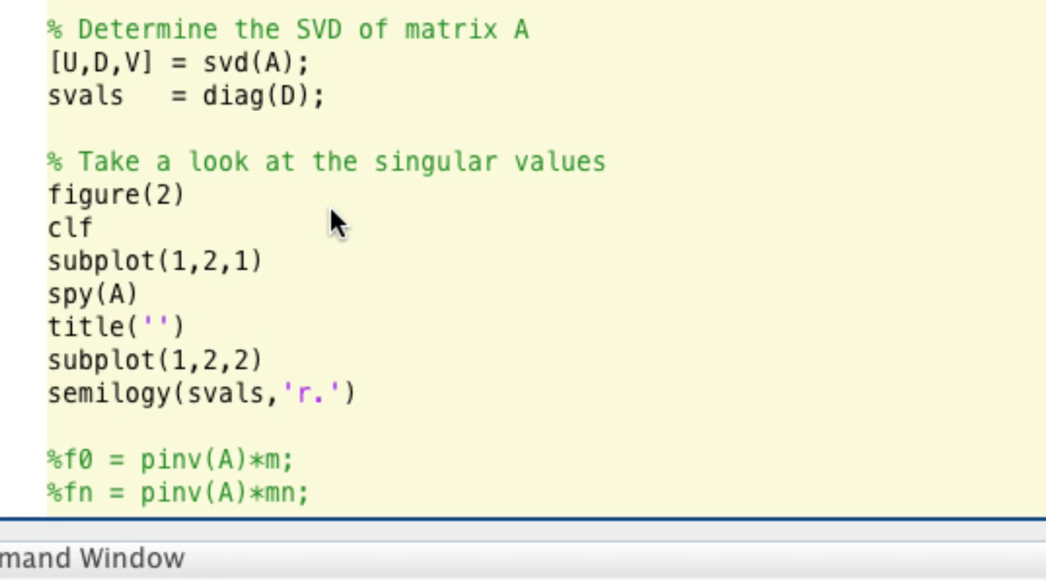
pyautogui.write('Nonzero')
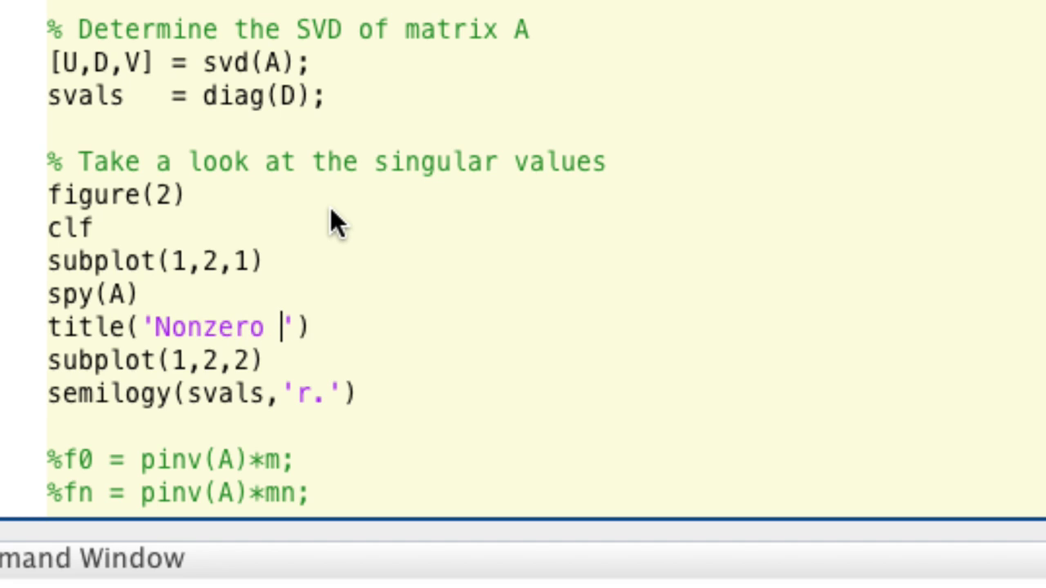
pyautogui.write('elements in A')
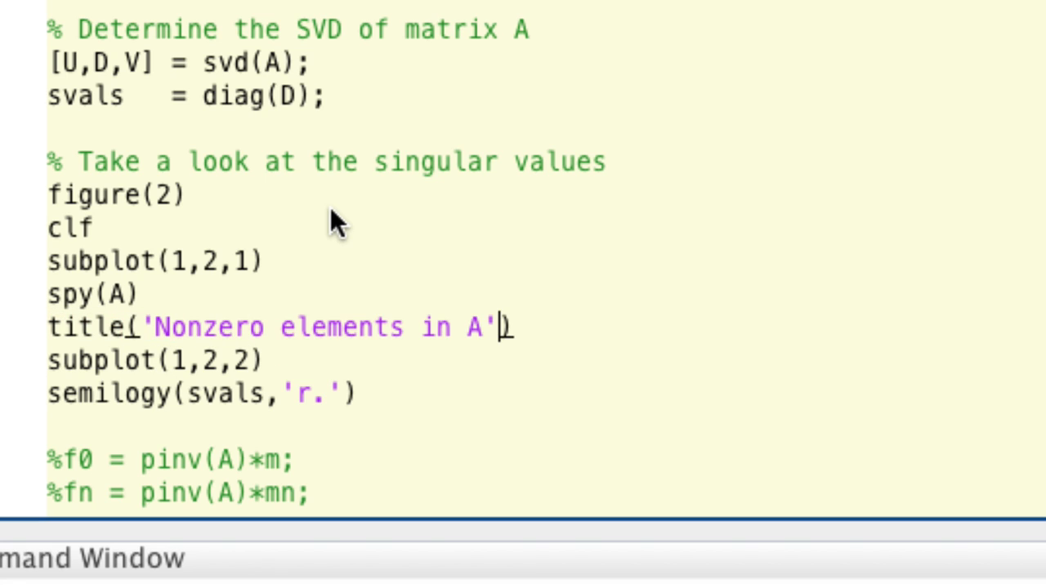
pyautogui.write(",'font")
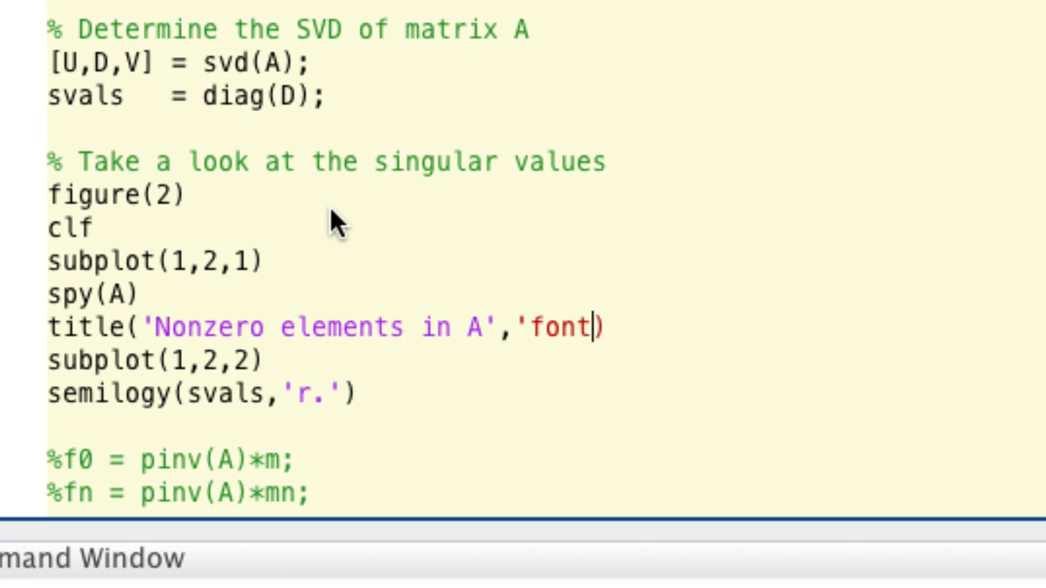
pyautogui.write("size',f")
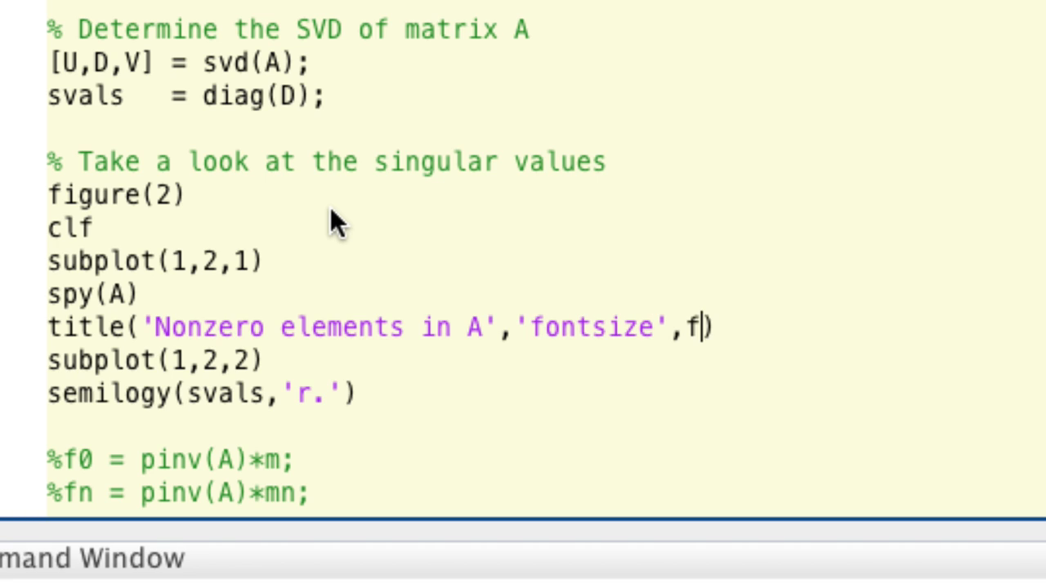
pyautogui.write('size')
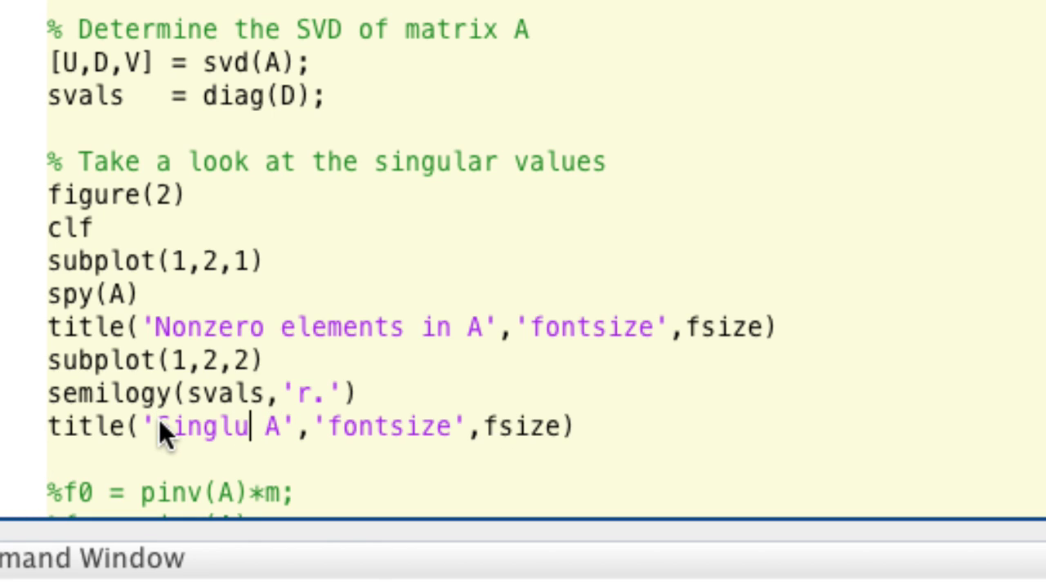
# Title the semilogy panel 'Singular values of A (log plot)' at fontsize fsize.
pyautogui.write('ar')
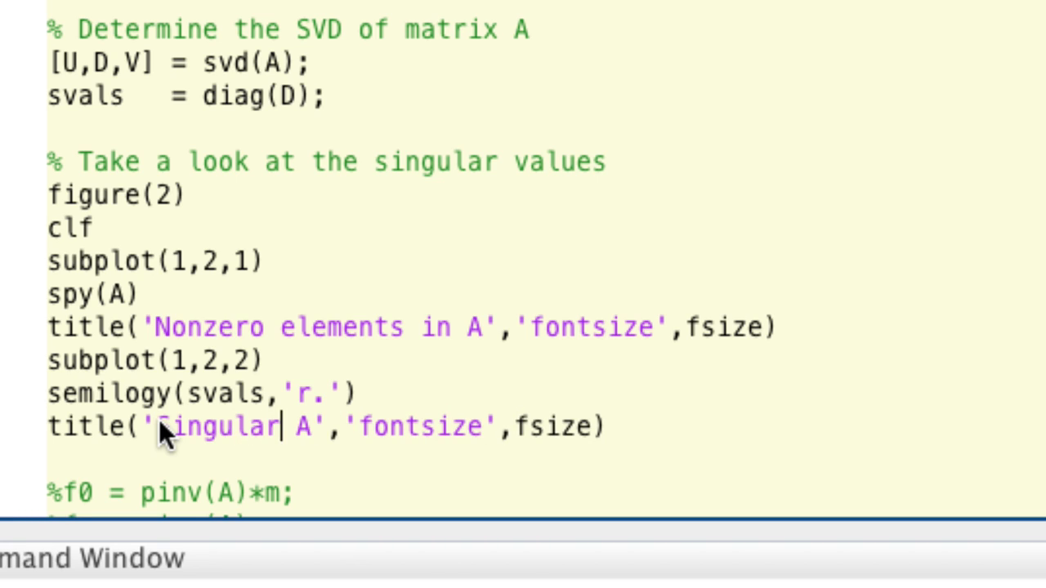
pyautogui.write('values of')
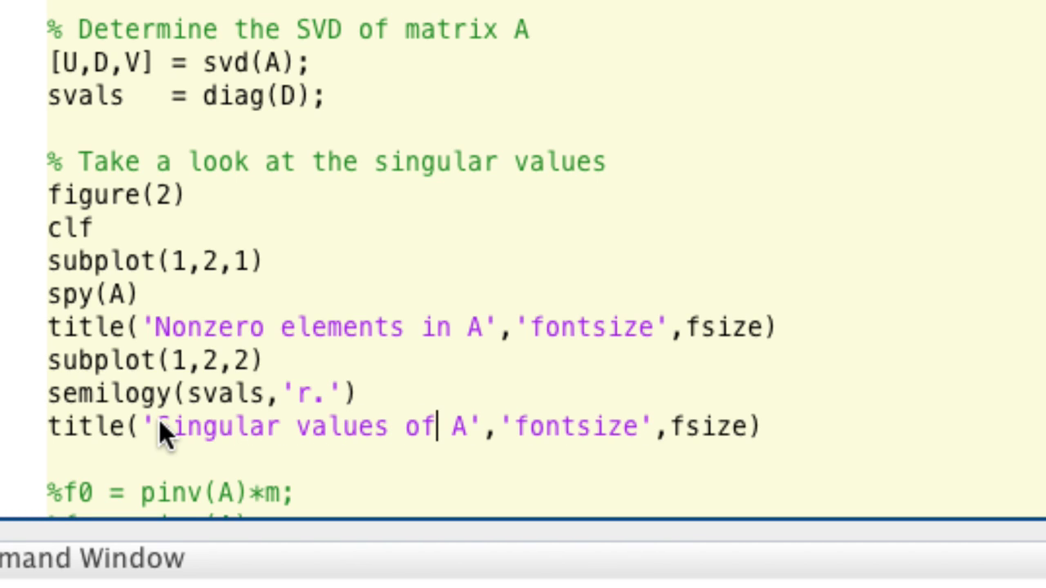
pyautogui.write('(log plot')
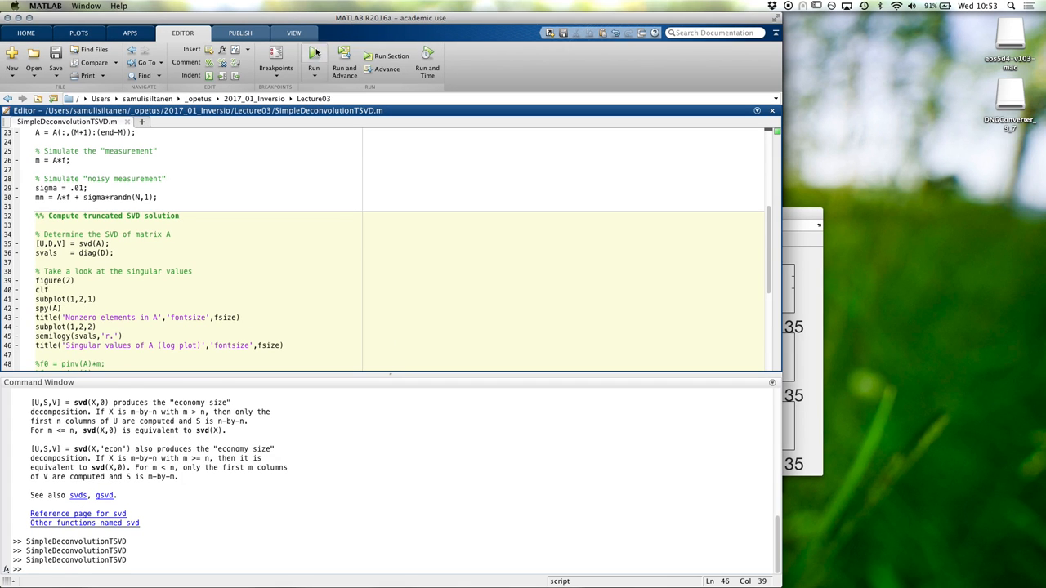
# Replace N = 32 with a larger signal length by typing 40.
pyautogui.click(314, 57)
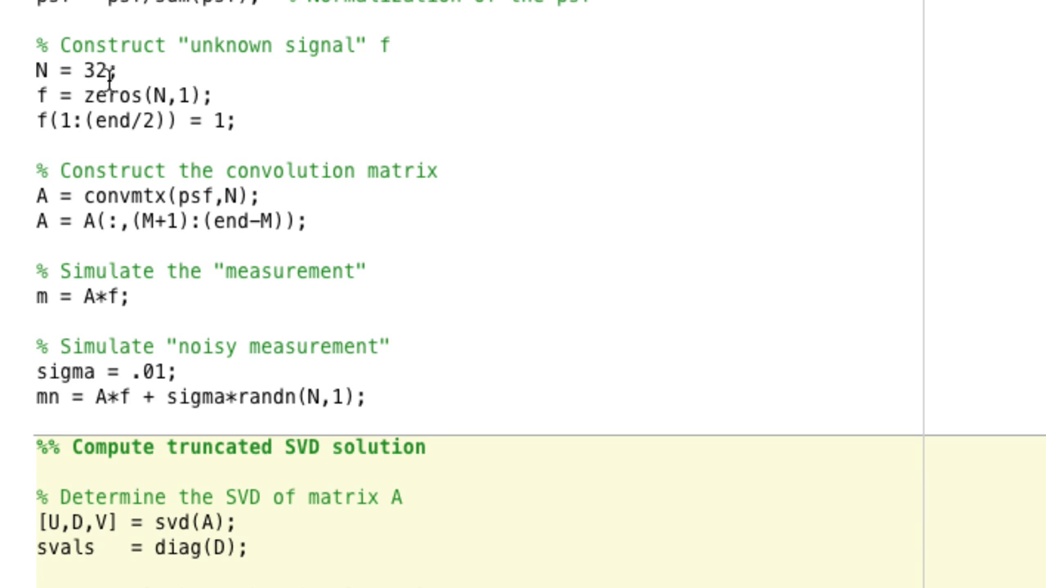
pyautogui.write('40')
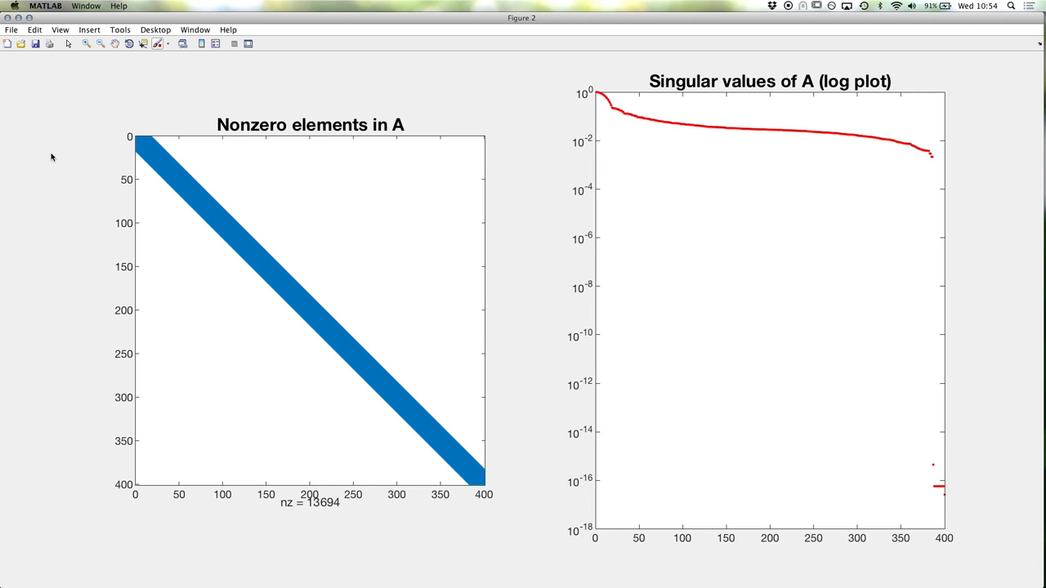
pyautogui.moveTo(944, 515)
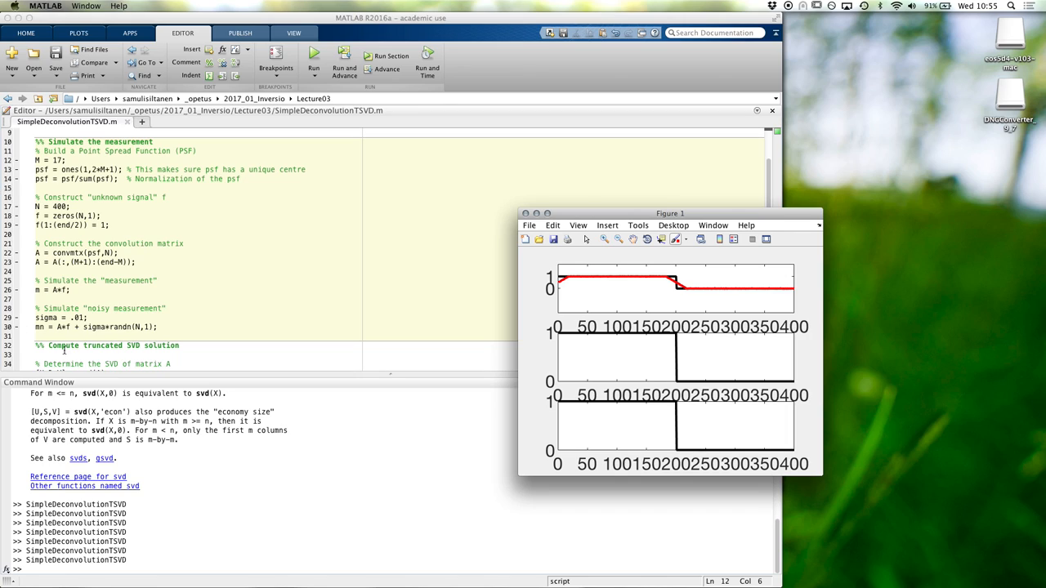
# Add a %% plots section break and a % Compute reconstruction comment.
pyautogui.scroll(-3)
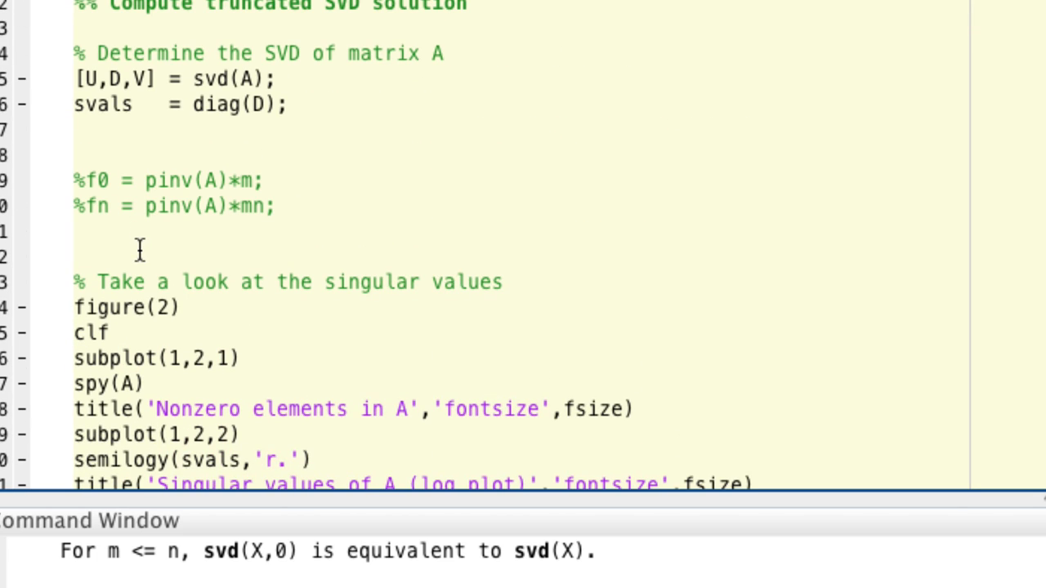
pyautogui.write('%% plots')
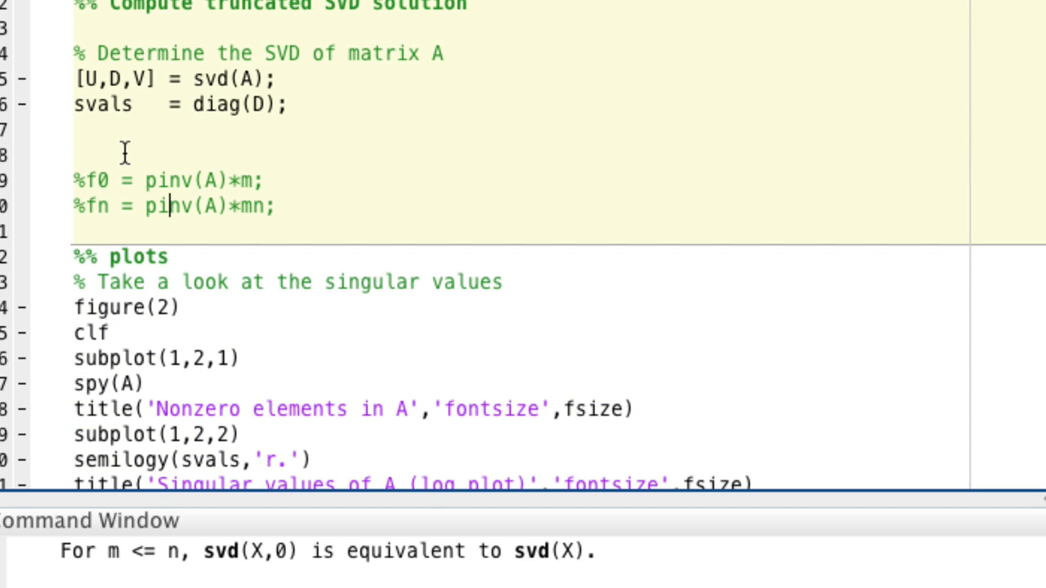
pyautogui.write('% Compute')
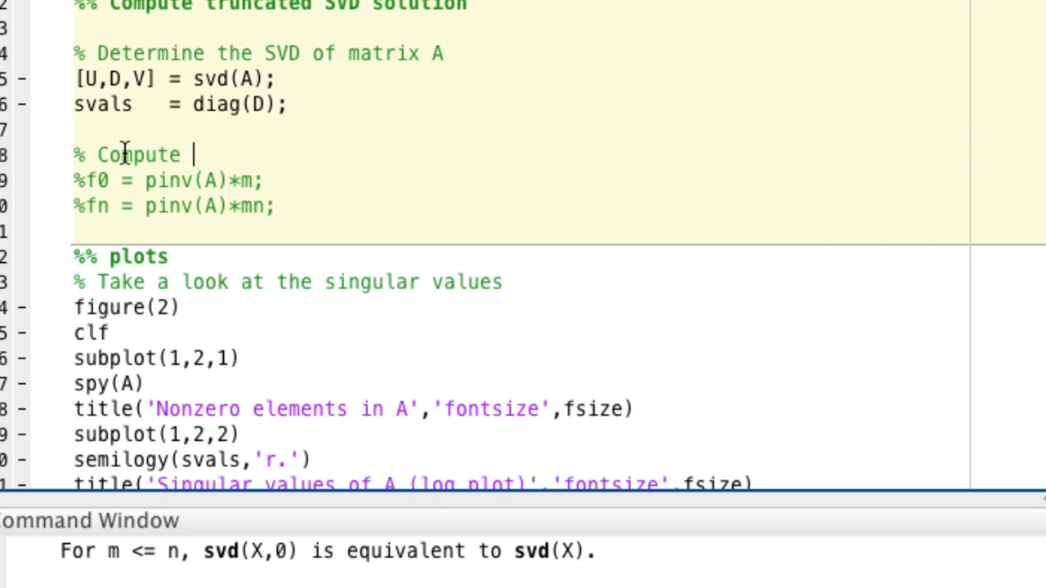
pyautogui.moveTo(280, 224)
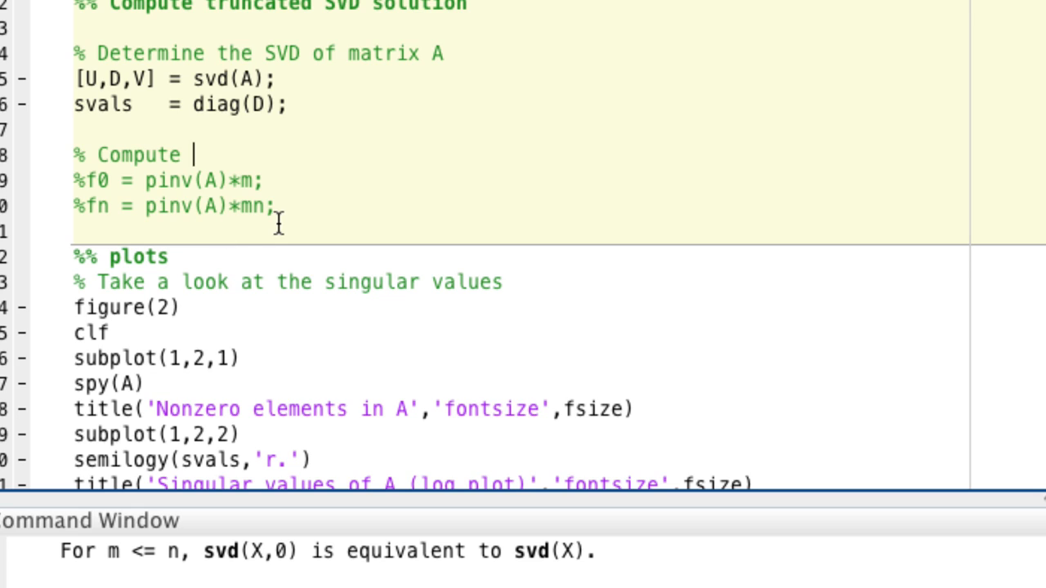
pyautogui.write('reconstruction')
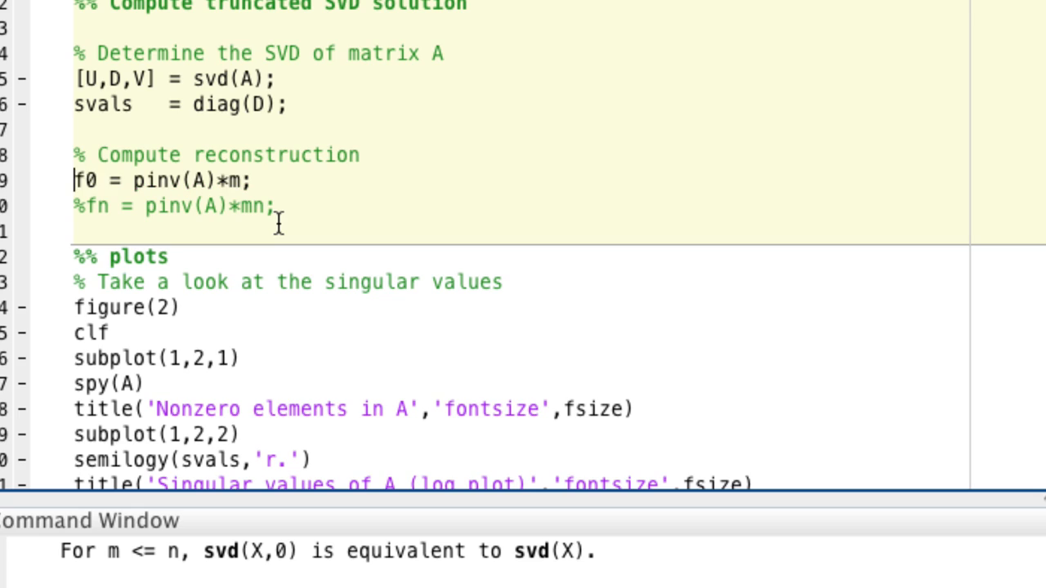
# Replace pinv(A) in the f0 line with V*Dp_alpha*(U.').
pyautogui.click(135, 181)
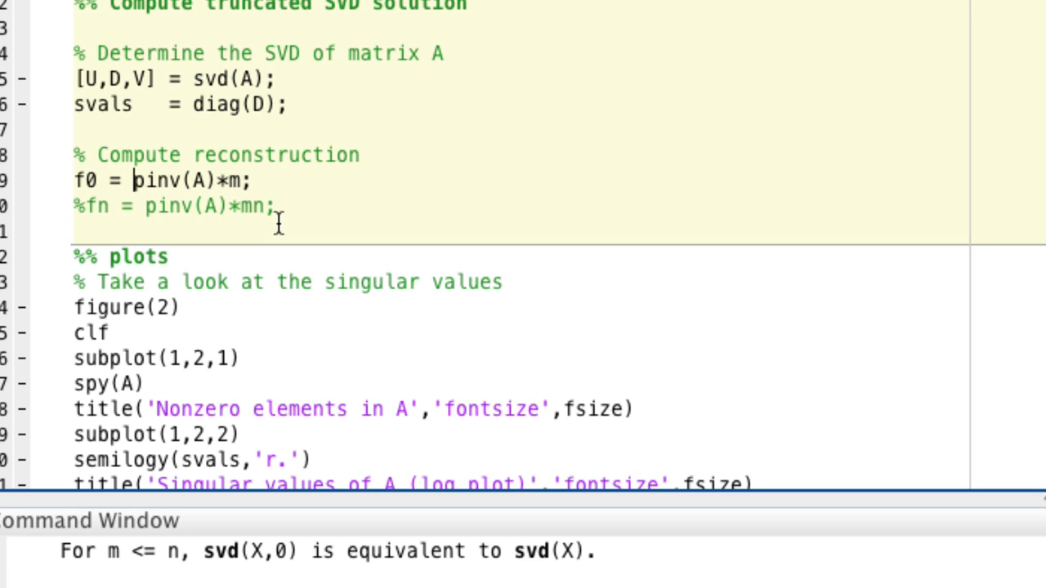
pyautogui.doubleClick(171, 180)
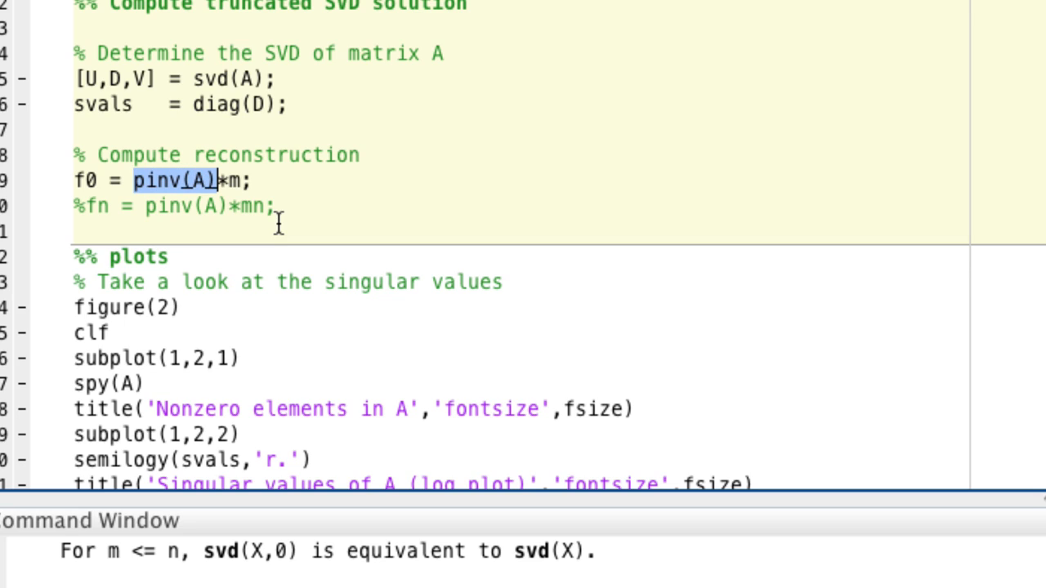
pyautogui.write('V')
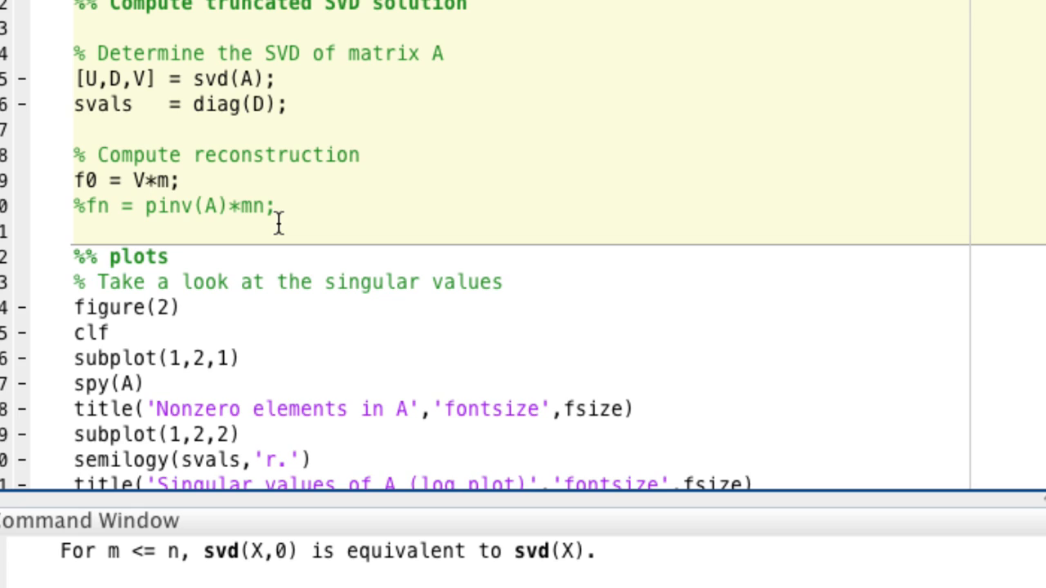
pyautogui.write('D')
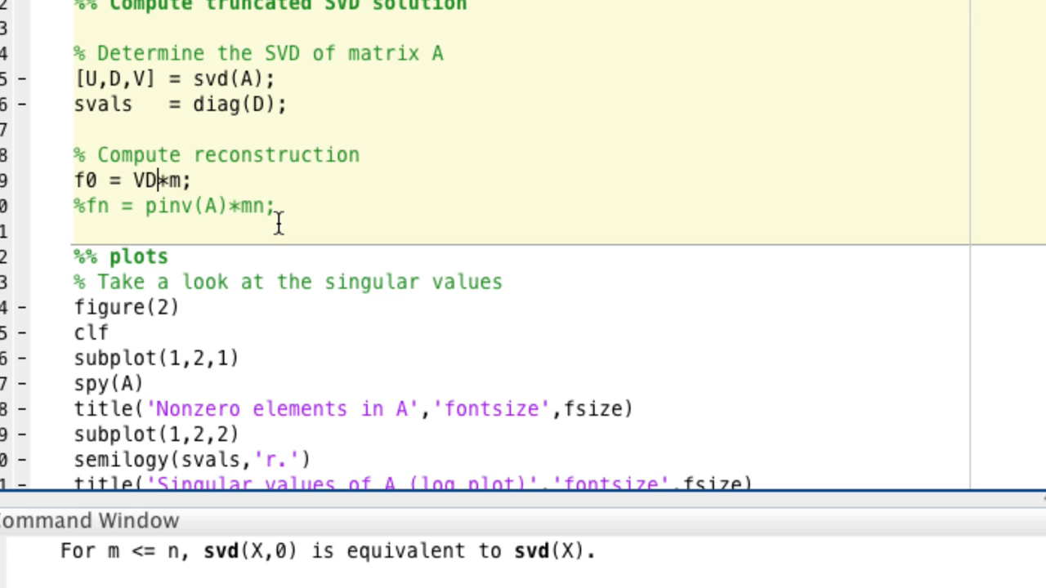
pyautogui.write('p_apl')
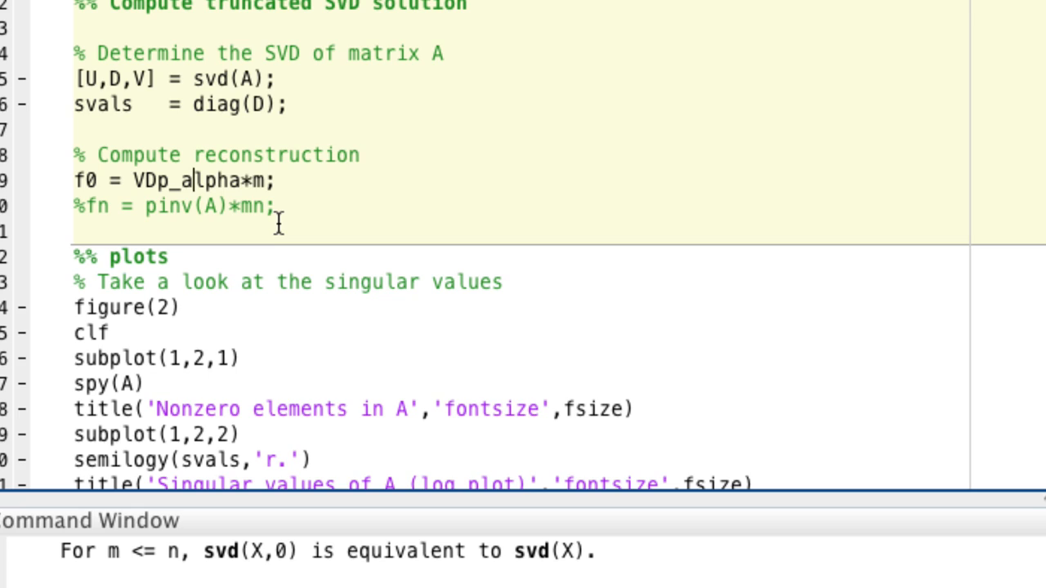
pyautogui.write('*')
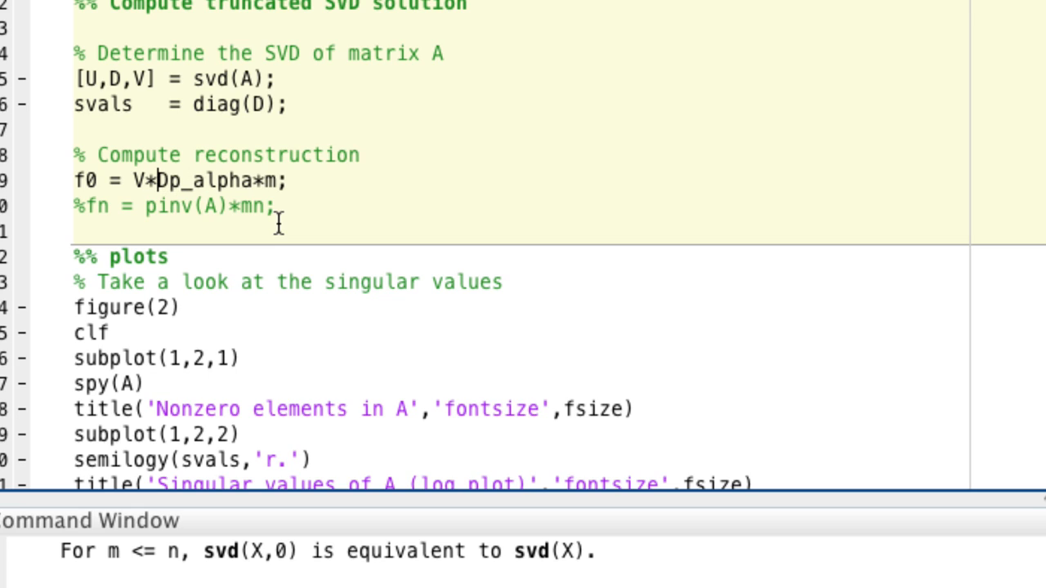
pyautogui.write('*')
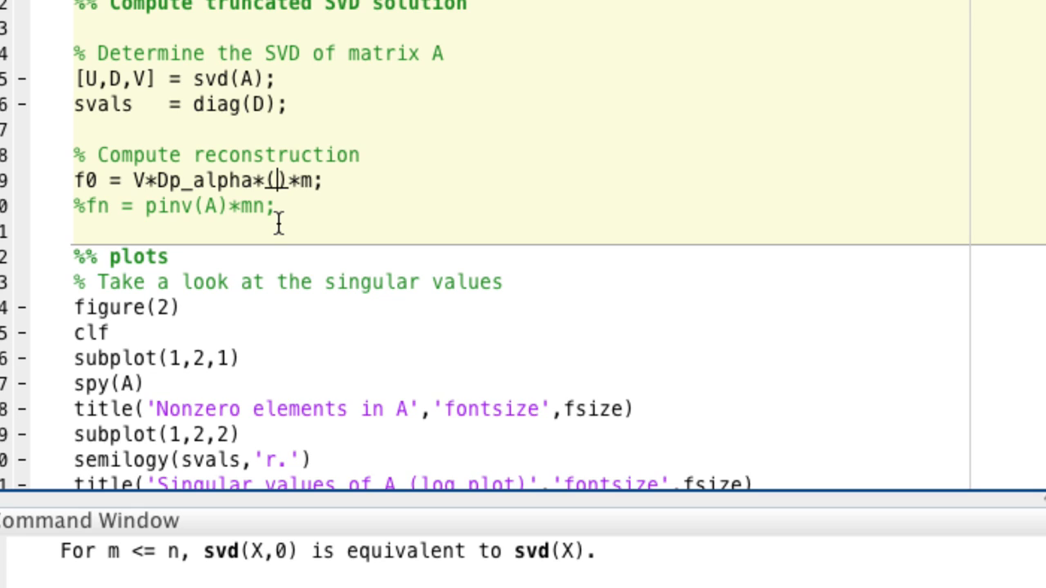
pyautogui.write('U')
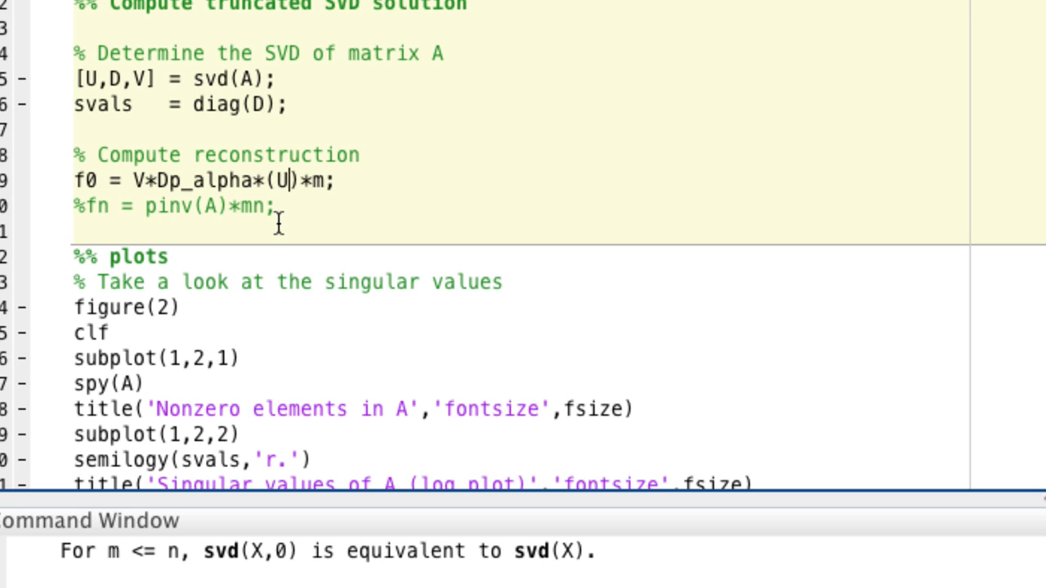
pyautogui.write(".'")
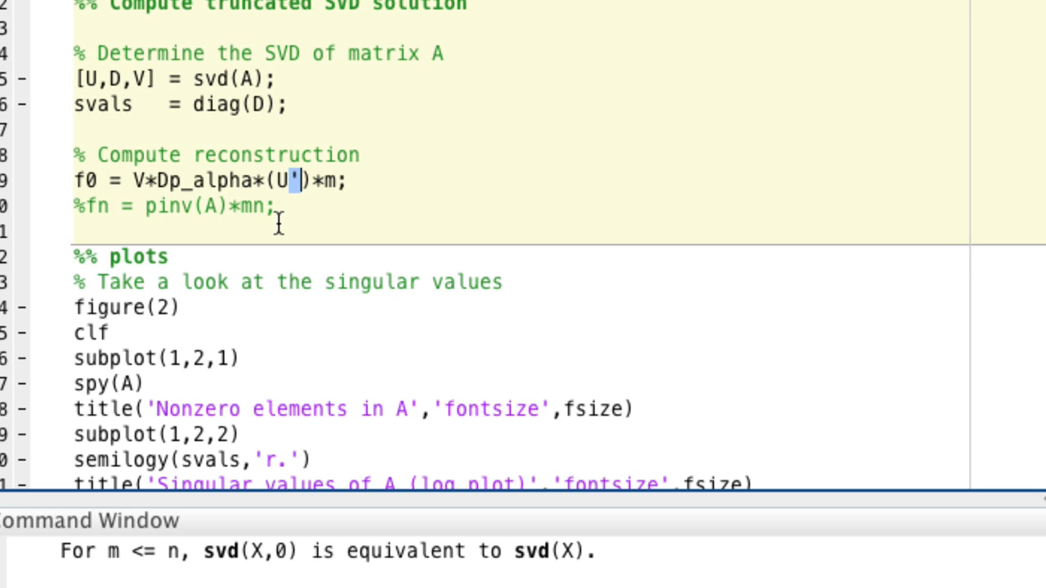
pyautogui.write('.')
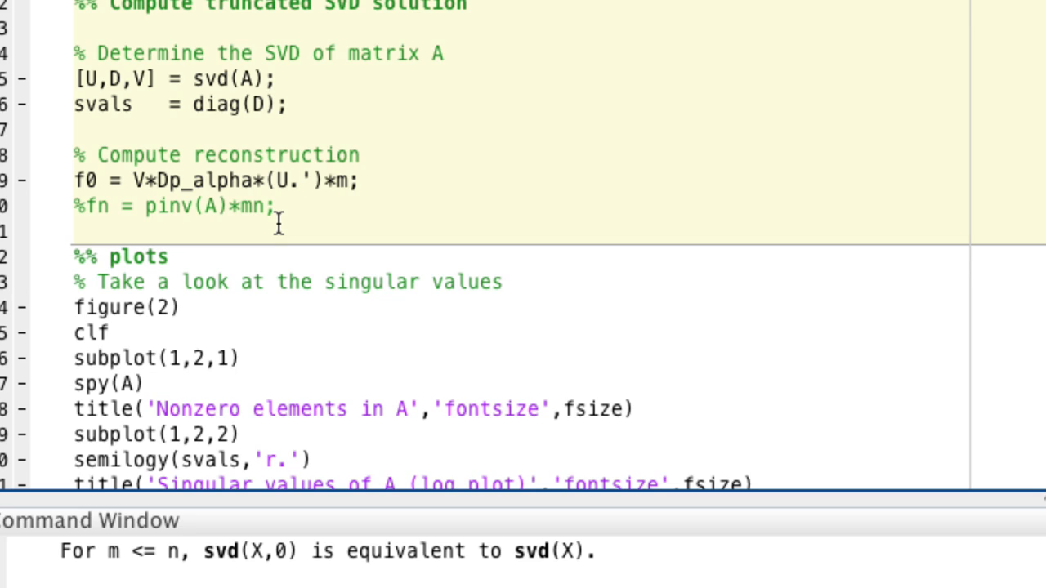
pyautogui.click(301, 180)
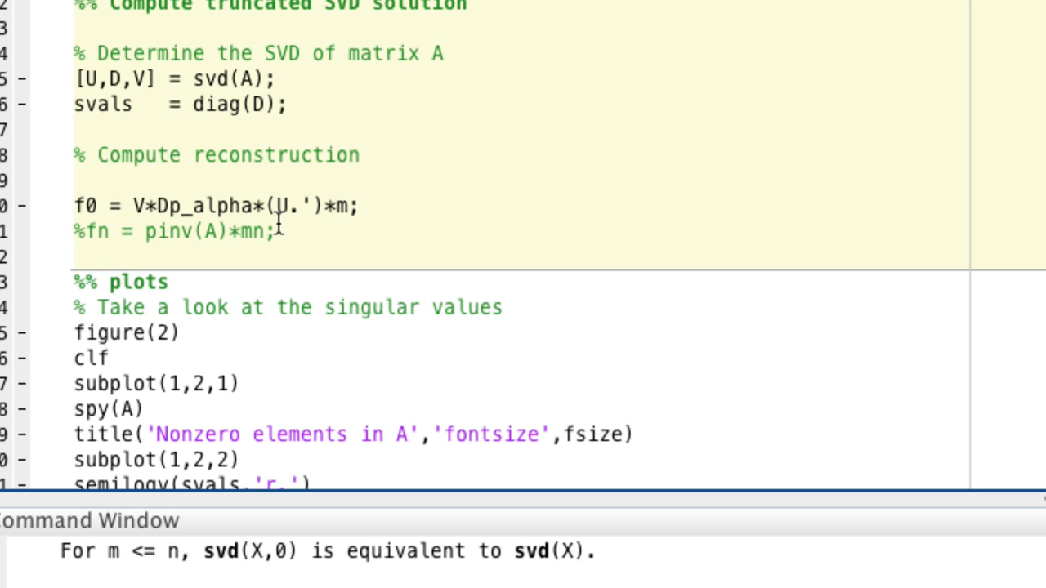
# Add r_alpha = 5; and begin a for iii = 1:r_alpha loop.
pyautogui.write('r')
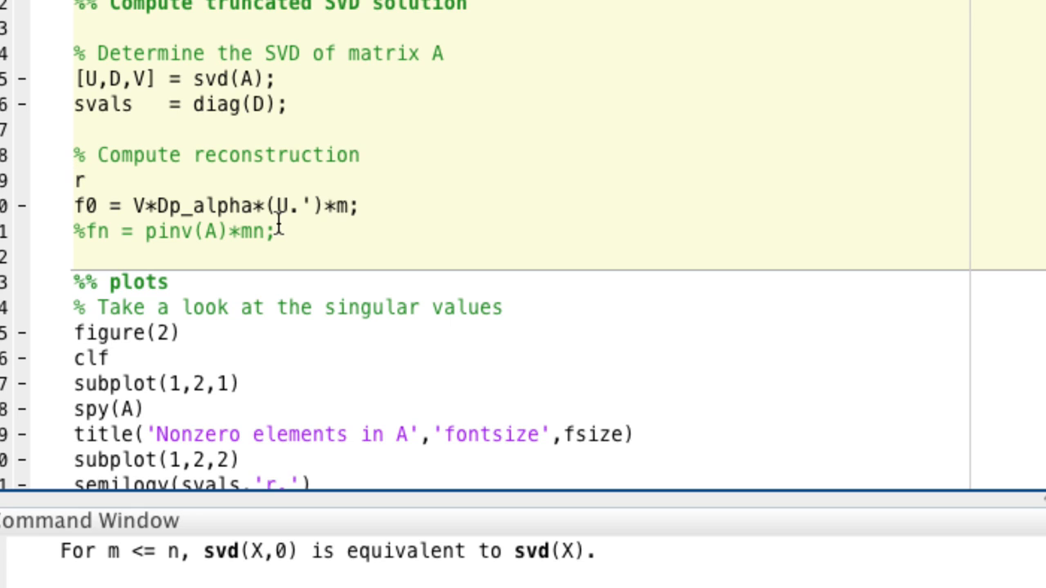
pyautogui.write('_alpha')
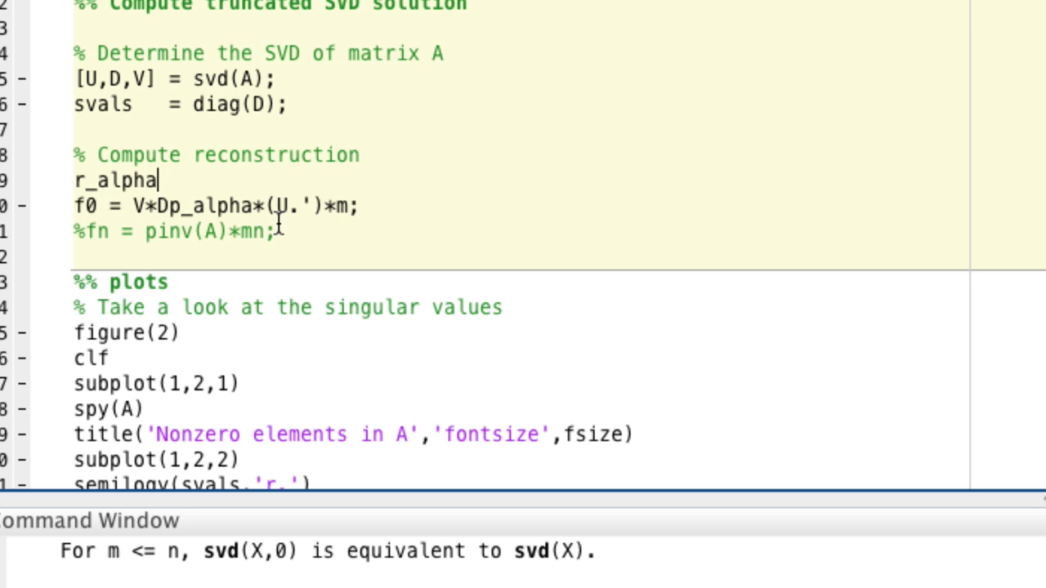
pyautogui.write('= 5;')
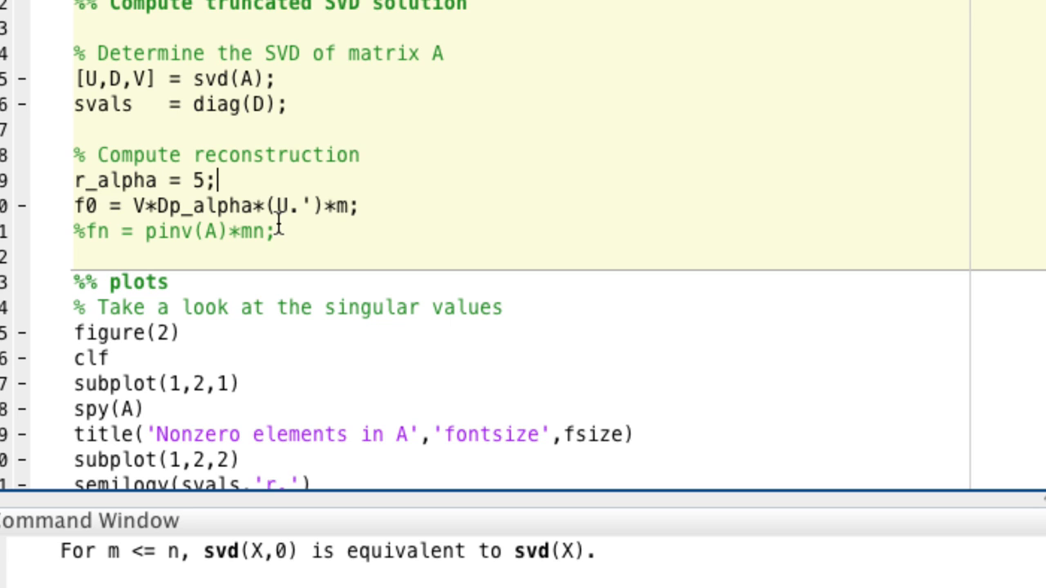
pyautogui.write('for')
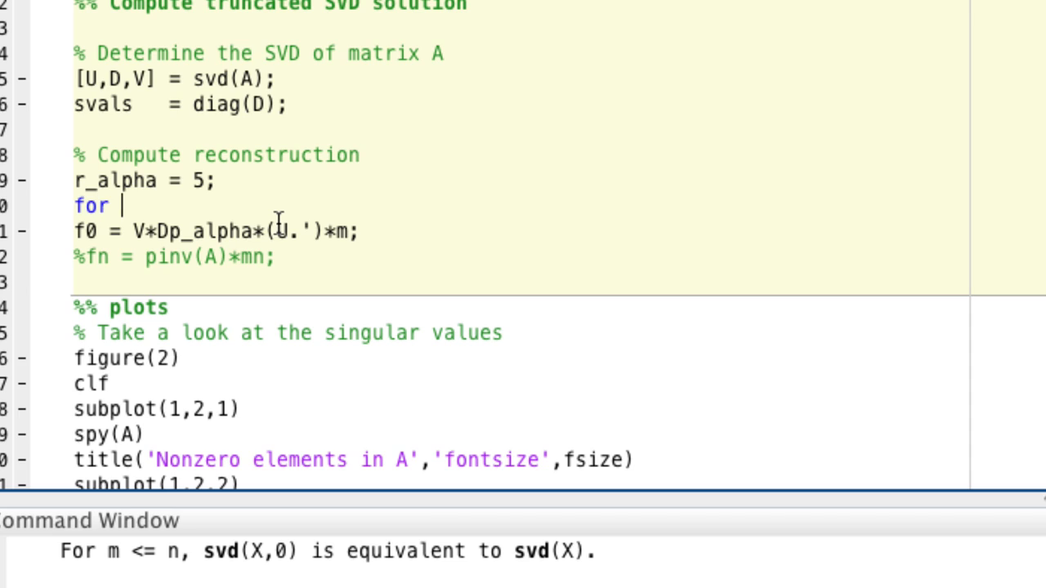
pyautogui.write('iii=')
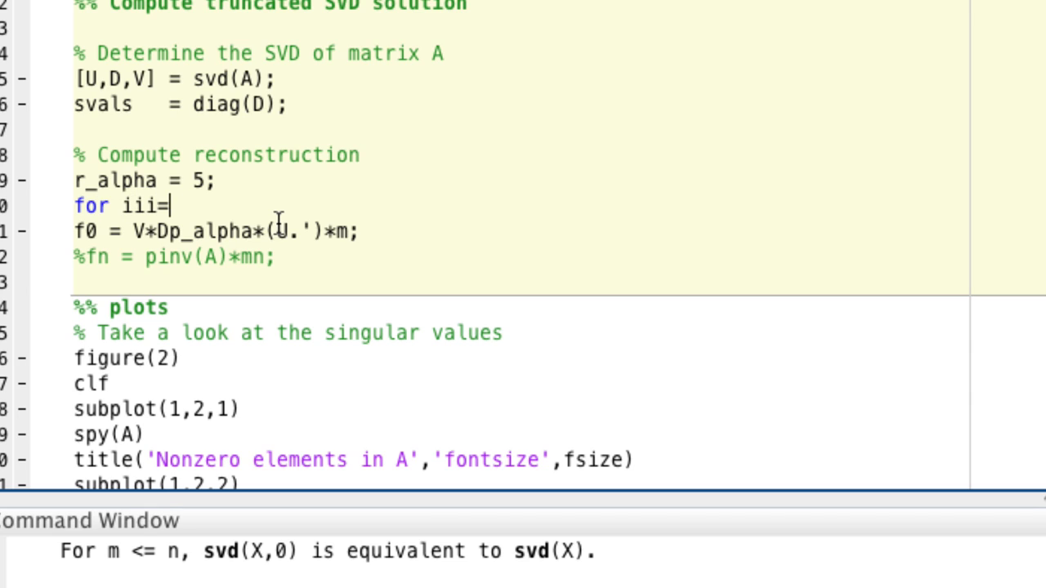
pyautogui.write('= 1')
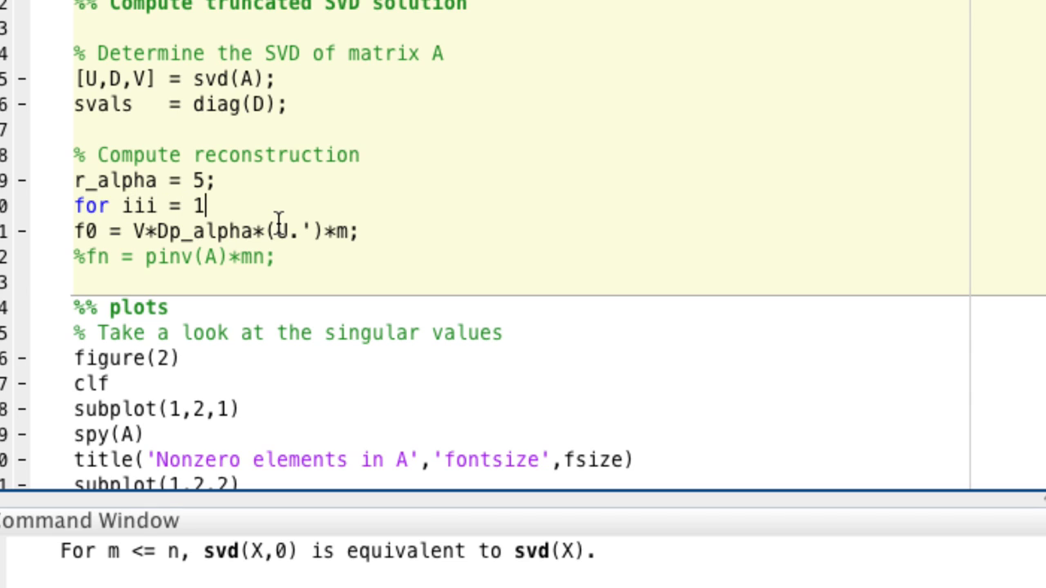
pyautogui.write(':r_')
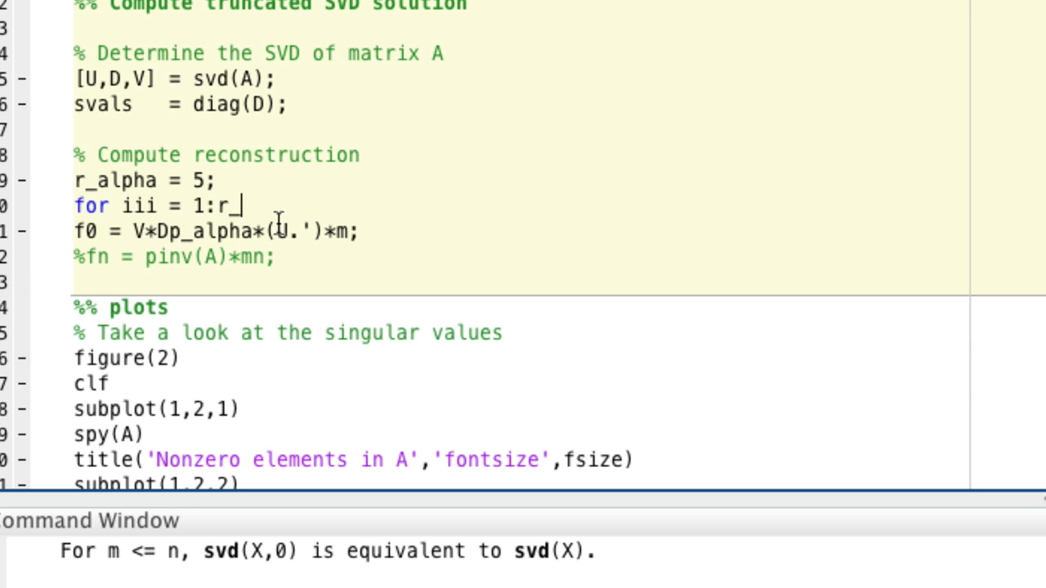
pyautogui.write('alpha')
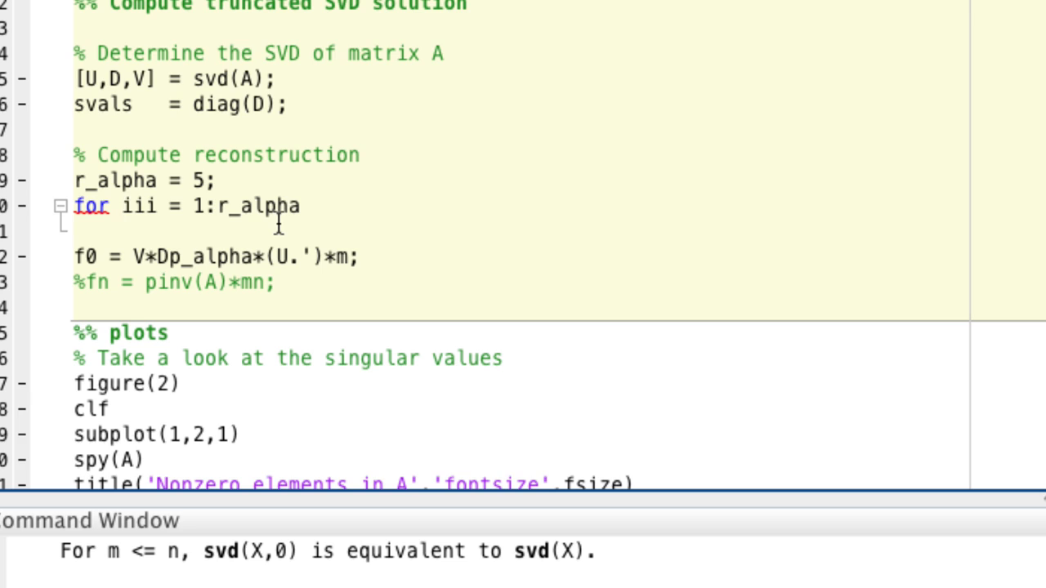
# Correct the loop variable name to iii and close the loop with end.
pyautogui.doubleClick(137, 206)
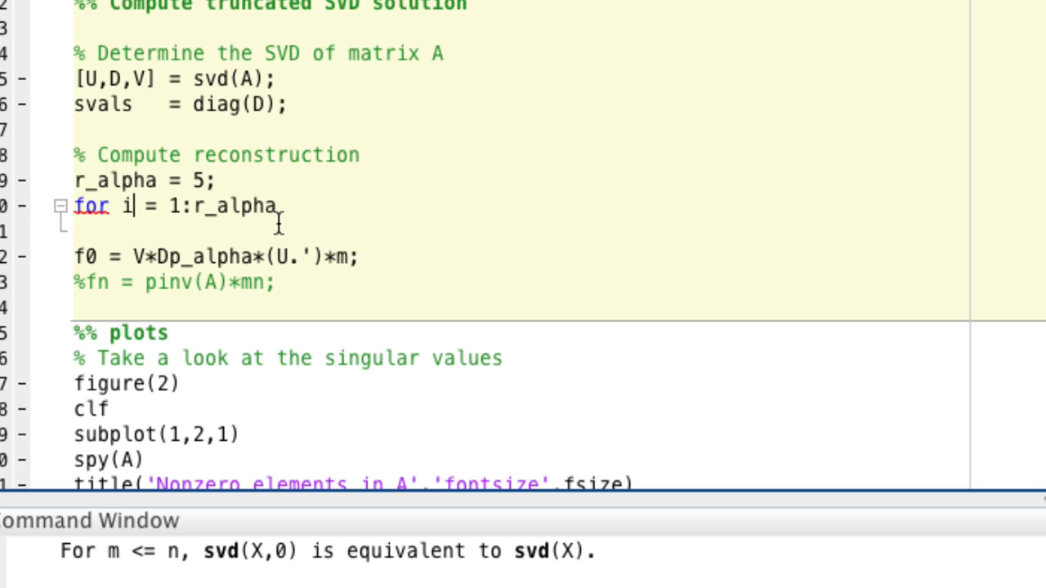
pyautogui.doubleClick(125, 206)
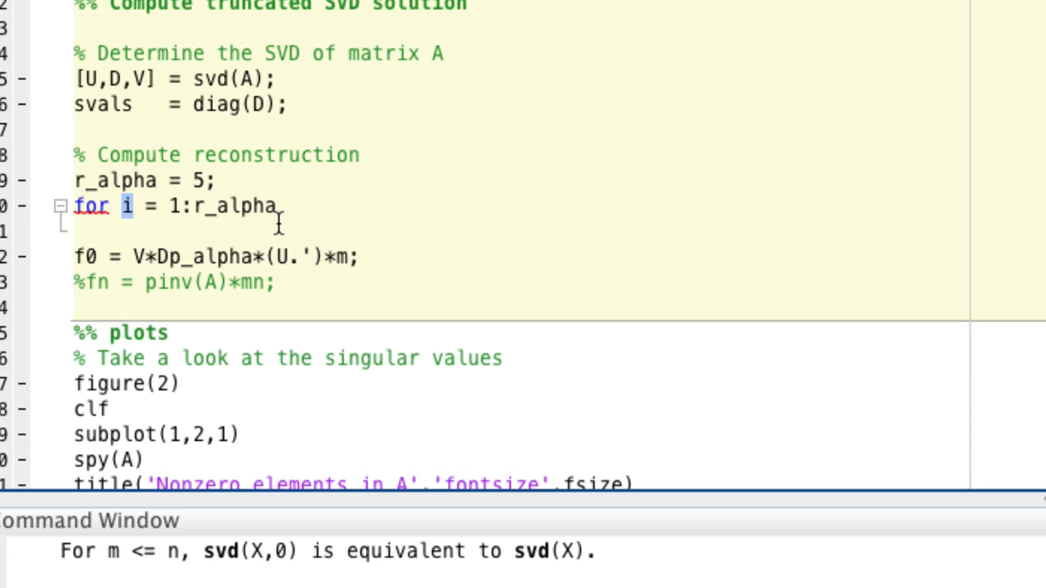
pyautogui.write('1')
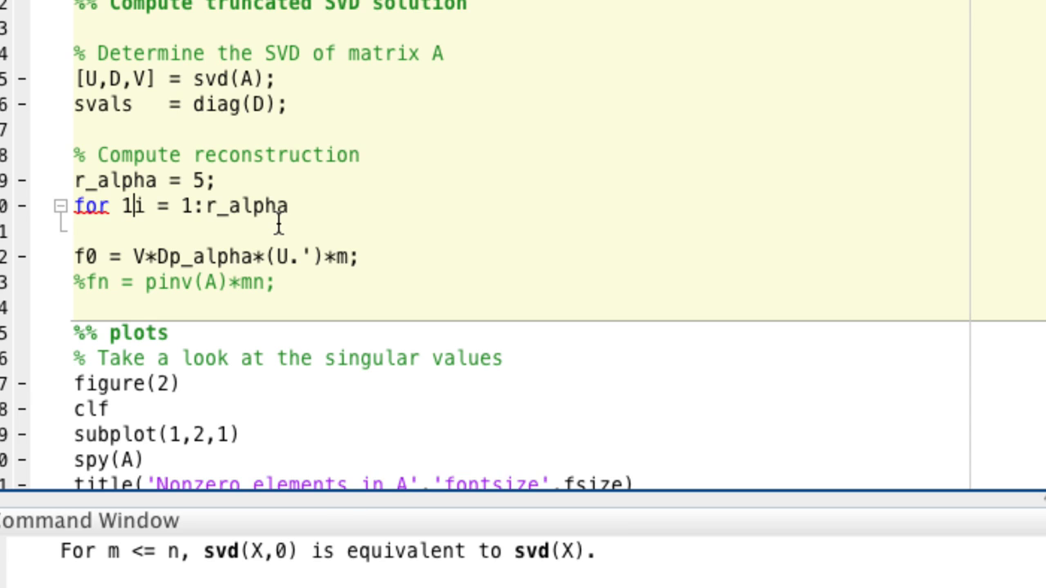
pyautogui.press('Backspace')
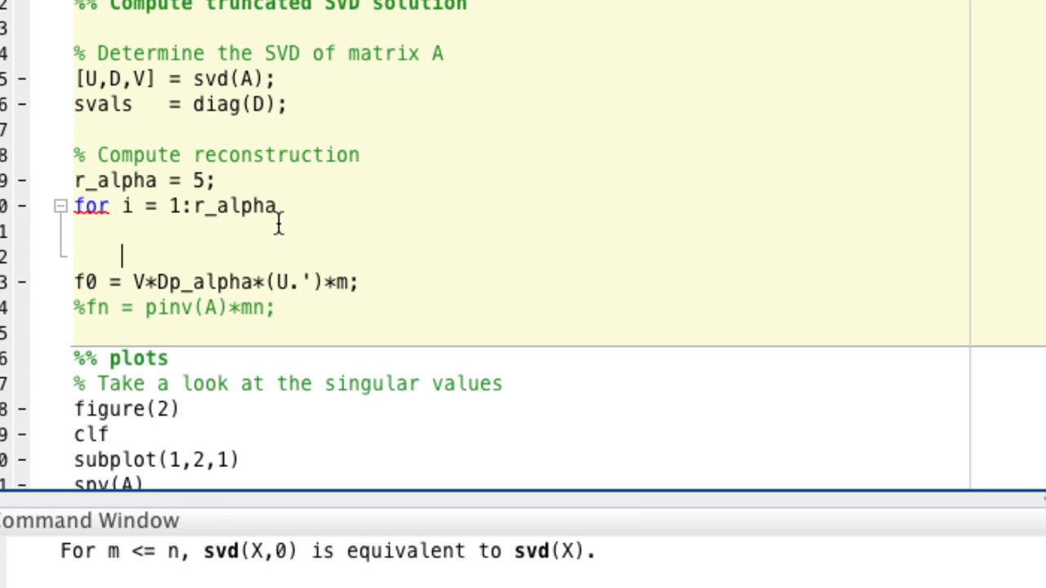
pyautogui.write('end')
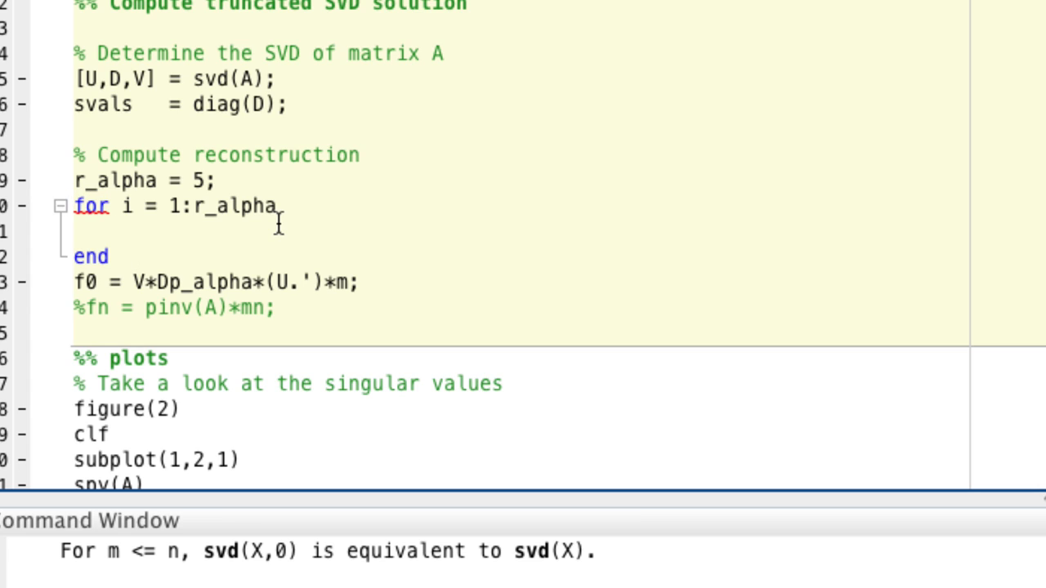
pyautogui.write('ii')
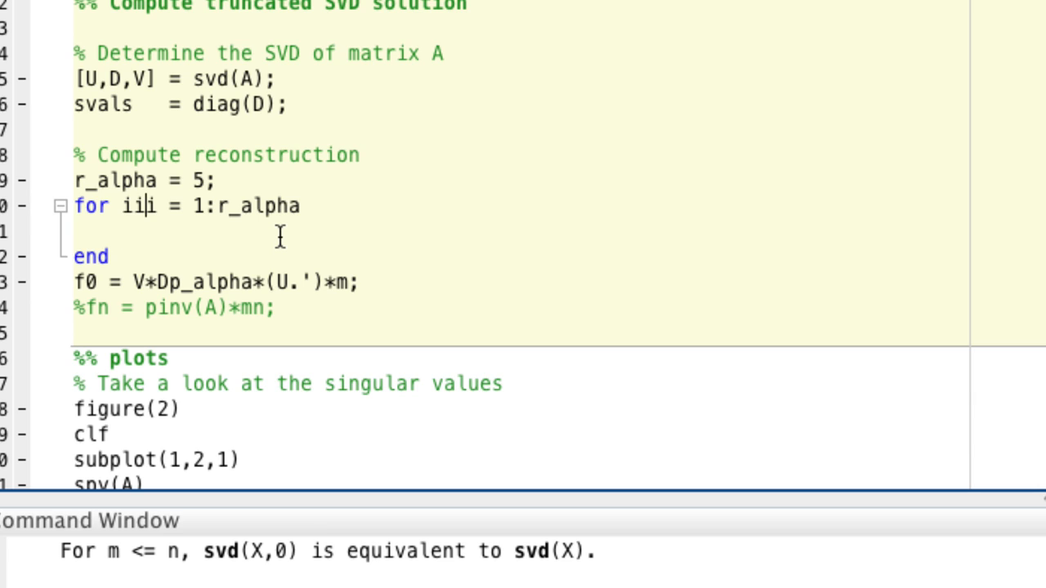
pyautogui.press('Return')
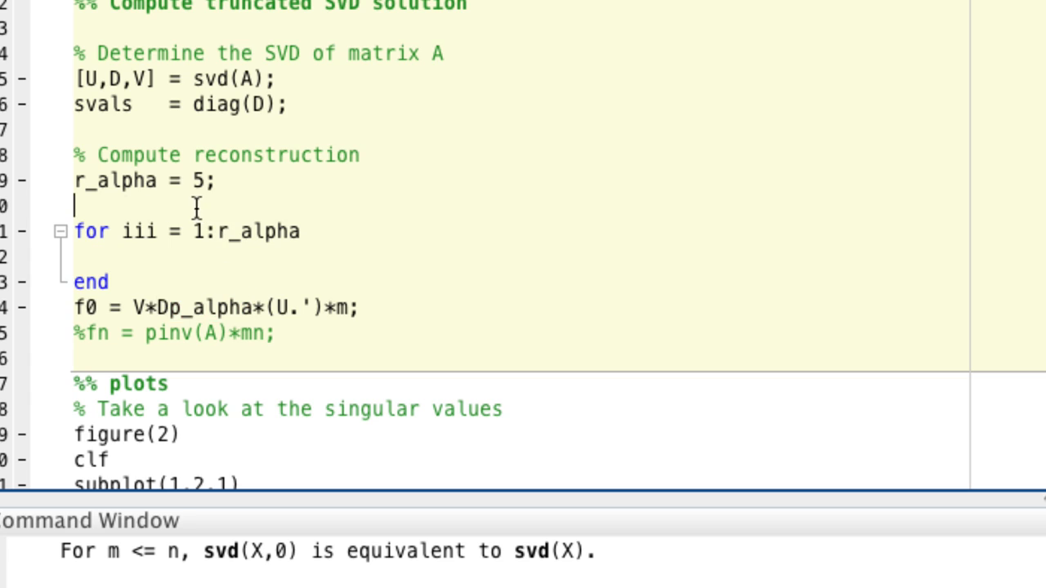
# Initialize Dp_alpha = zeros(size(A)) before the loop.
pyautogui.write('Dp_alpha = zeros')
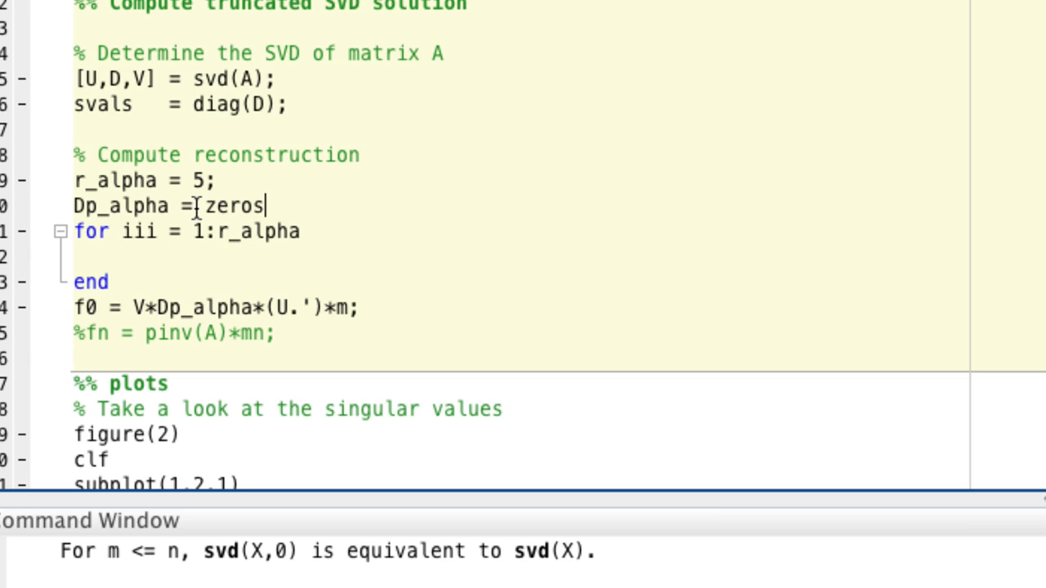
pyautogui.write('(')
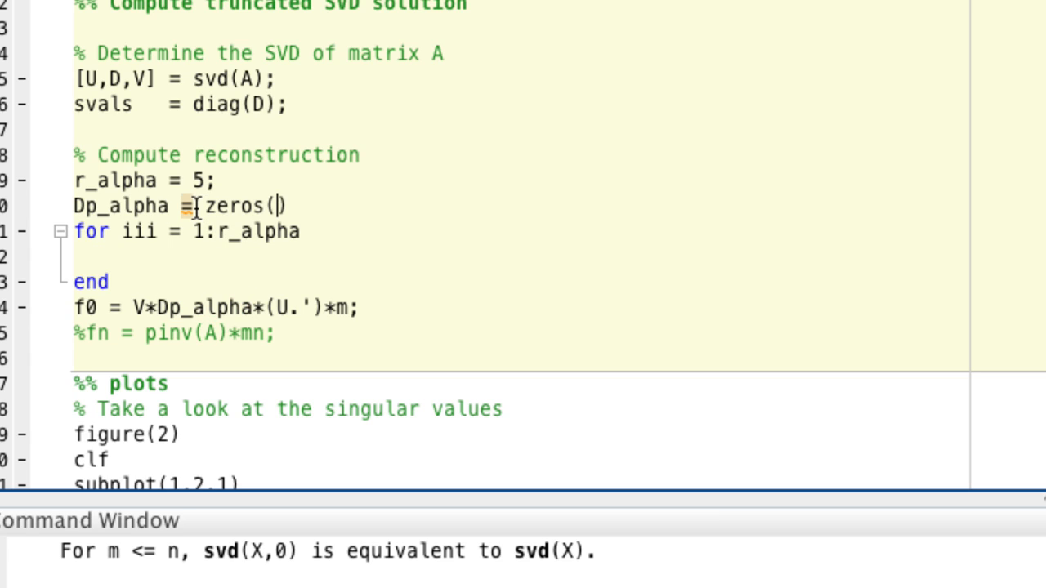
pyautogui.write('size(A')
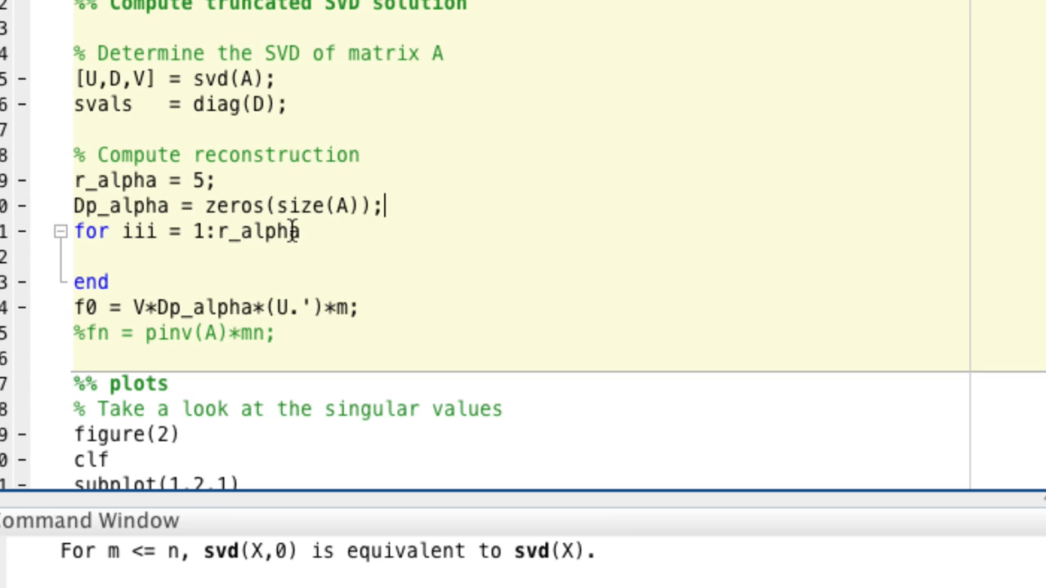
pyautogui.moveTo(249, 292)
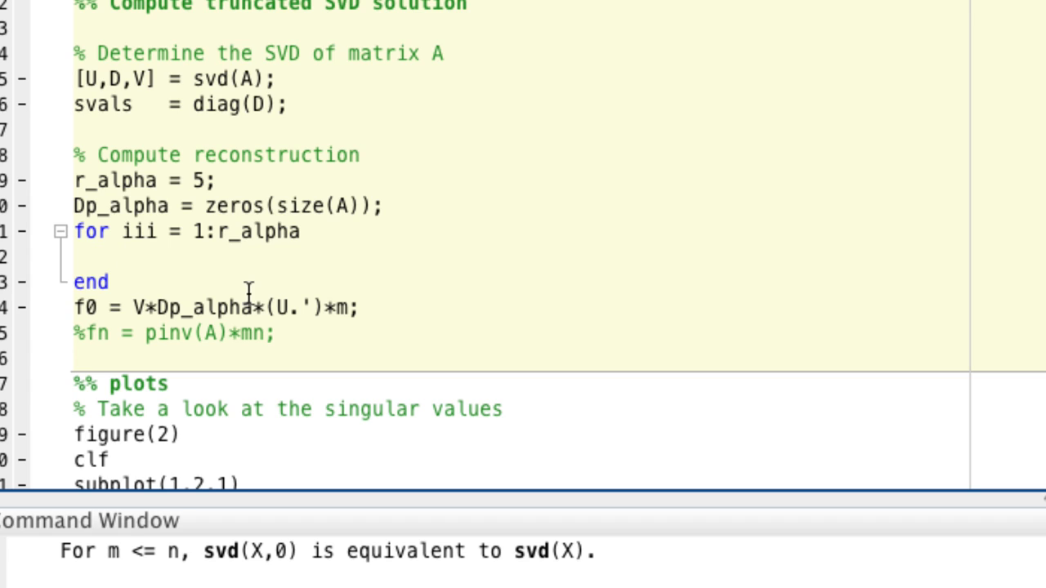
# Fill Dp_alpha(iii,iii) = 1/sval(iii) in the loop and turn the copied f0 line into fn.
pyautogui.write('Dp_alph')
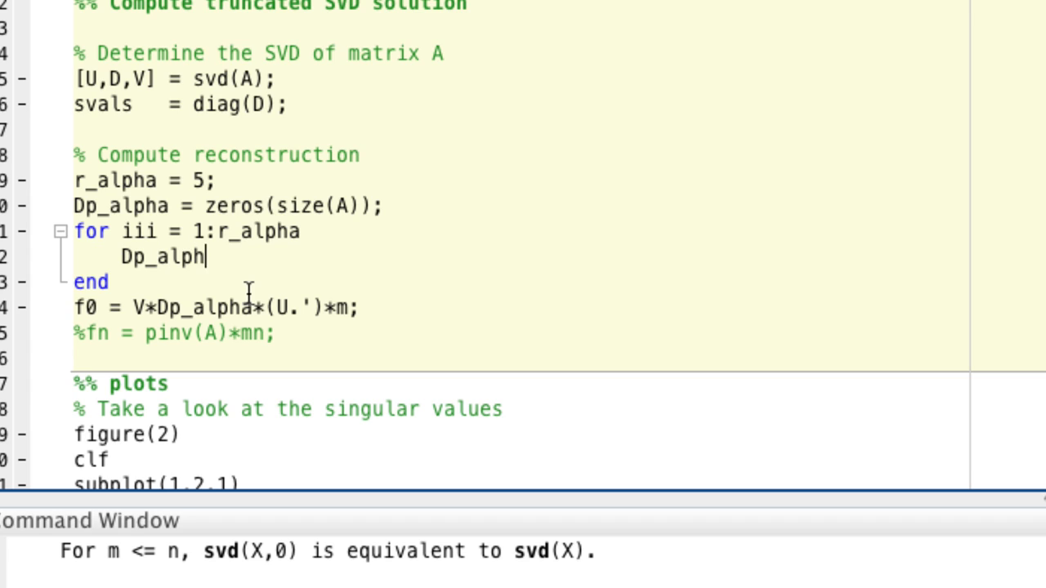
pyautogui.write('a(iii)')
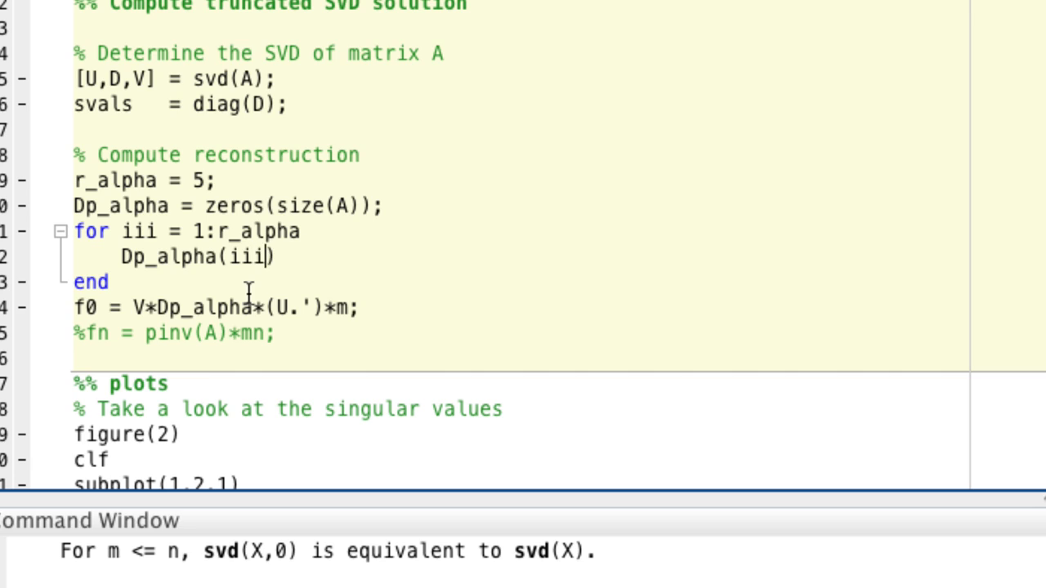
pyautogui.write(',iii')
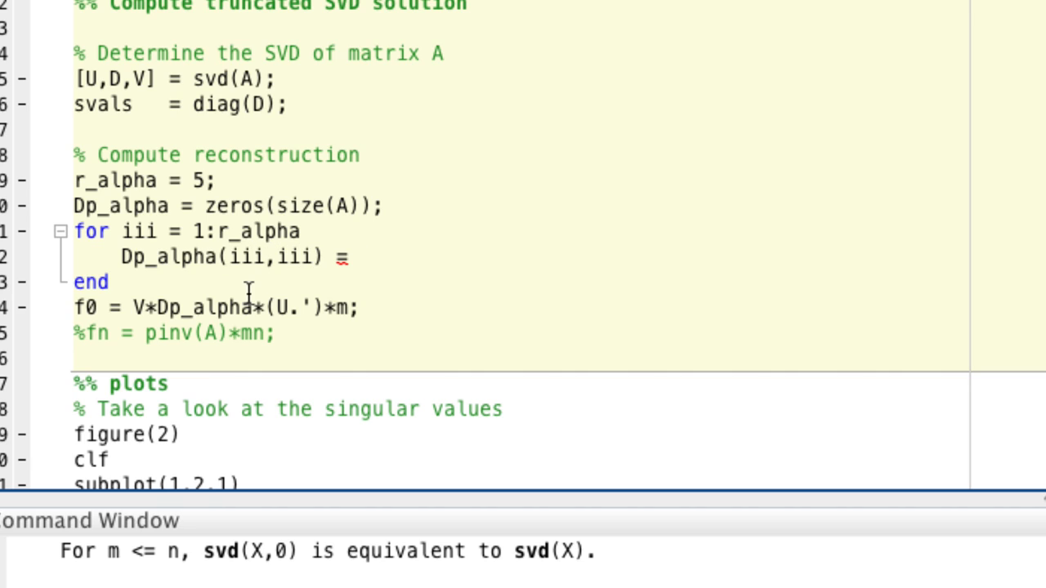
pyautogui.write('1/s')
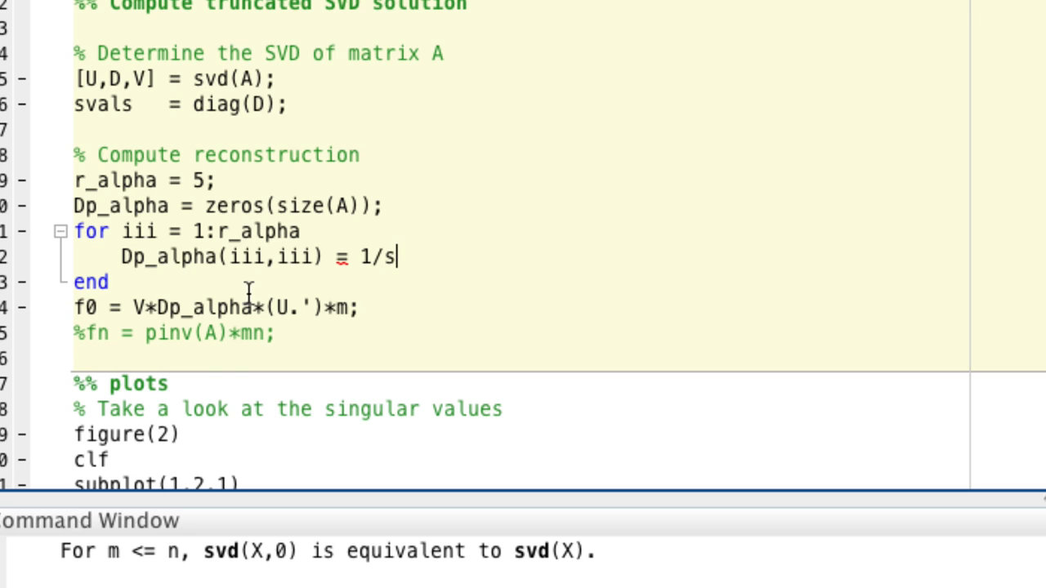
pyautogui.write('val(ii')
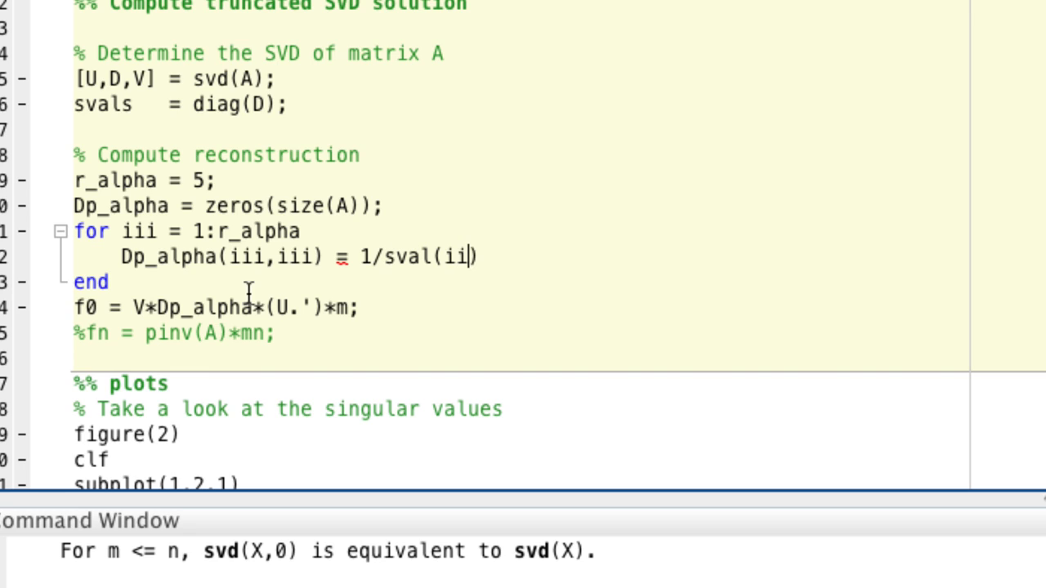
pyautogui.write('i);')
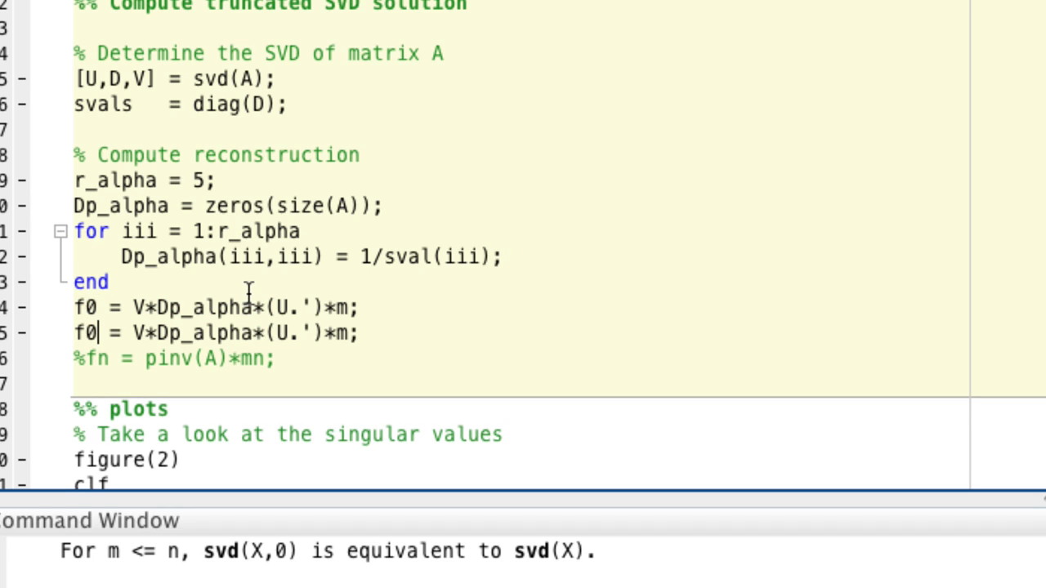
pyautogui.write('n')
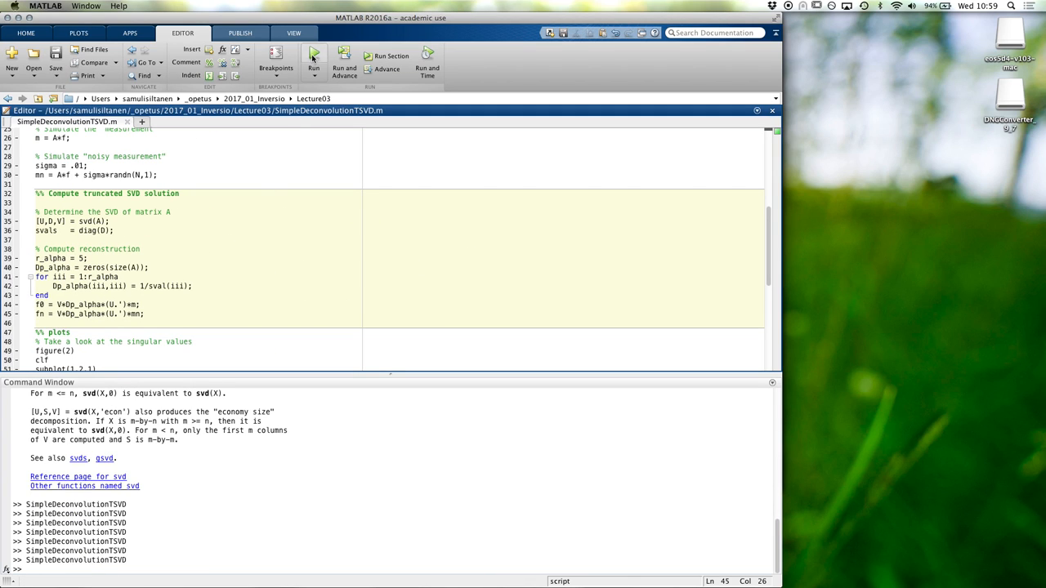
# Run SimpleDeconvolutionTSVD.m and view the smooth reconstructions in Figure 1.
pyautogui.click(314, 57)
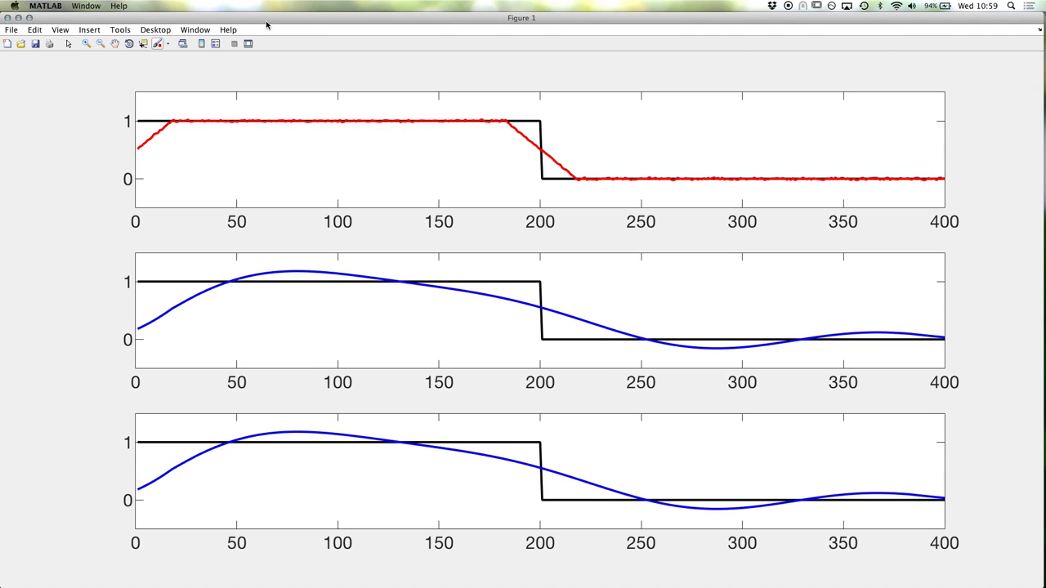
pyautogui.moveTo(67, 187)
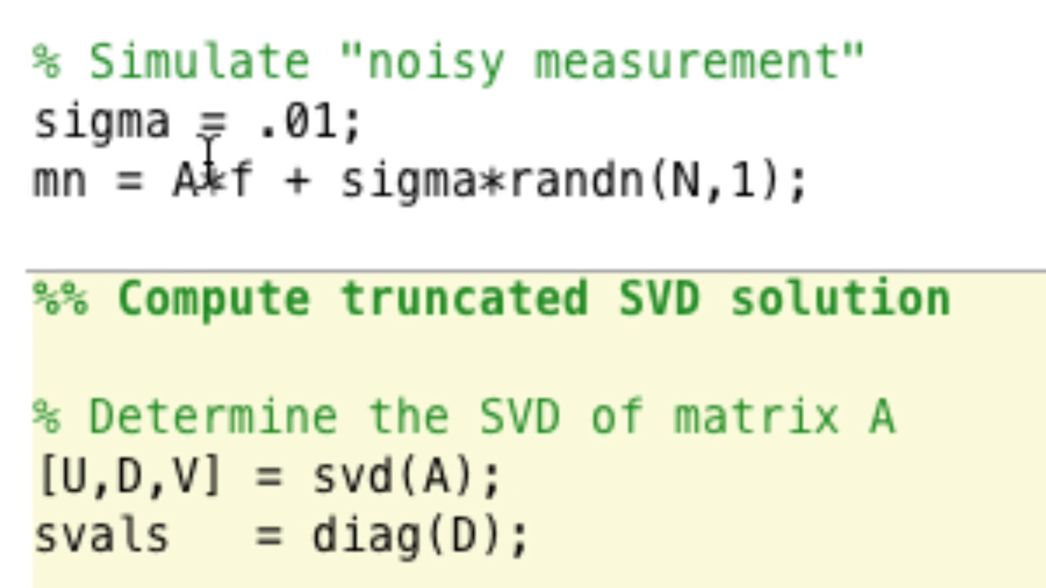
# Change sigma from .01 to .1 and rerun the script.
pyautogui.press('BackSpace')
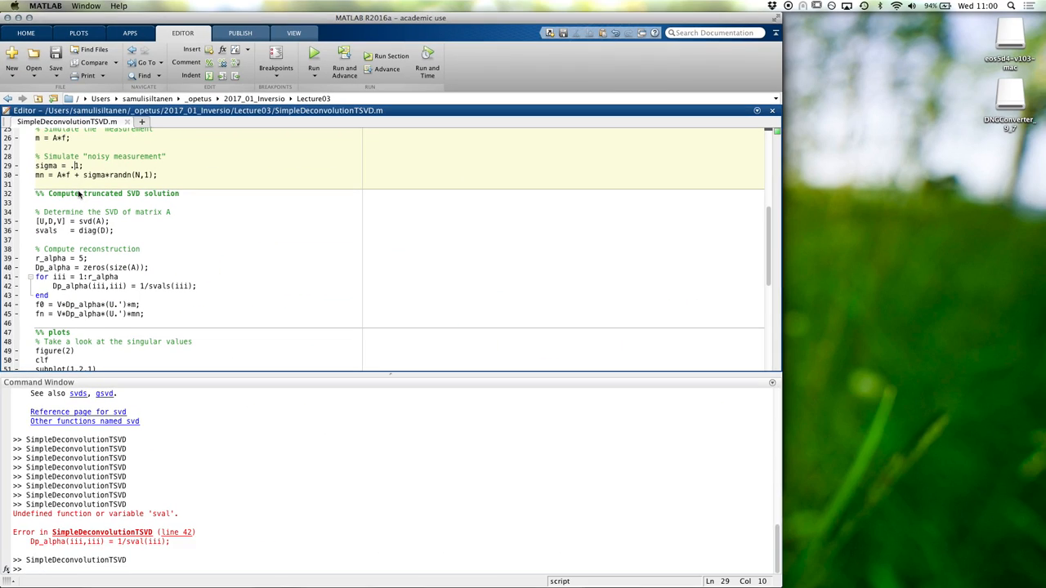
pyautogui.press('enter')
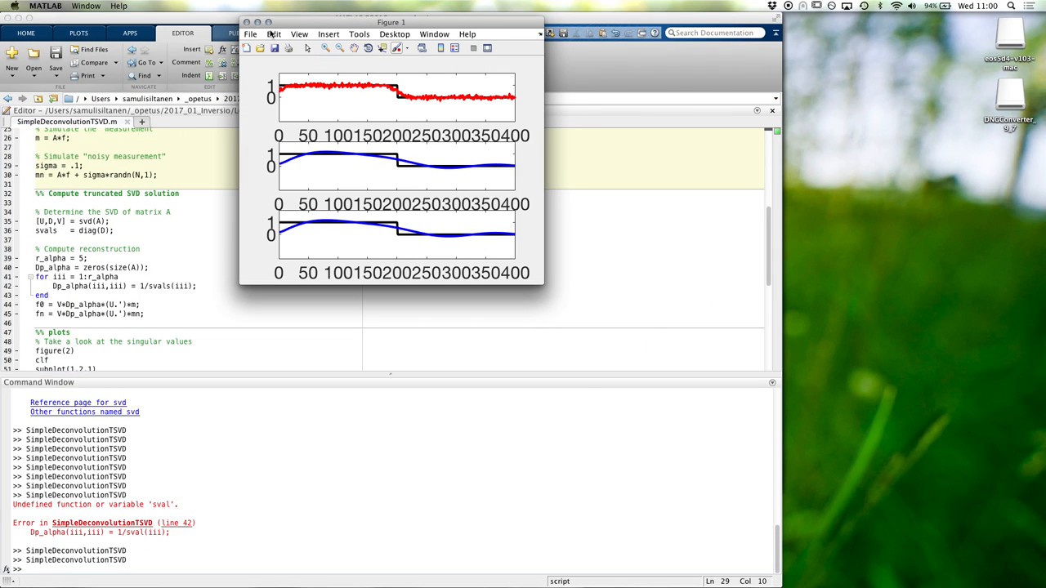